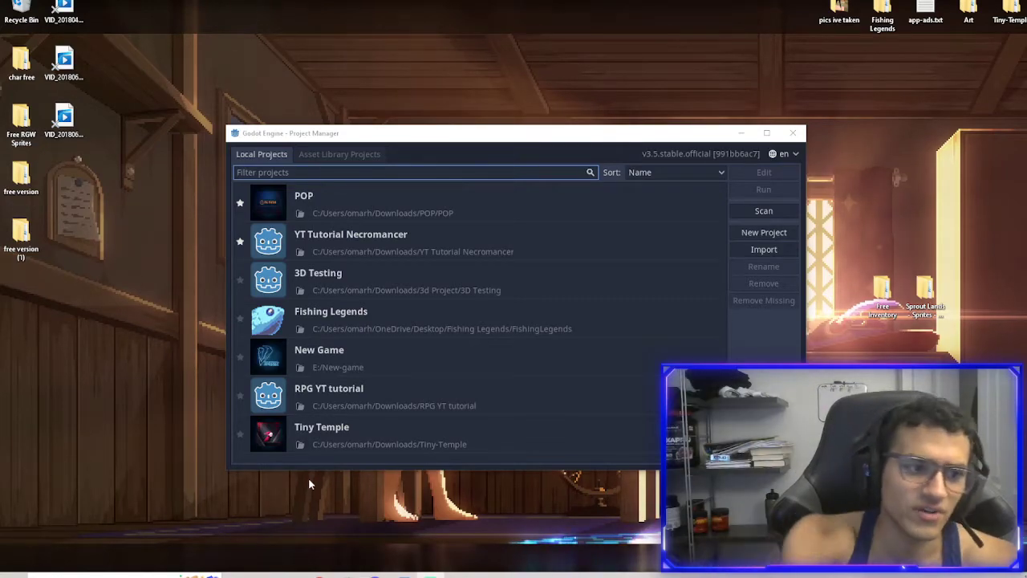
{"action": "mouse_move", "coordinate": [391, 420]}
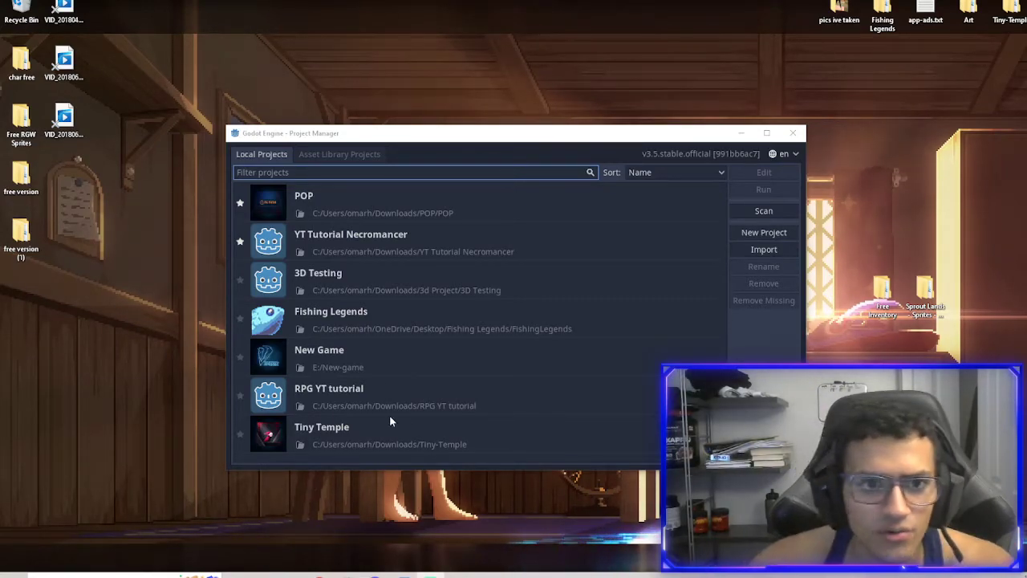
{"action": "mouse_move", "coordinate": [421, 164]}
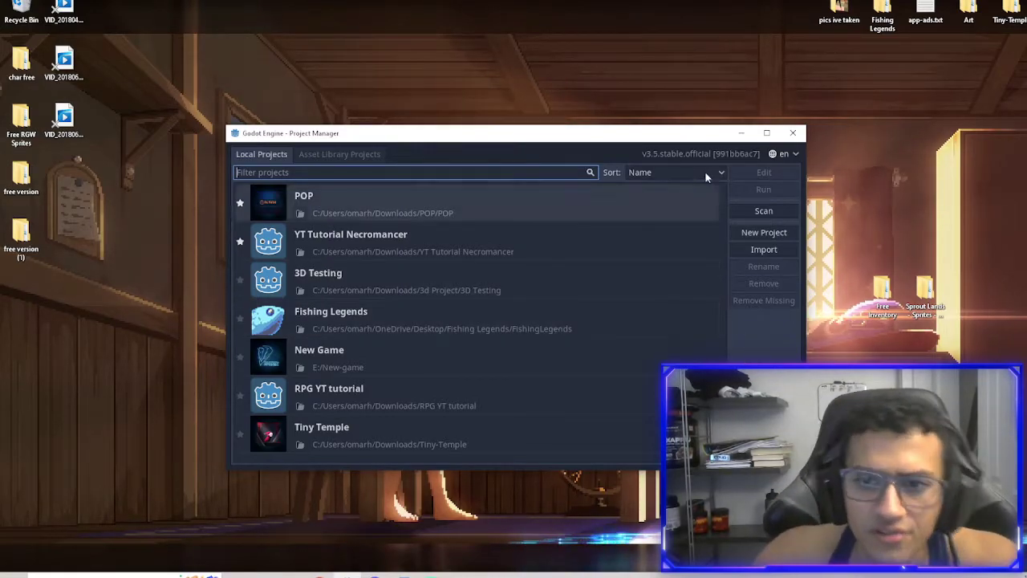
Step: Start a new project and choose Downloads as its storage location
{"action": "left_click", "coordinate": [764, 231]}
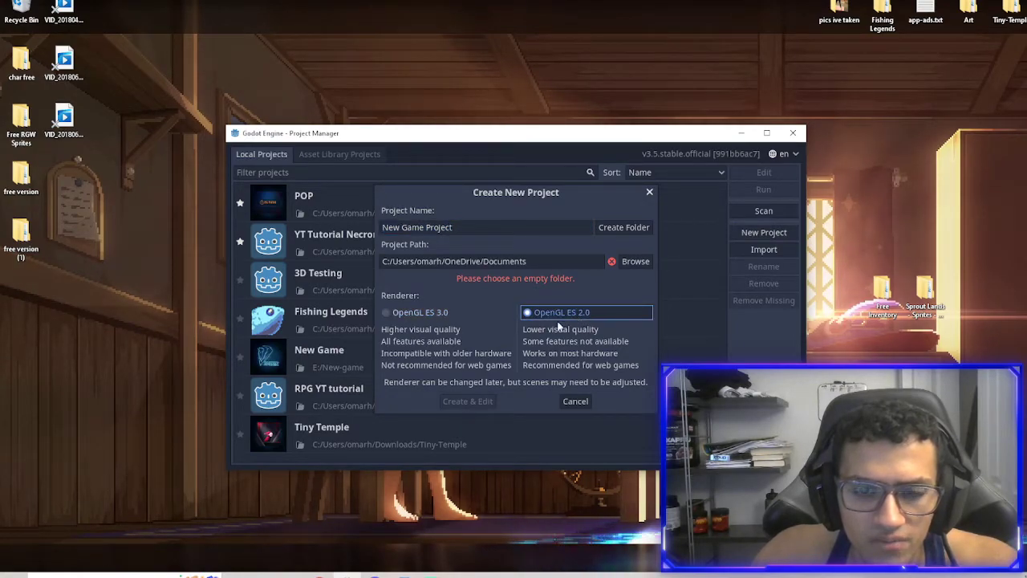
{"action": "left_click", "coordinate": [635, 260]}
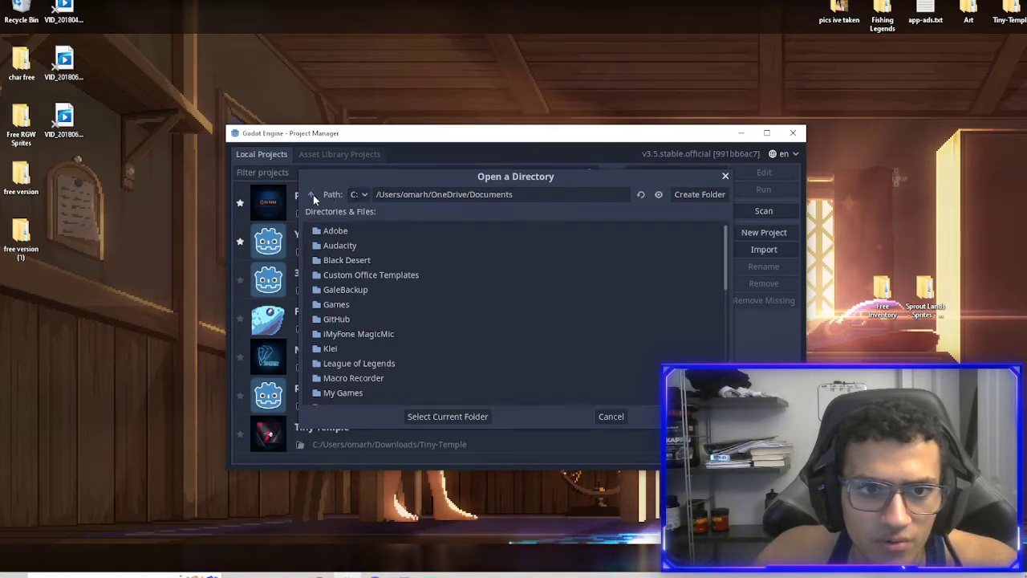
{"action": "left_click", "coordinate": [312, 194]}
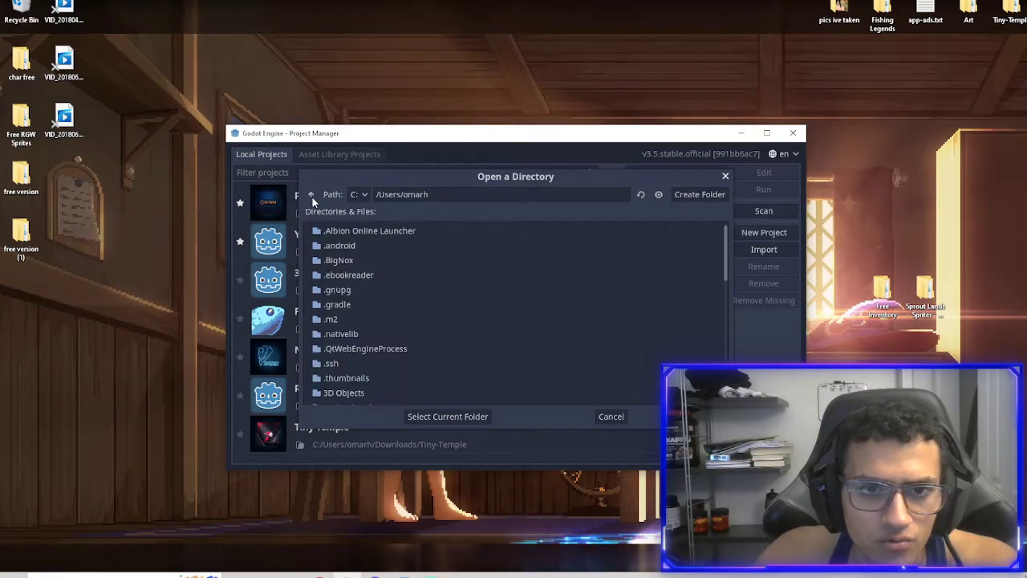
{"action": "scroll", "scroll_direction": "down", "scroll_amount": 3}
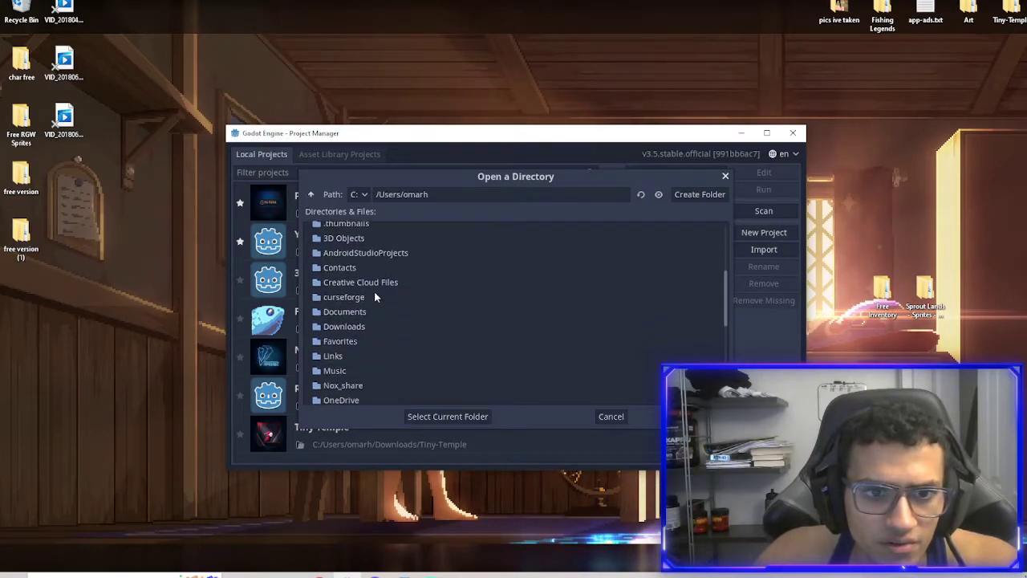
{"action": "scroll", "scroll_direction": "down", "scroll_amount": 3}
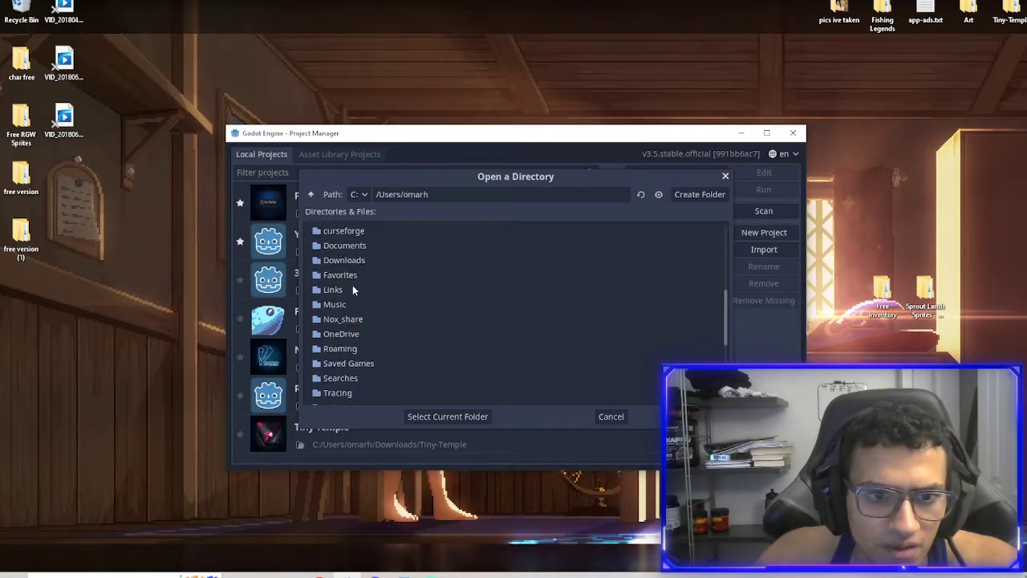
{"action": "mouse_move", "coordinate": [356, 321]}
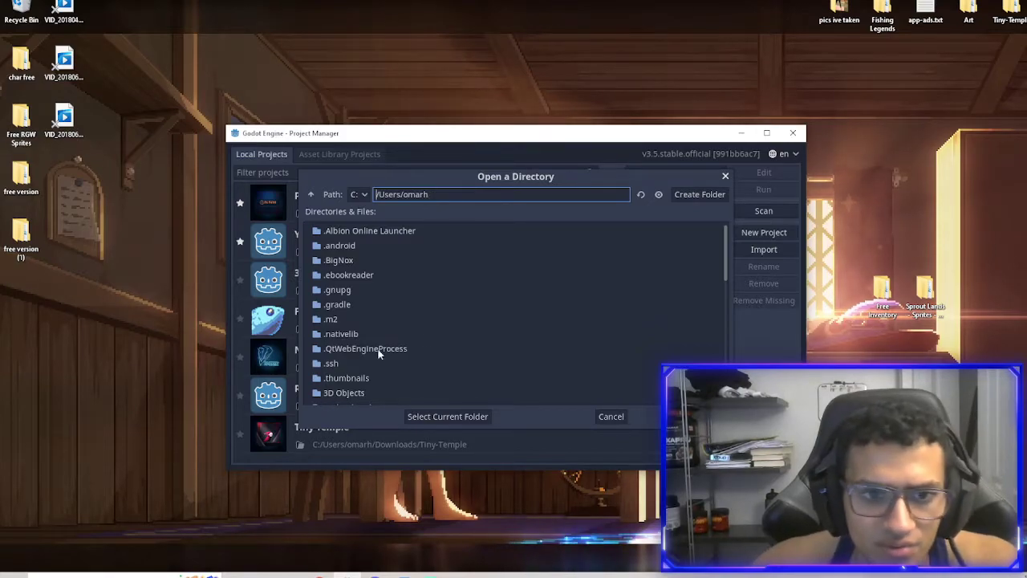
{"action": "scroll", "scroll_direction": "down", "scroll_amount": 3}
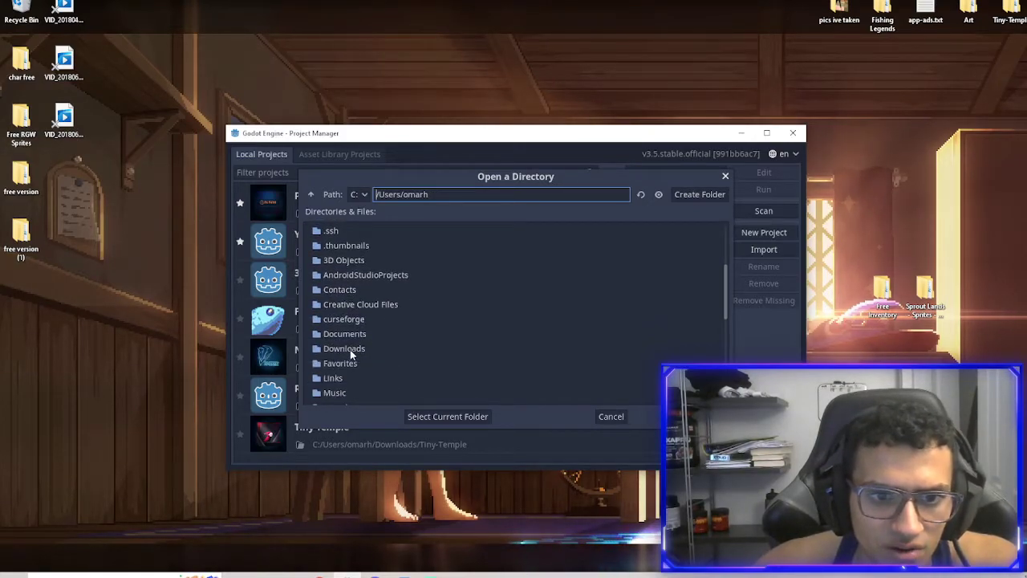
{"action": "left_click", "coordinate": [446, 415]}
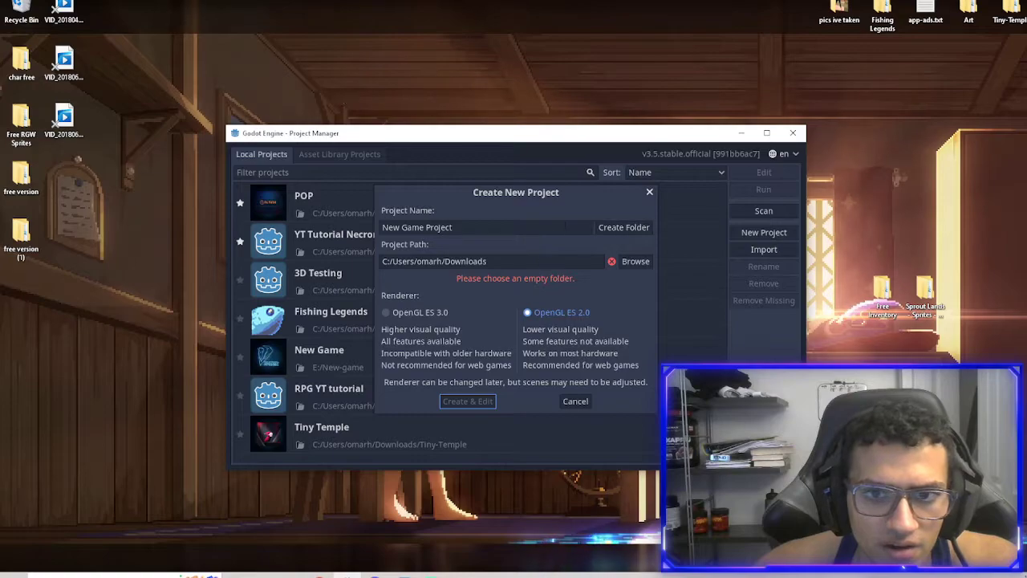
Step: Name the project Farming Project YT, create its own folder, and open it for editing
{"action": "type", "text": "Star"}
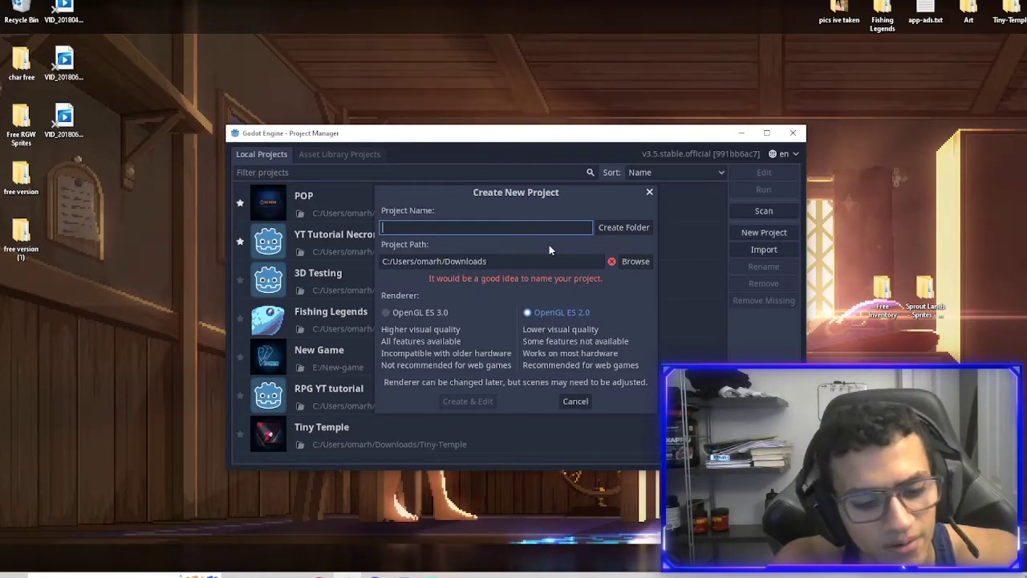
{"action": "type", "text": "Farming Project YT"}
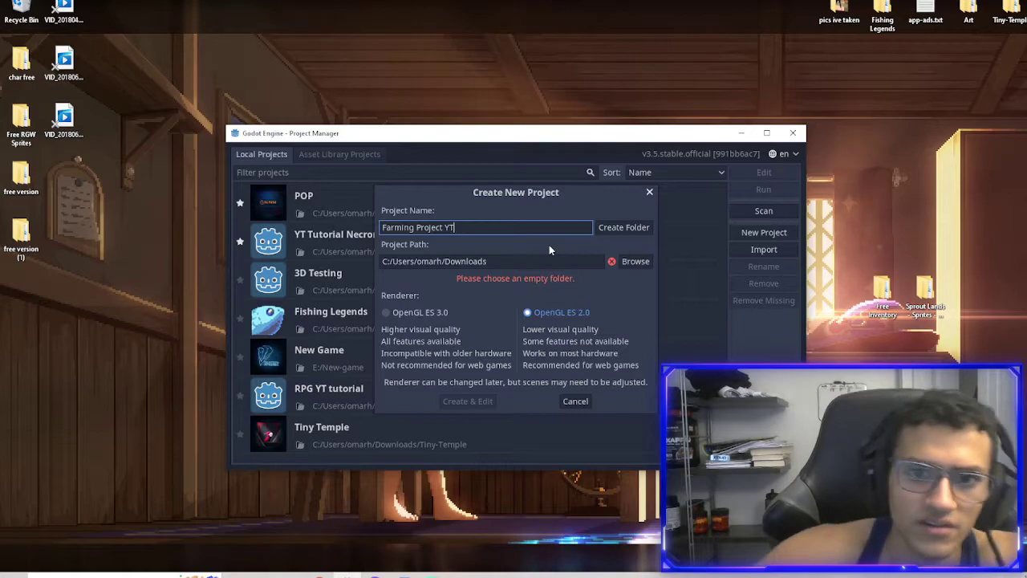
{"action": "left_click", "coordinate": [623, 228]}
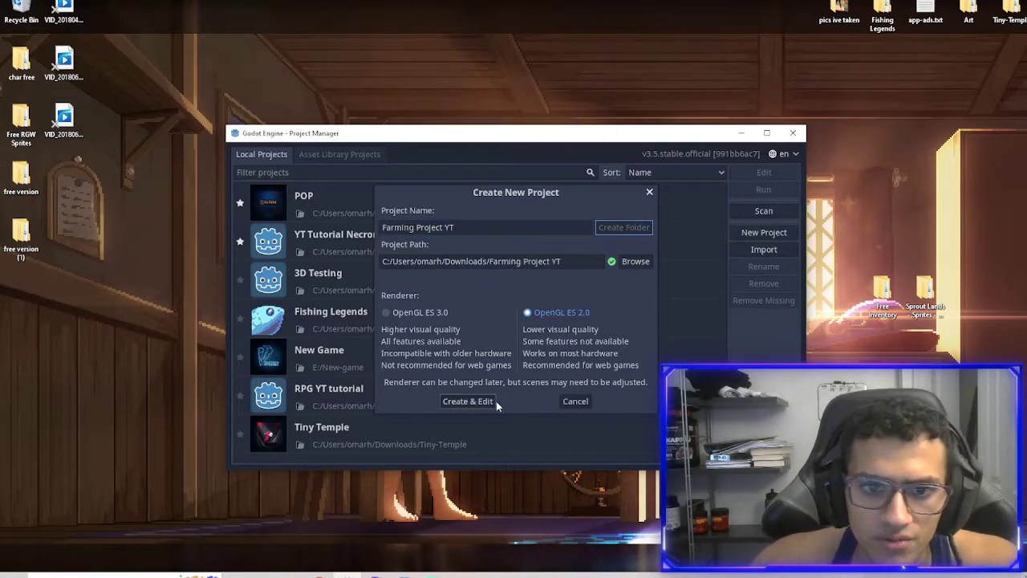
{"action": "left_click", "coordinate": [467, 401]}
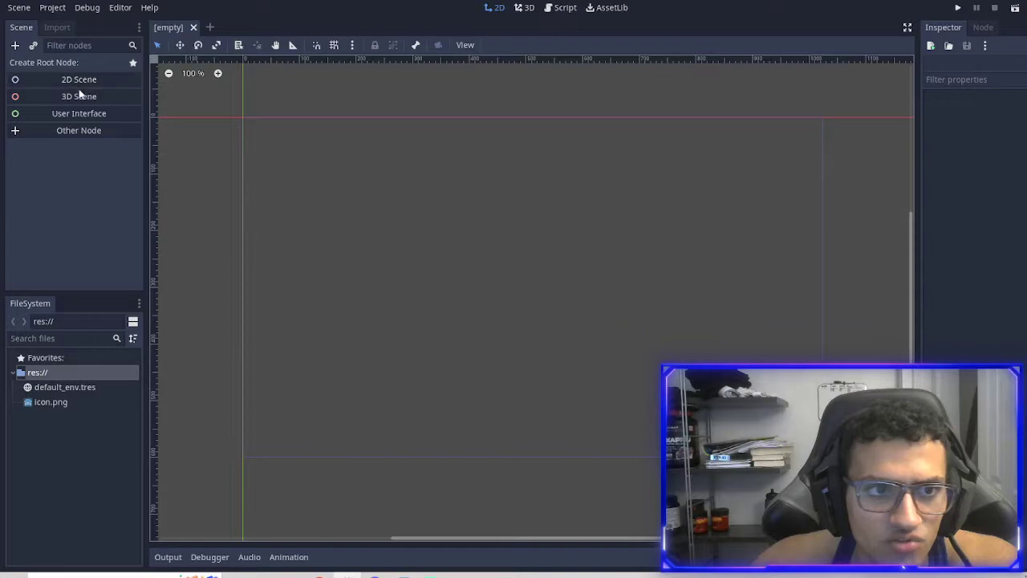
Step: Give the scene a 2D root node named MainMenu and save it as MainMenu.tscn
{"action": "left_click", "coordinate": [79, 79]}
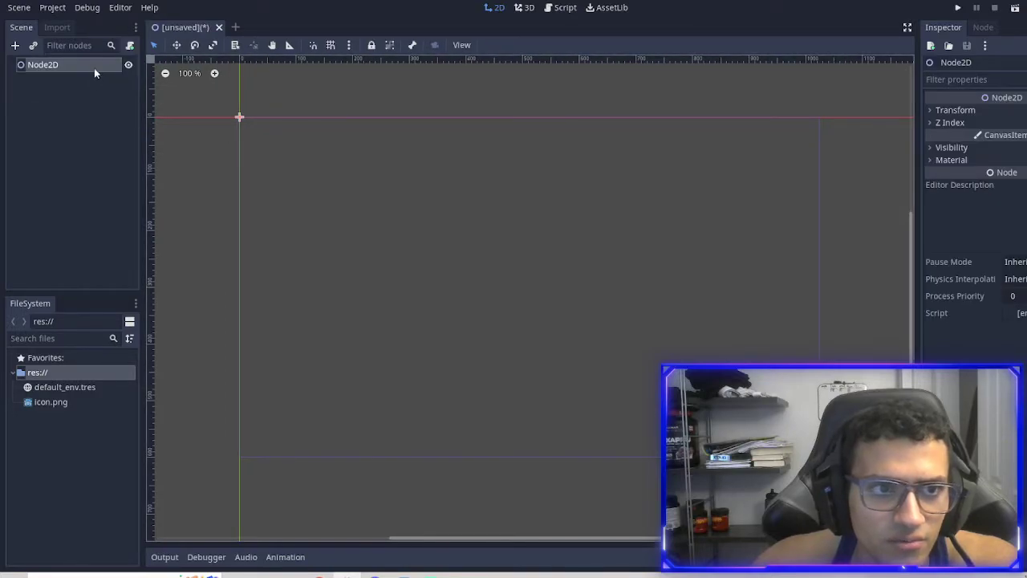
{"action": "type", "text": "MainMenu"}
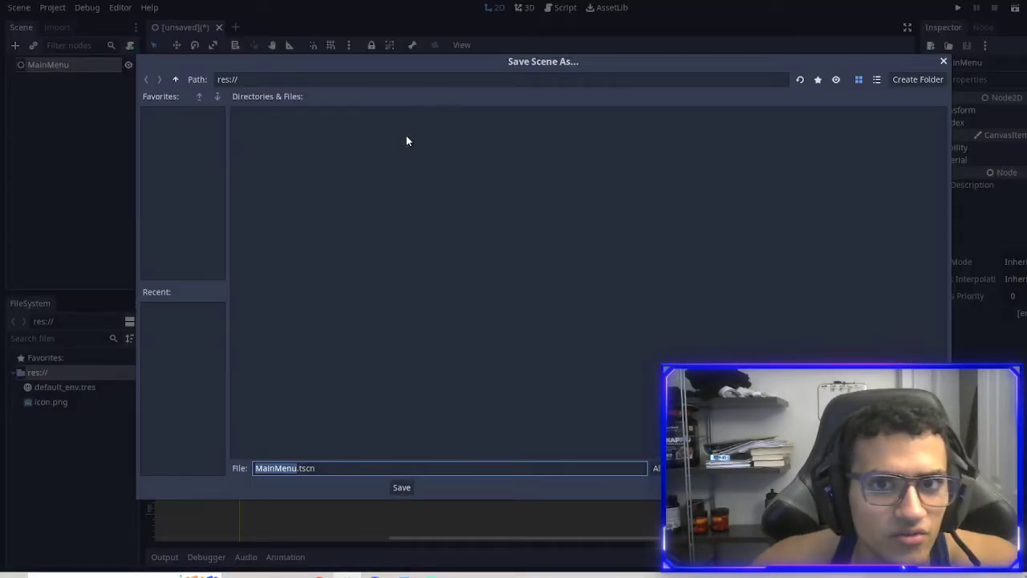
{"action": "left_click", "coordinate": [401, 488]}
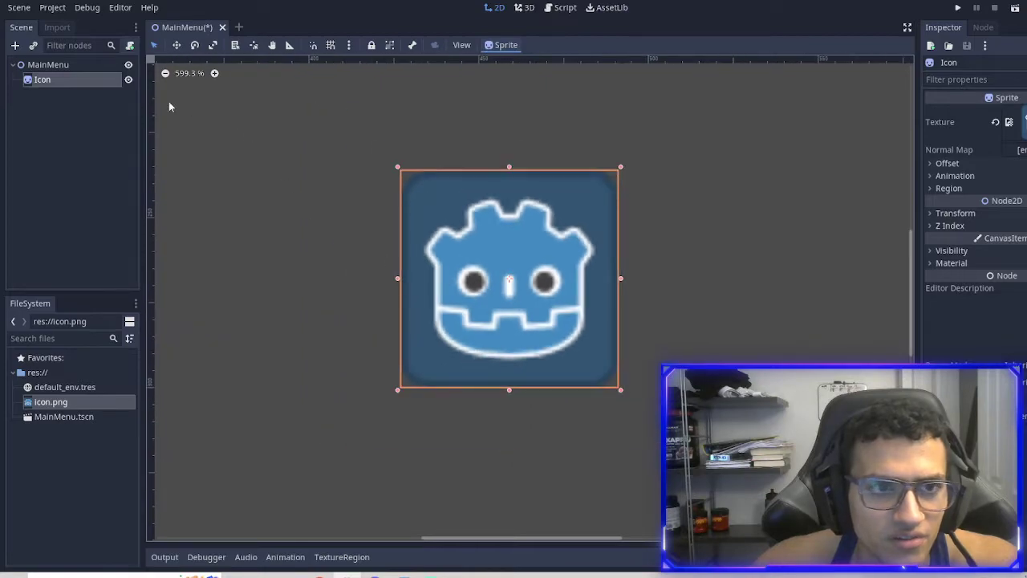
Step: Reimport icon.png with texture Filter turned off and return to the scene tree
{"action": "left_click", "coordinate": [56, 25]}
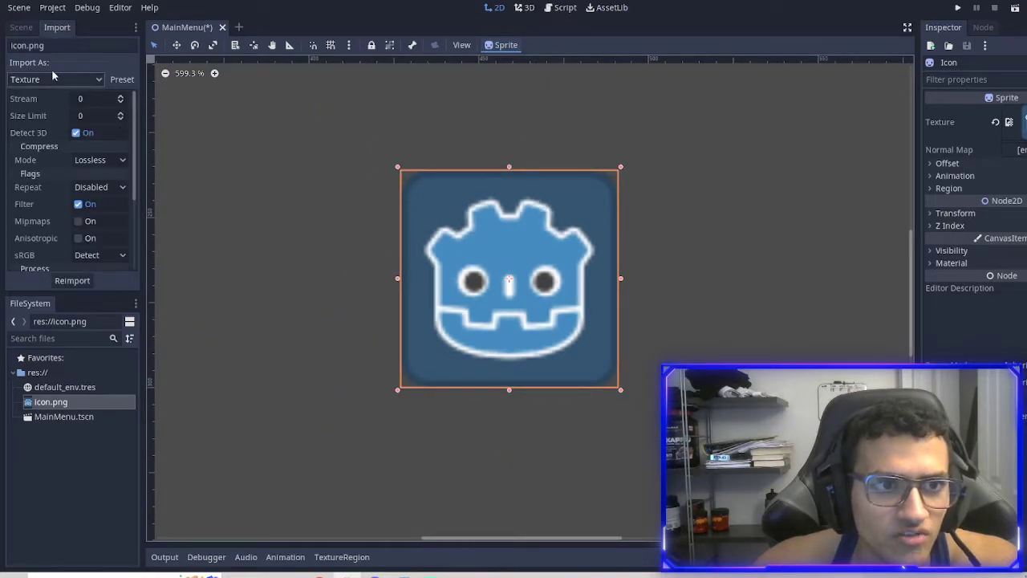
{"action": "left_click", "coordinate": [121, 78]}
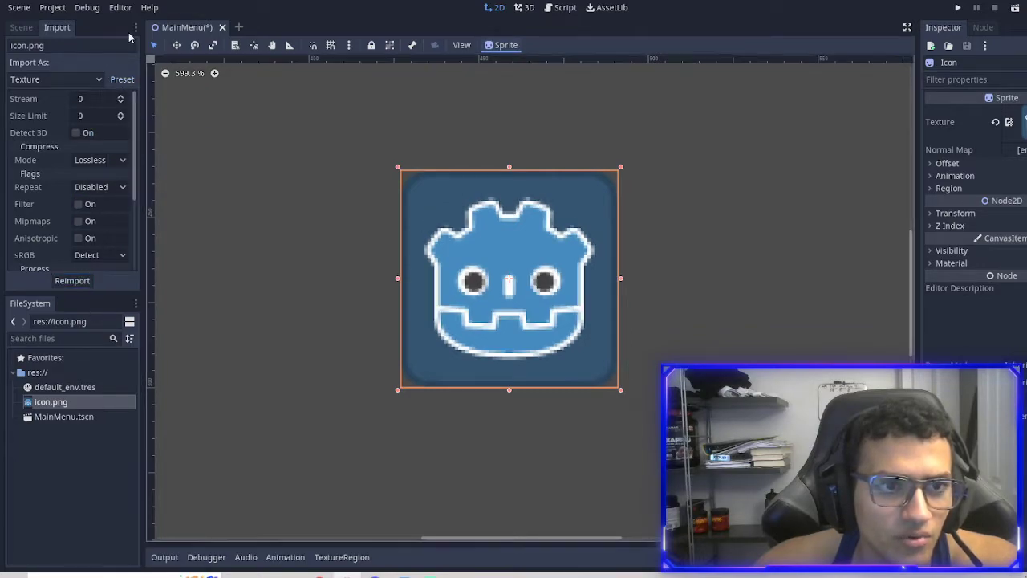
{"action": "left_click", "coordinate": [122, 79]}
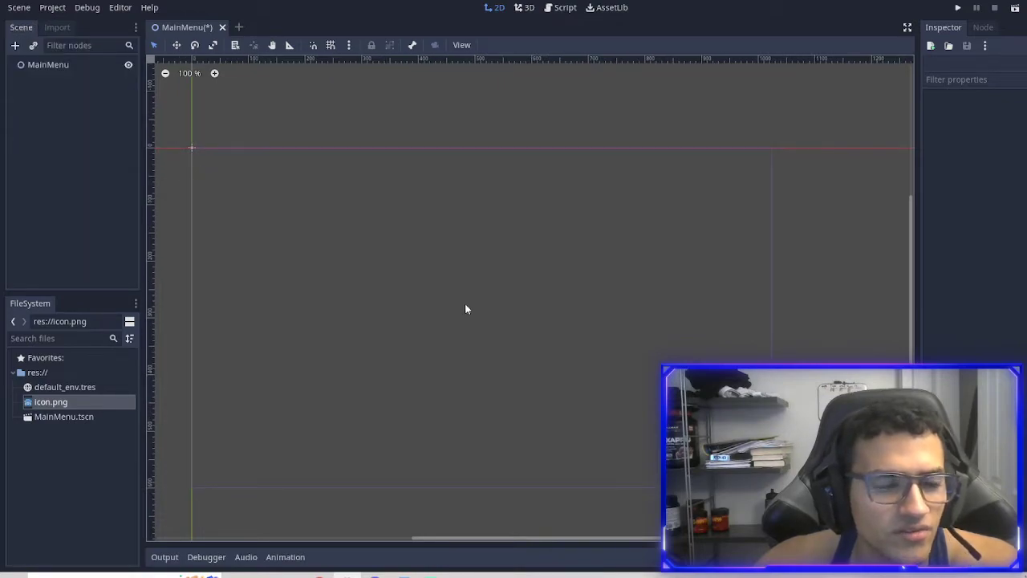
Step: In Project Settings > Display > Window, halve the window size and set test size 1024×600
{"action": "left_click", "coordinate": [51, 7]}
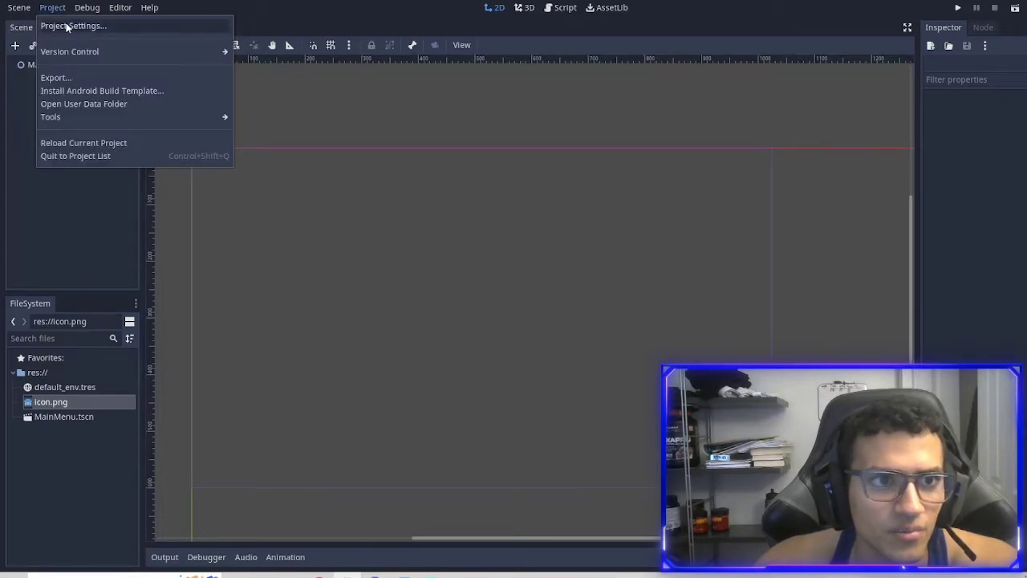
{"action": "left_click", "coordinate": [72, 25]}
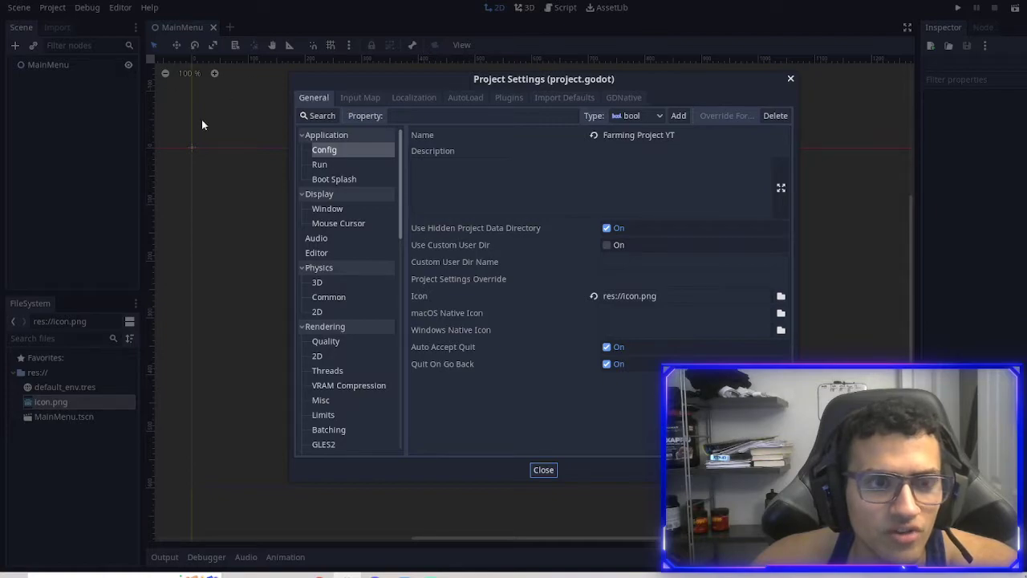
{"action": "mouse_move", "coordinate": [356, 191]}
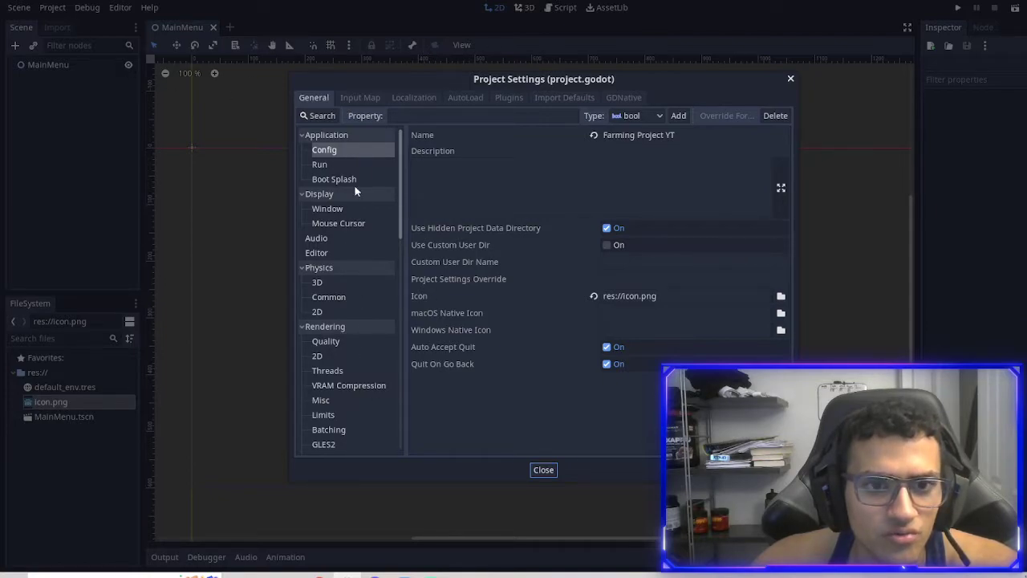
{"action": "left_click", "coordinate": [327, 209]}
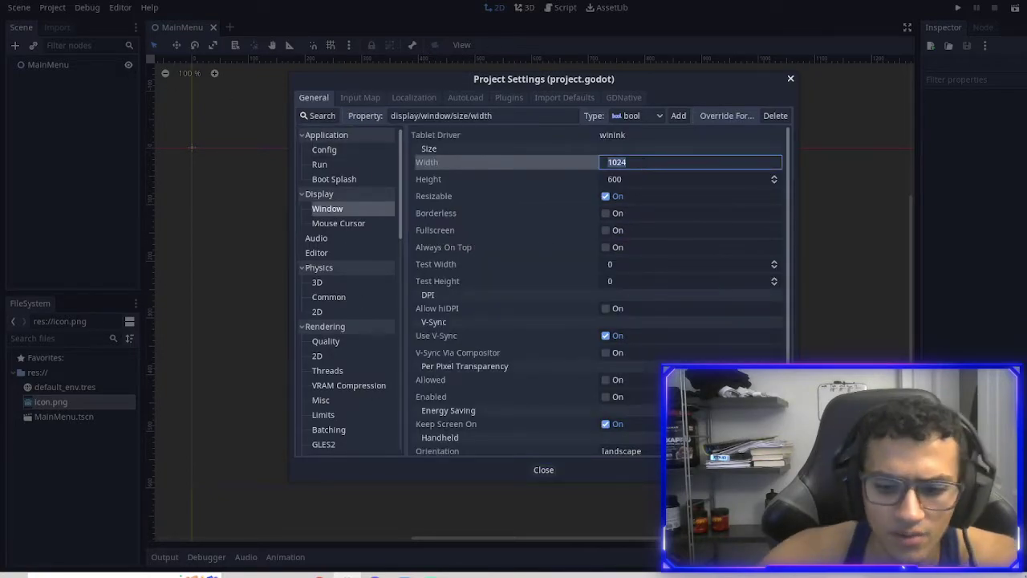
{"action": "type", "text": "/2"}
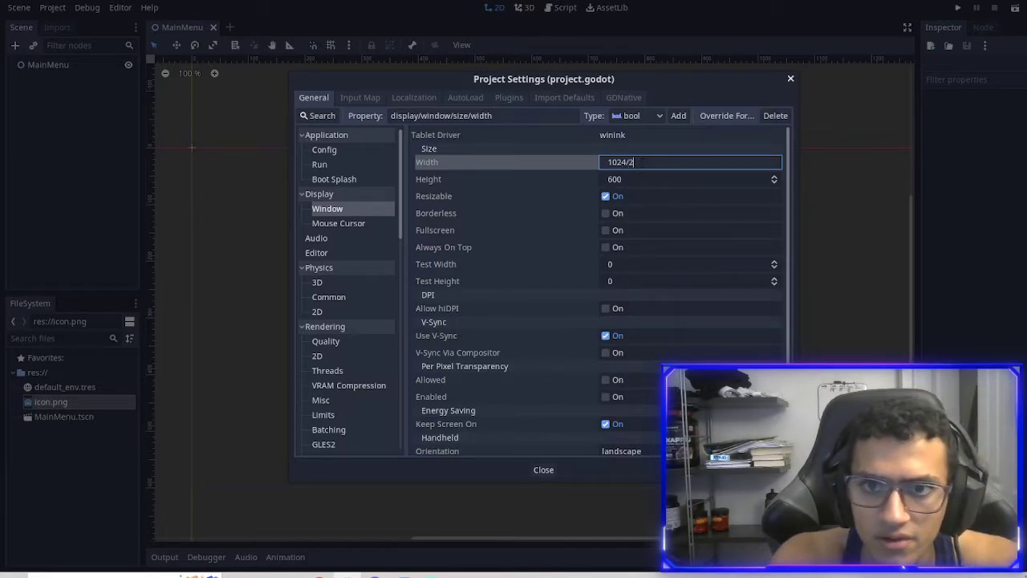
{"action": "left_click", "coordinate": [690, 180]}
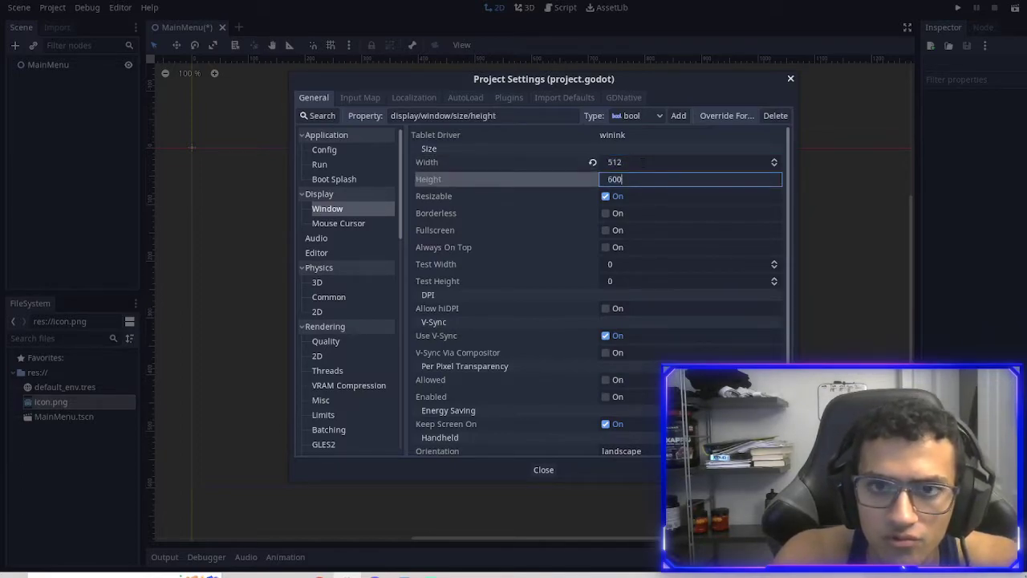
{"action": "left_click", "coordinate": [691, 161]}
{"action": "type", "text": "1024"}
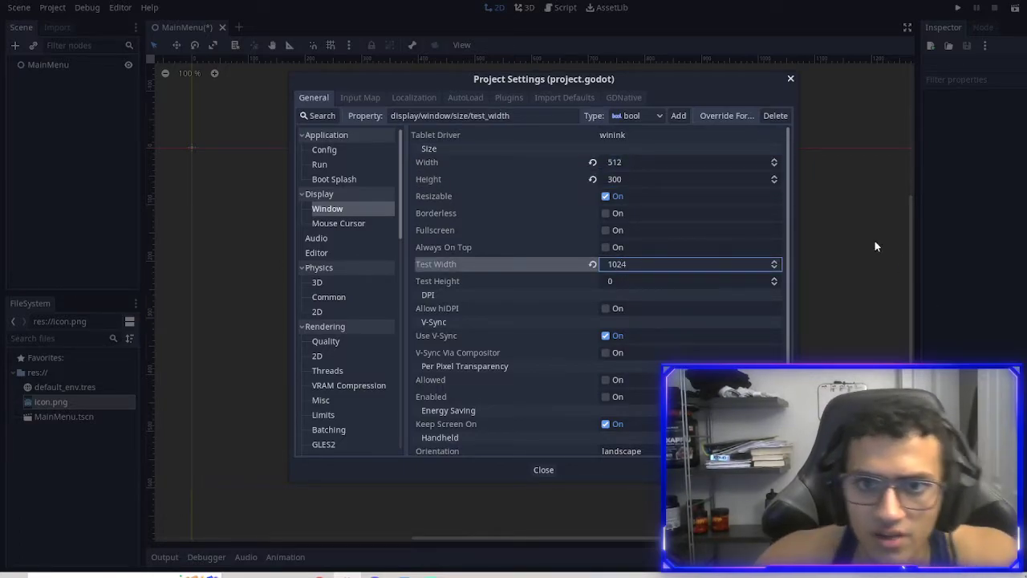
{"action": "left_click", "coordinate": [690, 281]}
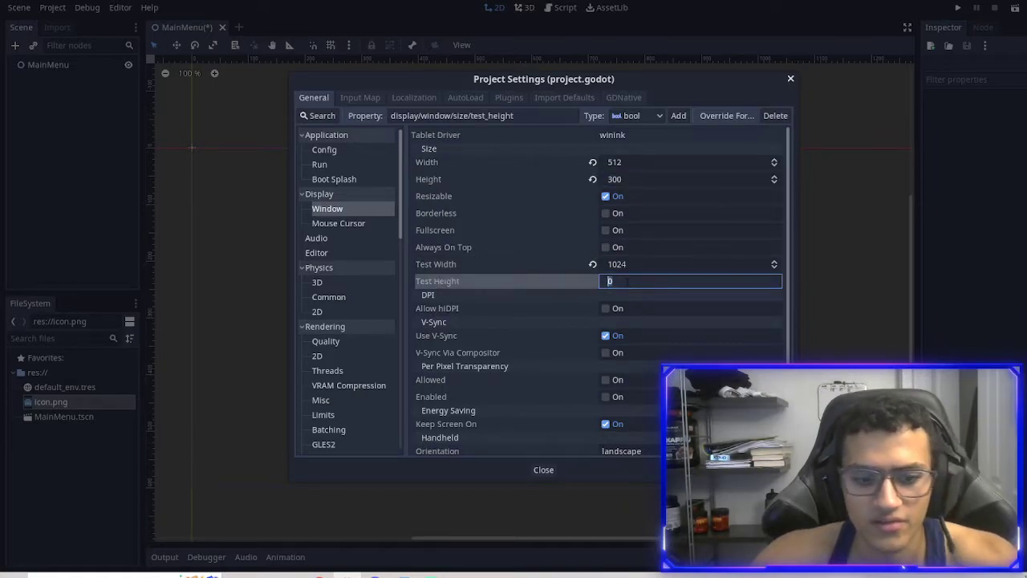
{"action": "type", "text": "600"}
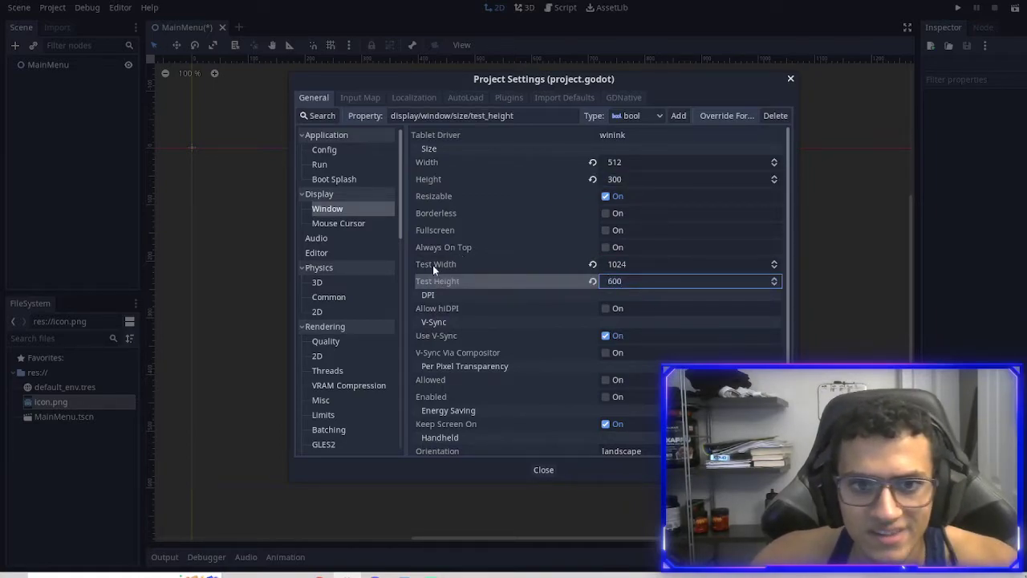
{"action": "left_click", "coordinate": [542, 469]}
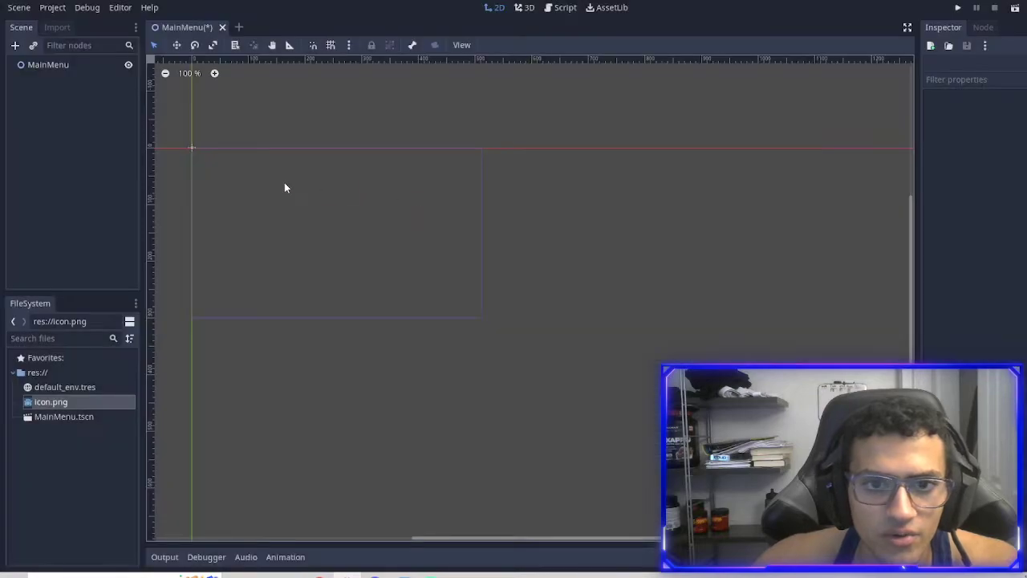
Step: Run the project with MainMenu as main scene, place icon.png on the canvas, then close the game window
{"action": "left_click", "coordinate": [956, 7]}
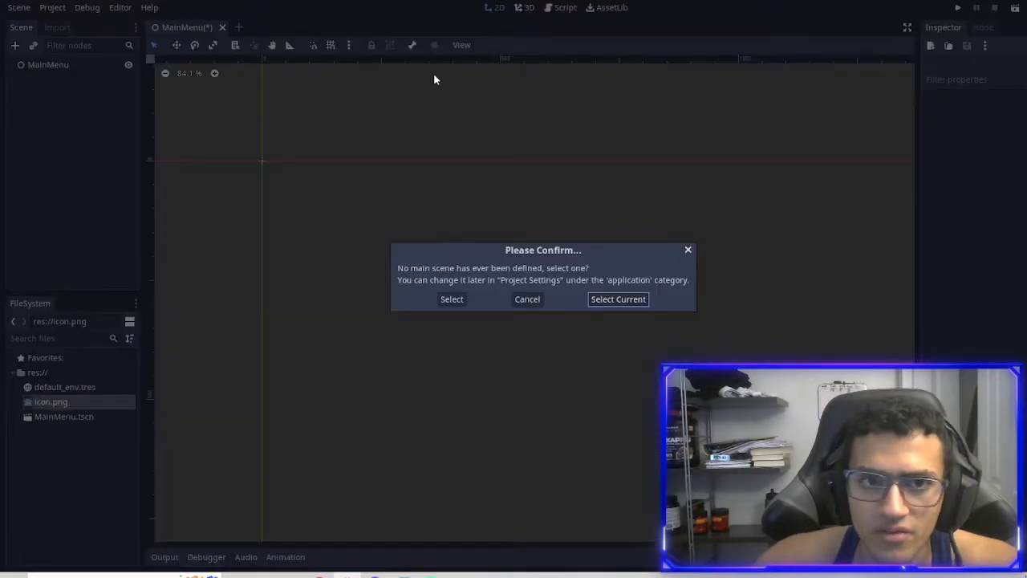
{"action": "left_click", "coordinate": [618, 299]}
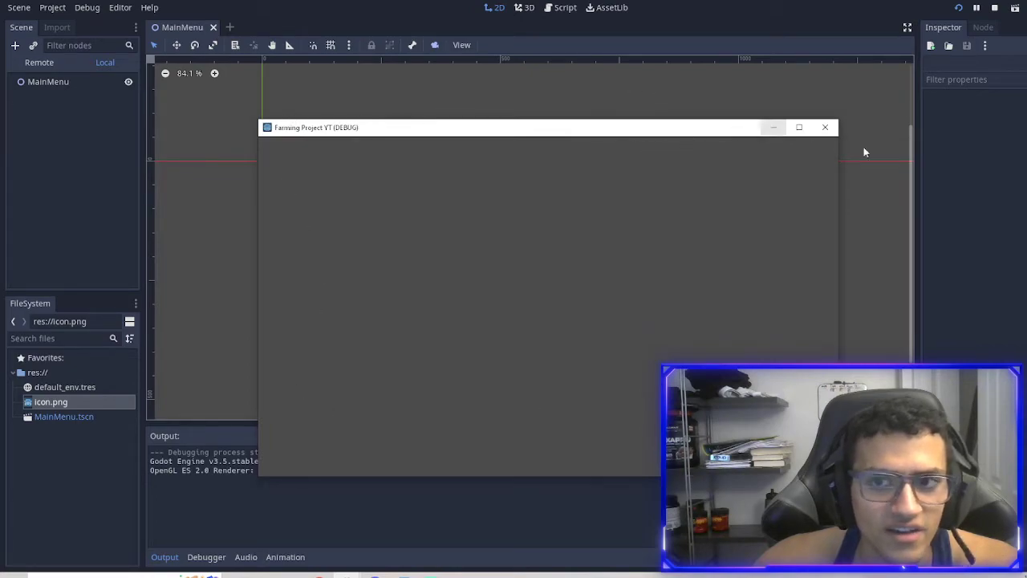
{"action": "mouse_move", "coordinate": [552, 106]}
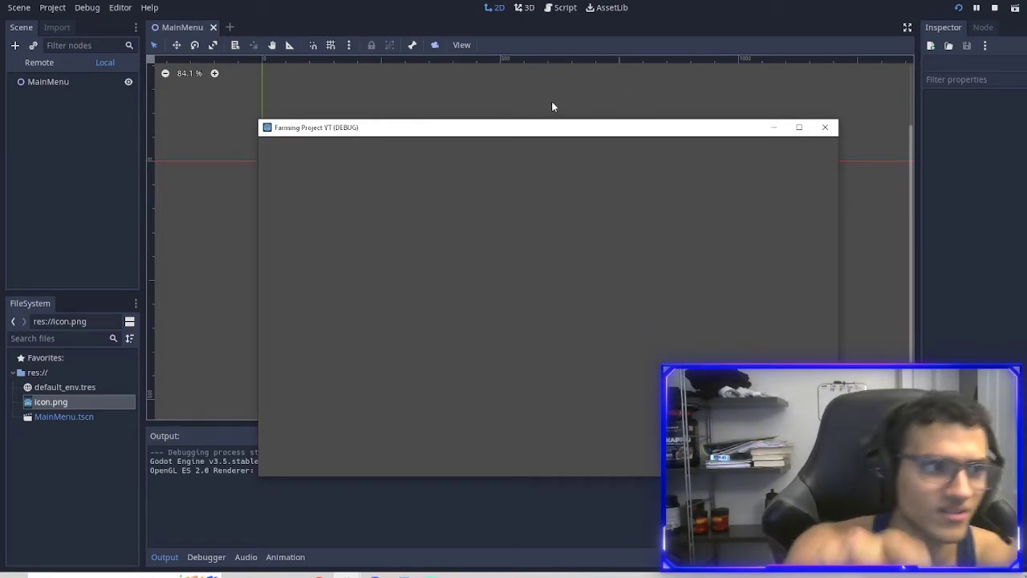
{"action": "mouse_move", "coordinate": [814, 336]}
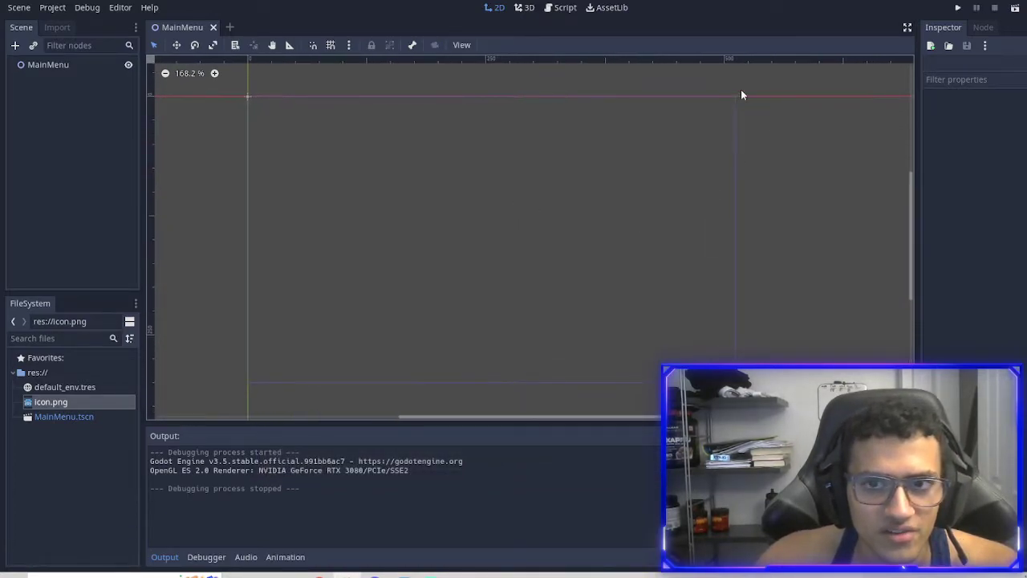
{"action": "left_click_drag", "start_coordinate": [51, 402], "coordinate": [465, 270]}
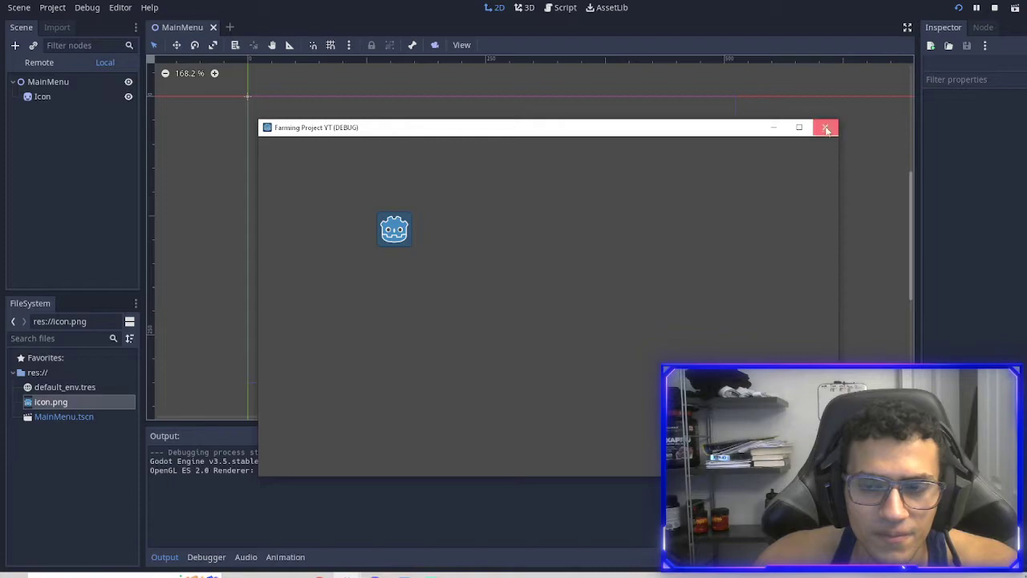
{"action": "left_click", "coordinate": [826, 128]}
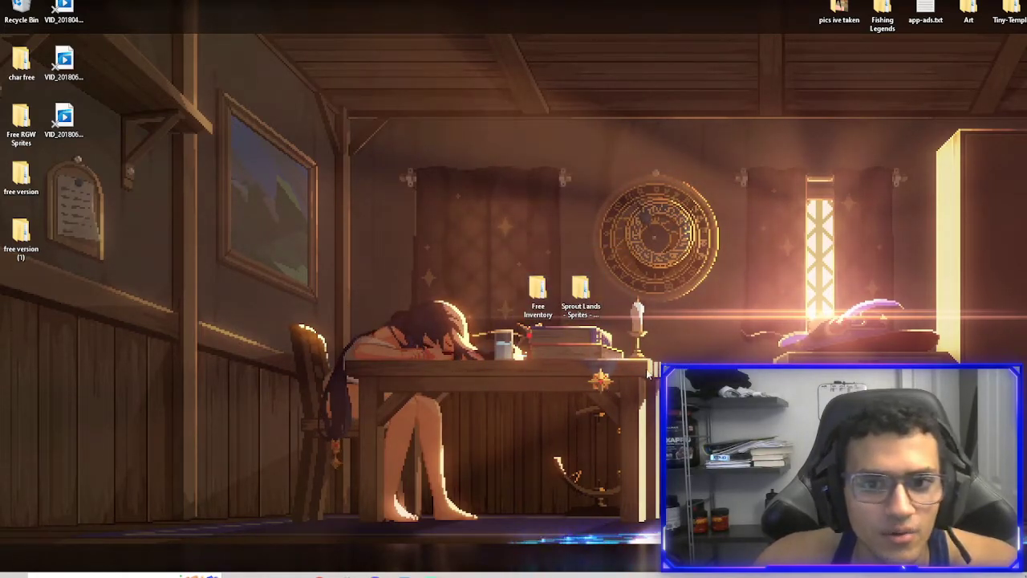
Step: Open the desktop asset folder to copy the sprite packs into the project
{"action": "double_click", "coordinate": [581, 289]}
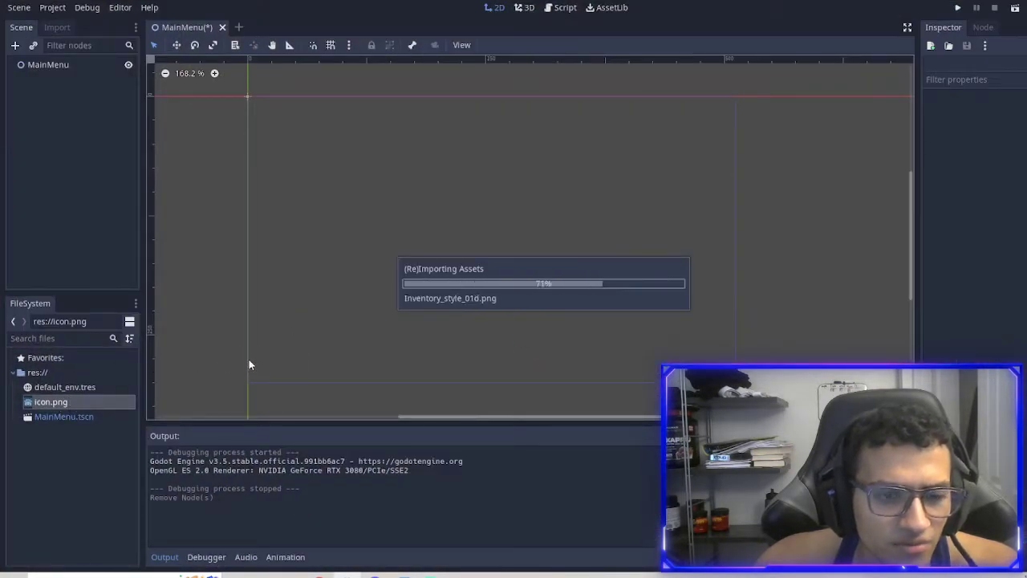
Step: Begin creating a new project folder from the root, then cancel it
{"action": "right_click", "coordinate": [37, 373]}
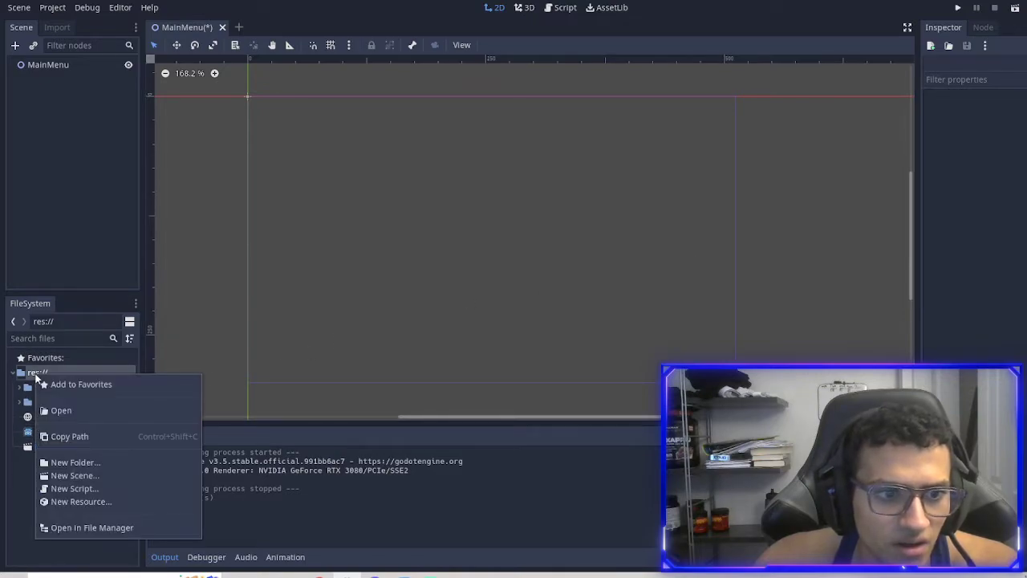
{"action": "left_click", "coordinate": [75, 462]}
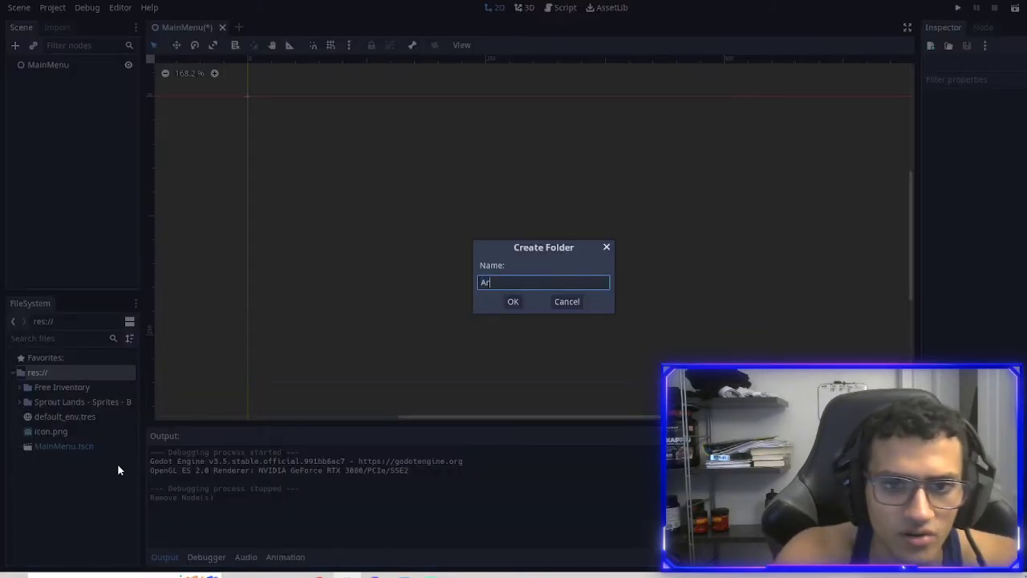
{"action": "left_click", "coordinate": [514, 302]}
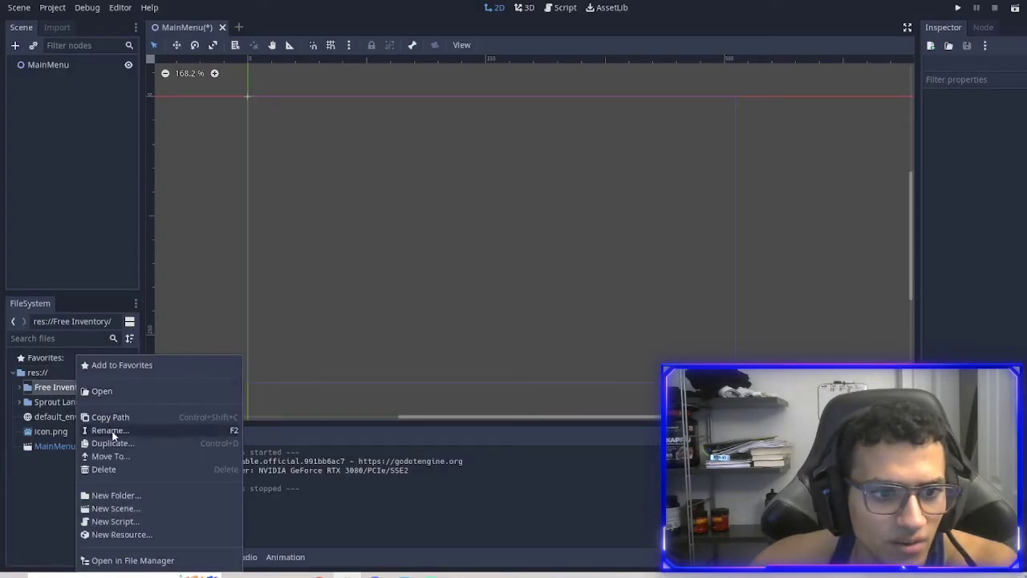
Step: Rename the Free Inventory folder to UI and expand the Sprout Lands sprites folder
{"action": "left_click", "coordinate": [111, 430]}
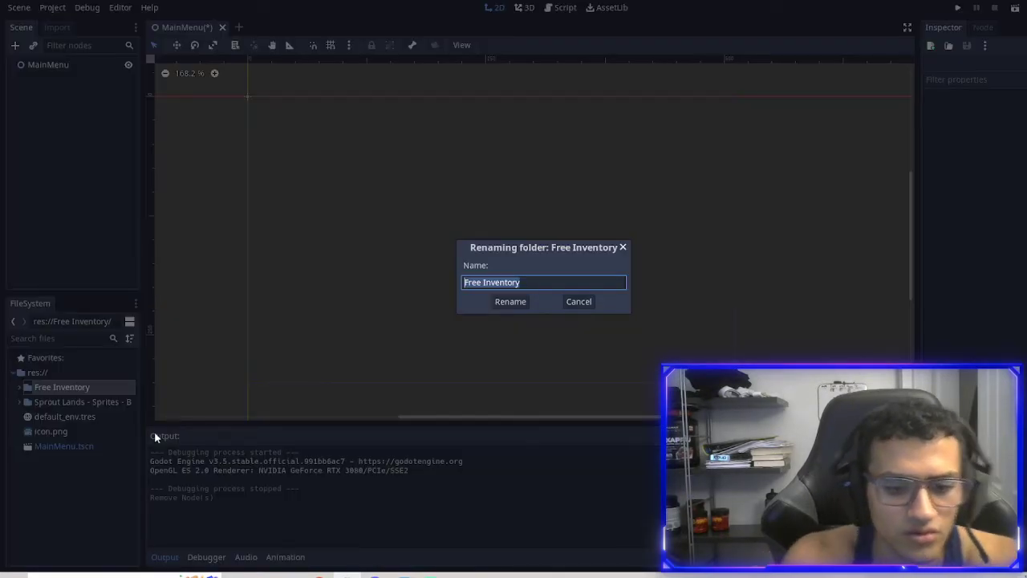
{"action": "left_click", "coordinate": [510, 302]}
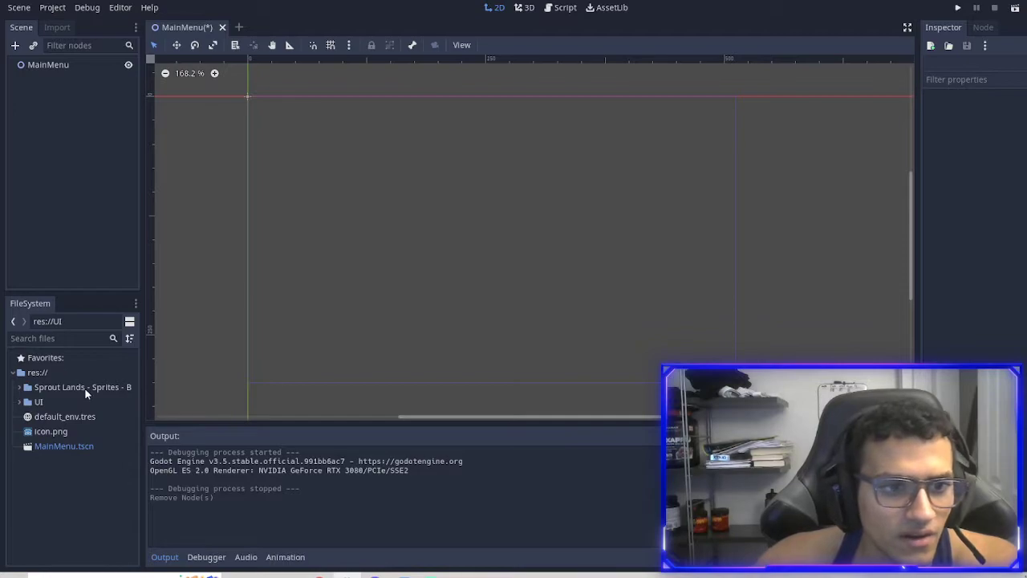
{"action": "left_click", "coordinate": [79, 386]}
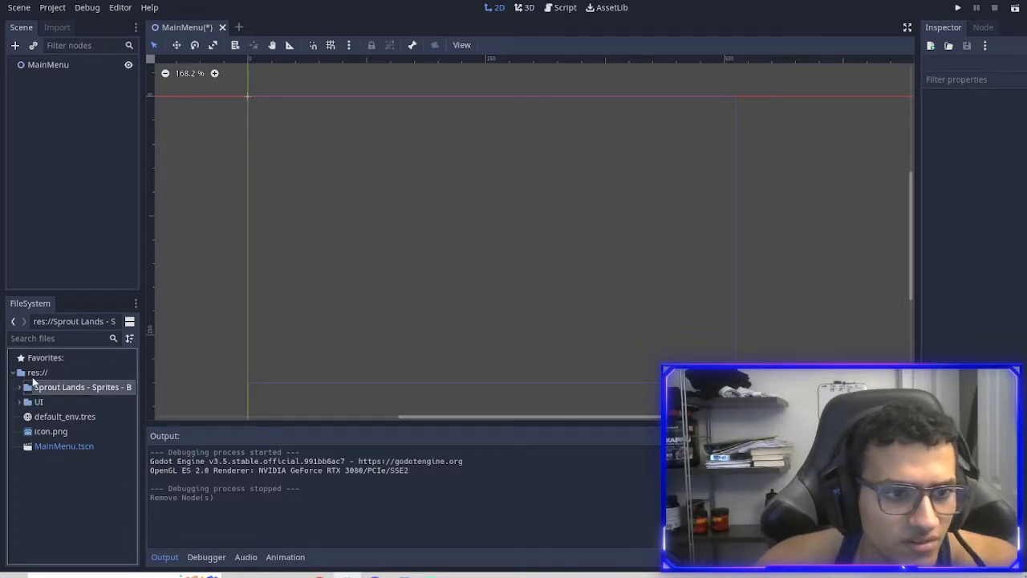
{"action": "left_click", "coordinate": [19, 387]}
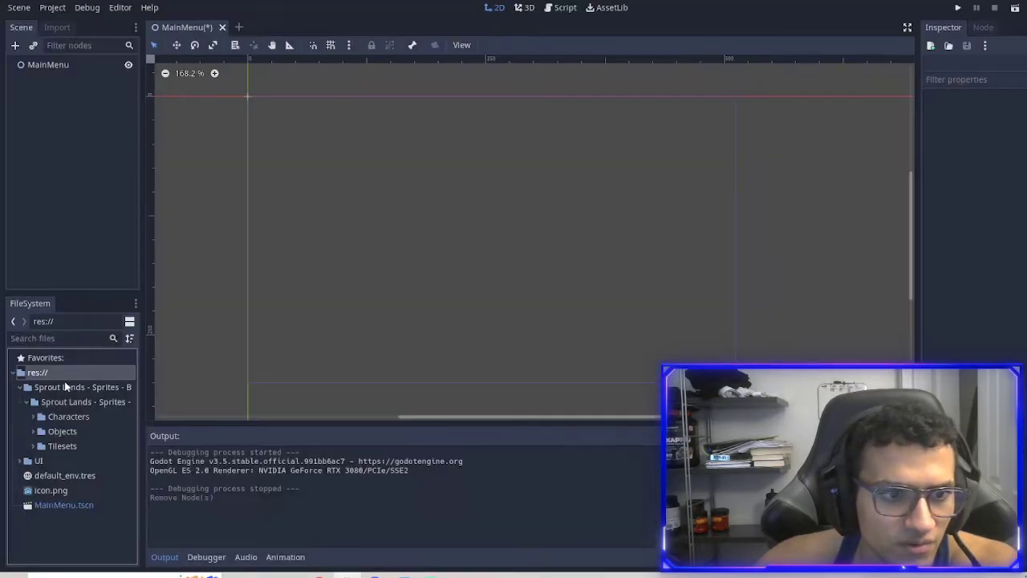
Step: Add a Button node to MainMenu with its Text property set to Play
{"action": "left_click", "coordinate": [83, 387]}
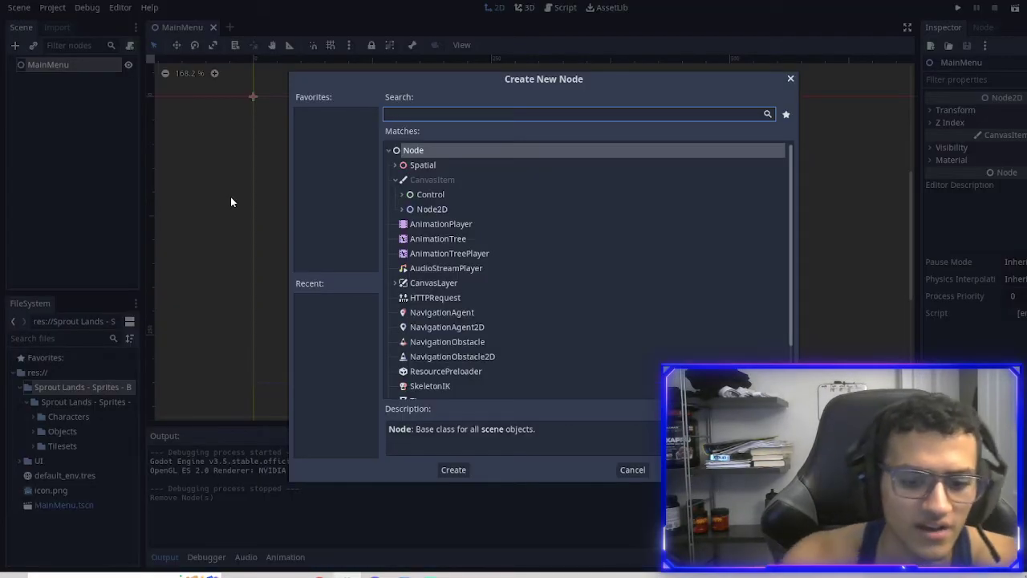
{"action": "type", "text": "butt"}
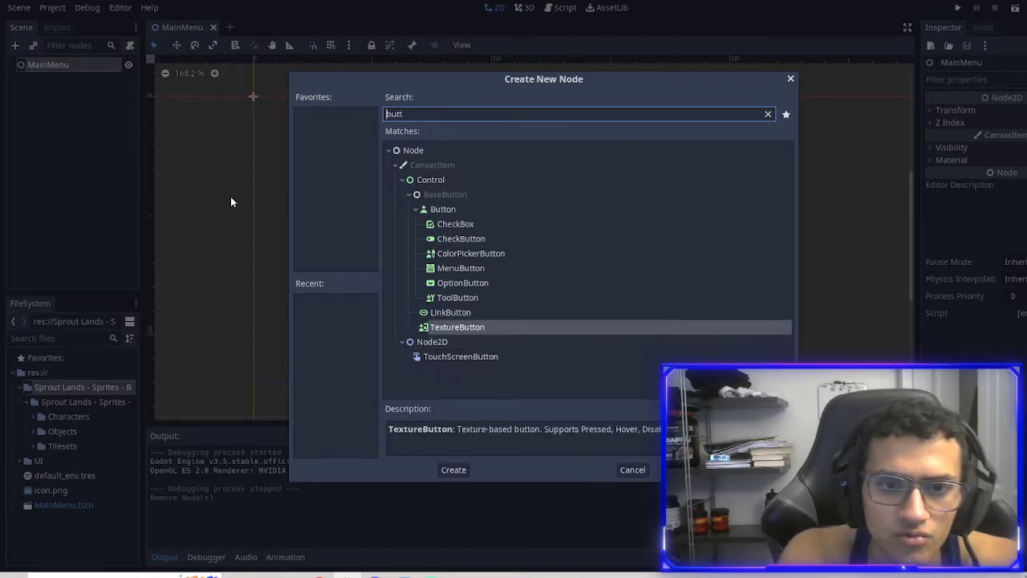
{"action": "left_click", "coordinate": [452, 469]}
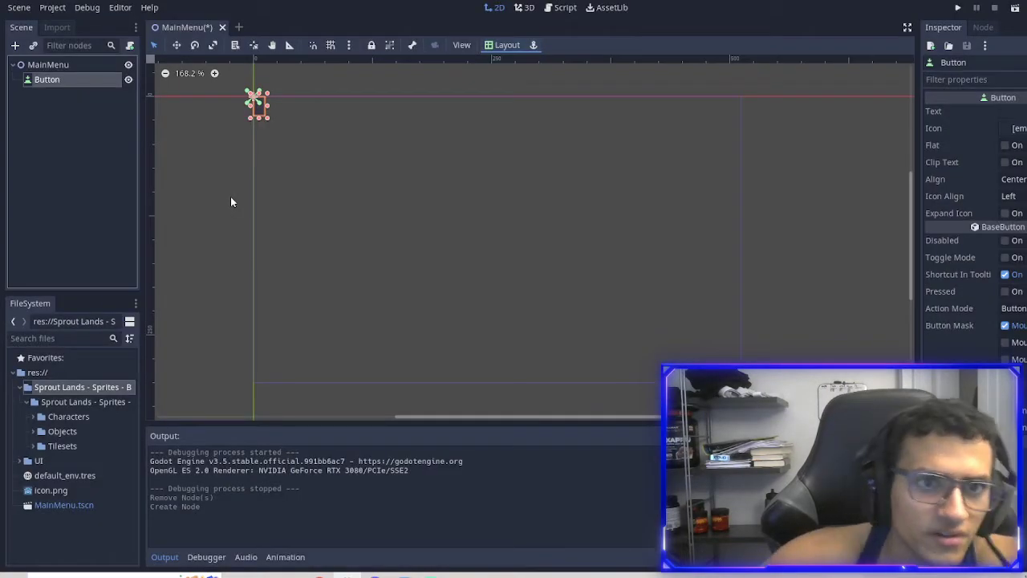
{"action": "left_click", "coordinate": [1015, 111]}
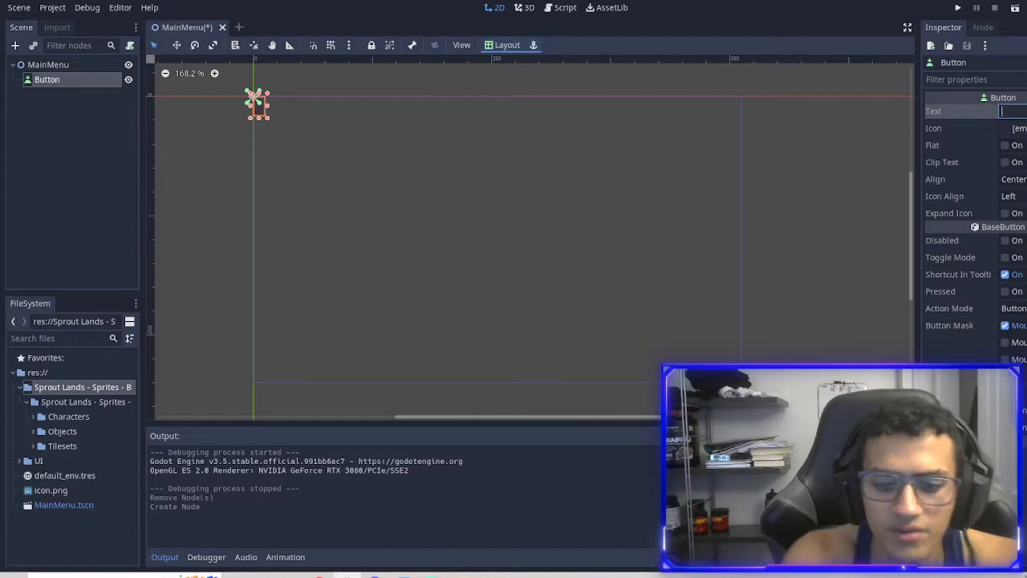
{"action": "type", "text": "Play"}
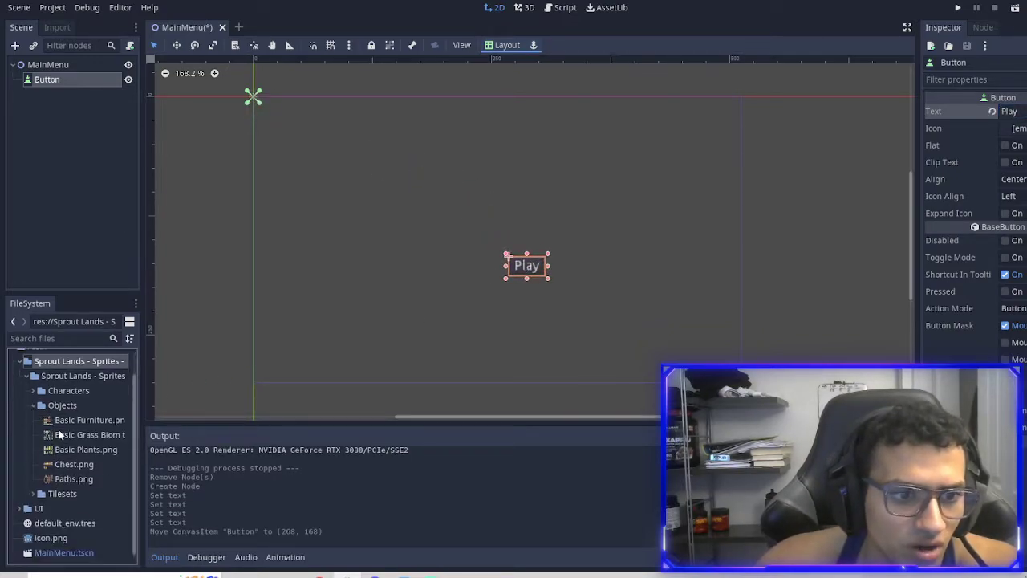
{"action": "scroll", "scroll_direction": "down", "scroll_amount": 3}
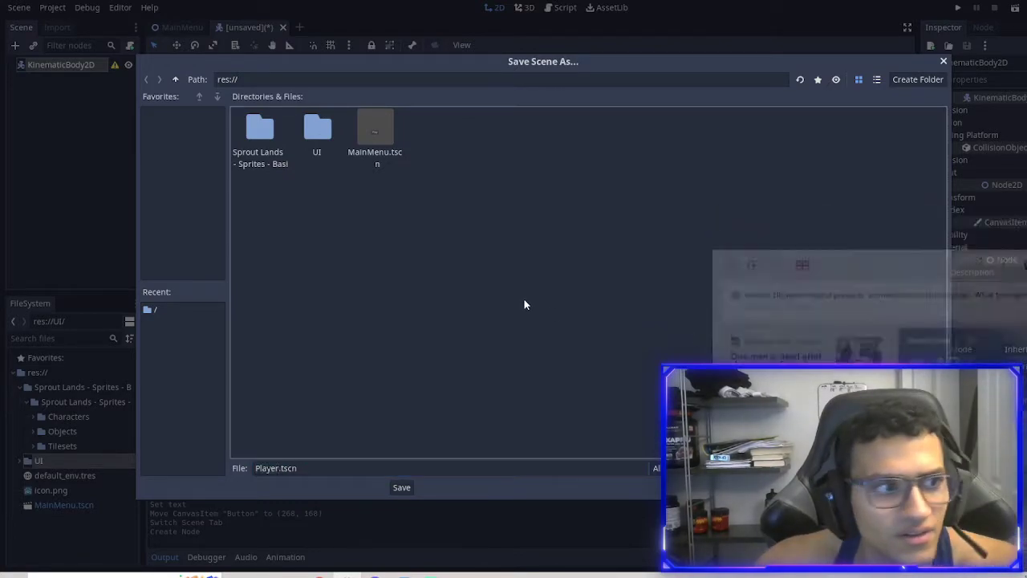
Step: Save Player.tscn into a new Player folder, then return to res:// for saving the World scene
{"action": "left_click", "coordinate": [918, 79]}
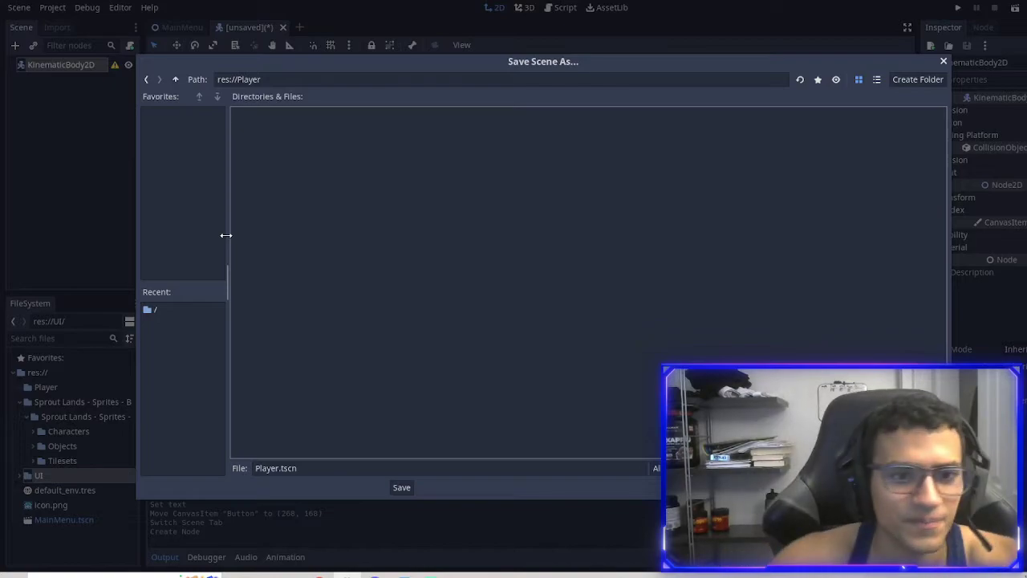
{"action": "left_click", "coordinate": [401, 488]}
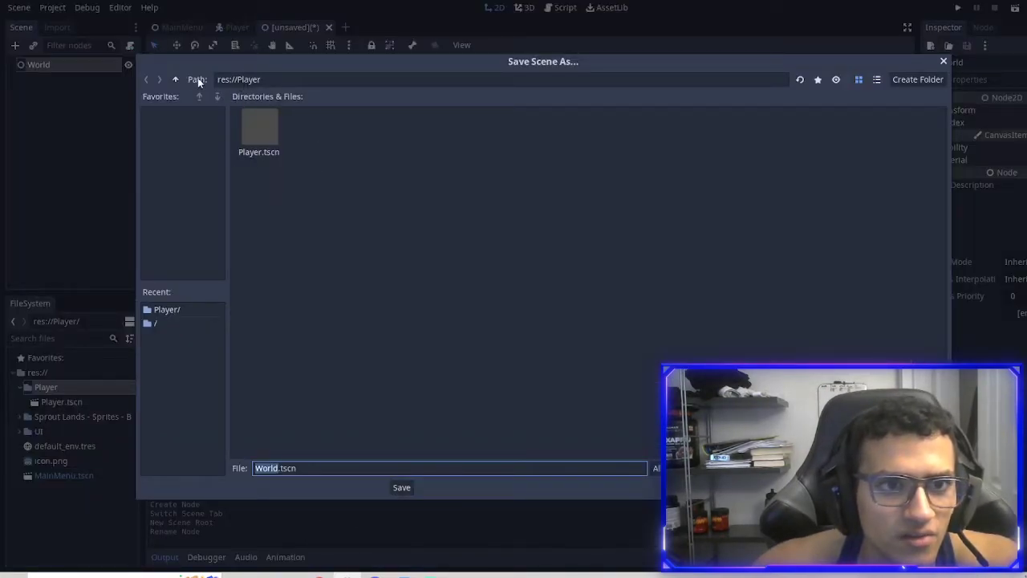
{"action": "left_click", "coordinate": [401, 488]}
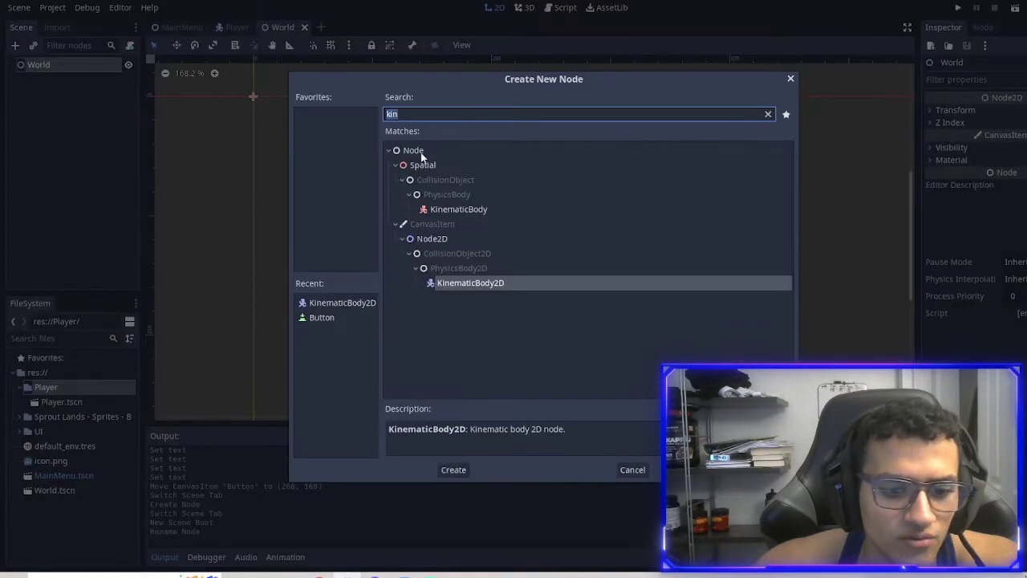
Step: Add a YSort node to the World scene for the player, then switch to the Player scene
{"action": "type", "text": "ysort"}
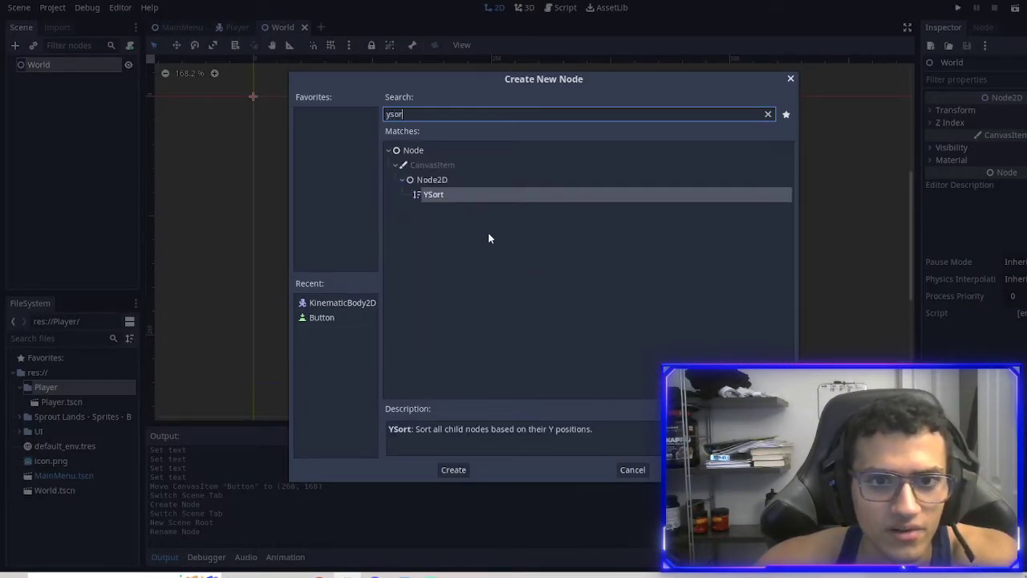
{"action": "left_click", "coordinate": [452, 469]}
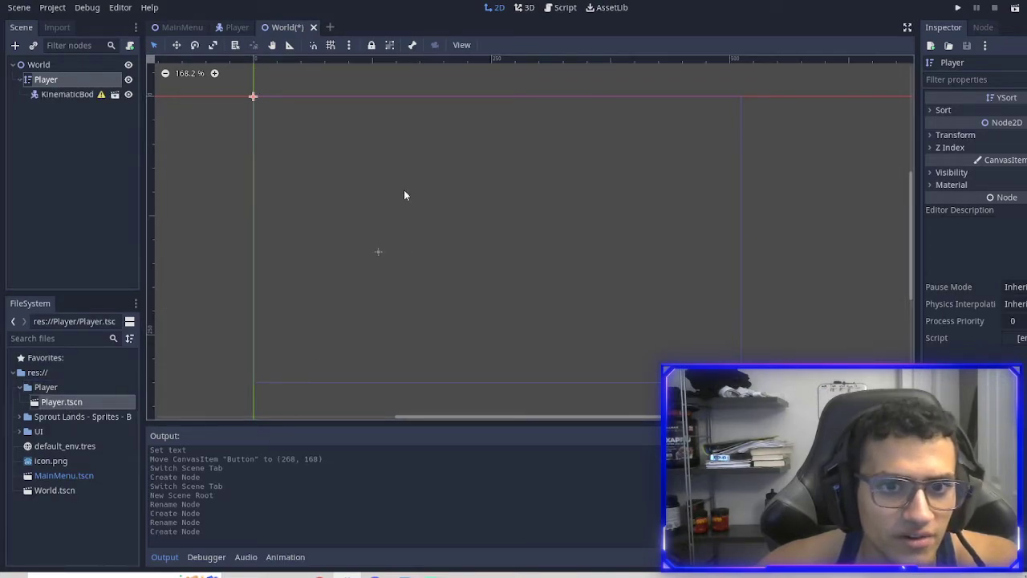
{"action": "left_click", "coordinate": [237, 26]}
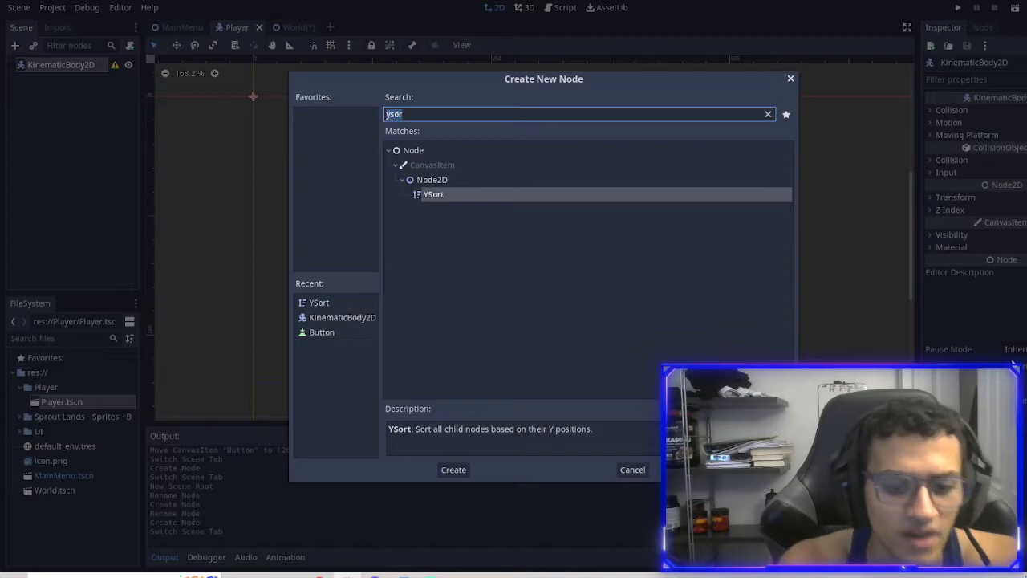
Step: Add a CollisionShape2D with a new CapsuleShape2D to the player body
{"action": "type", "text": "coil"}
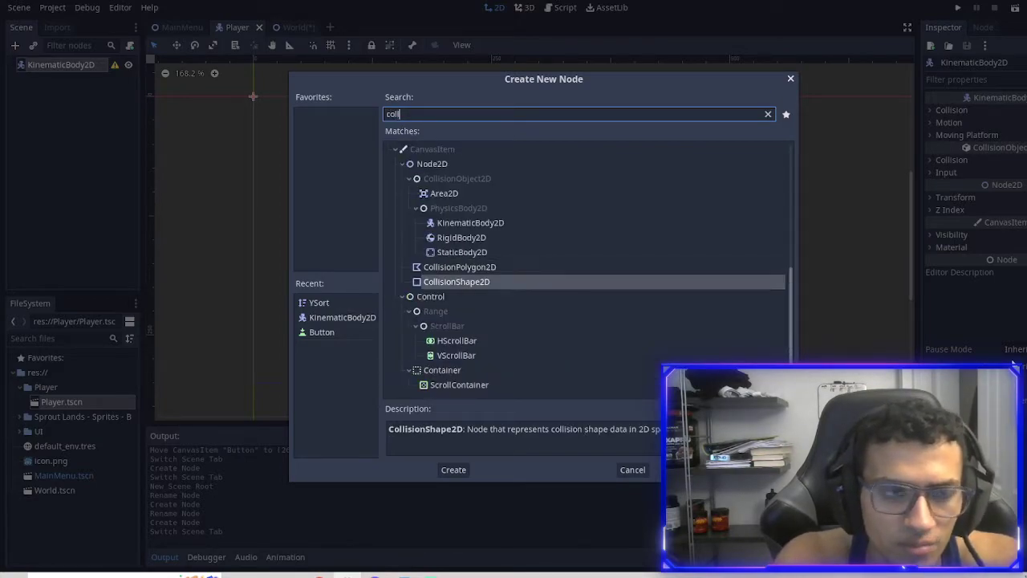
{"action": "left_click", "coordinate": [453, 469]}
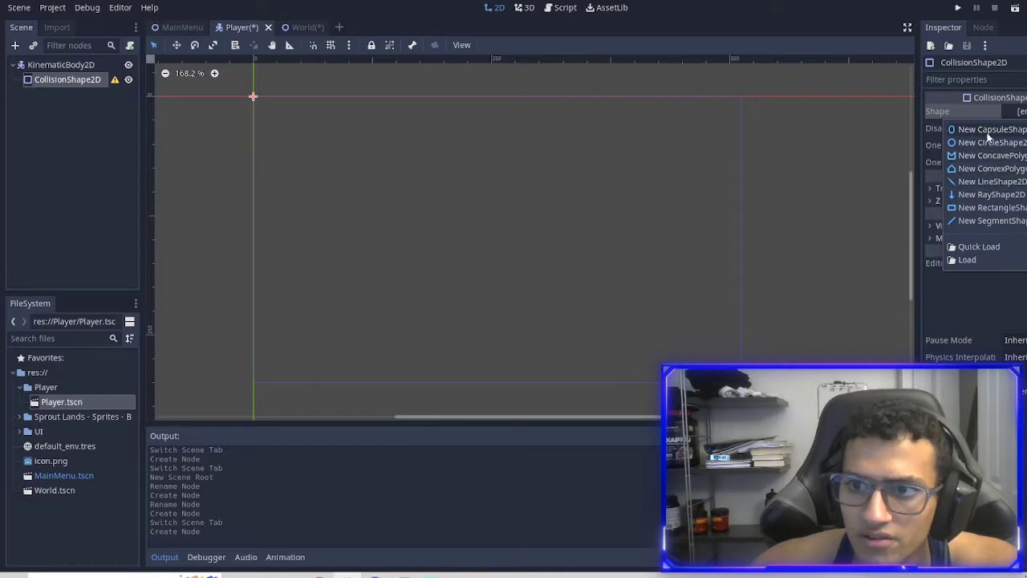
{"action": "left_click", "coordinate": [992, 128]}
{"action": "type", "text": "anim"}
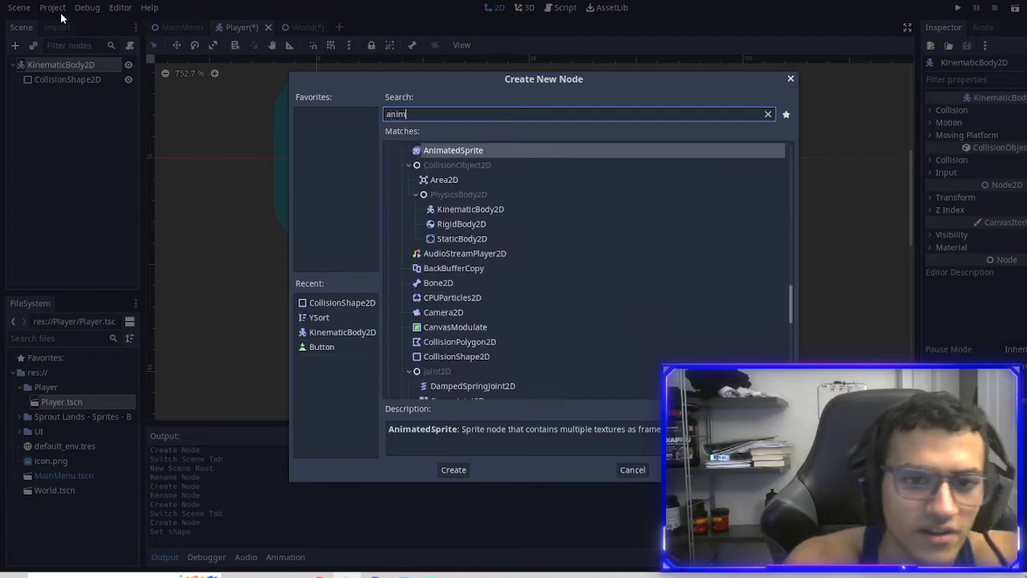
Step: Add an AnimatedSprite with SpriteFrames holding Idle and Run animations, browsing the Player folder for frames
{"action": "left_click", "coordinate": [453, 469]}
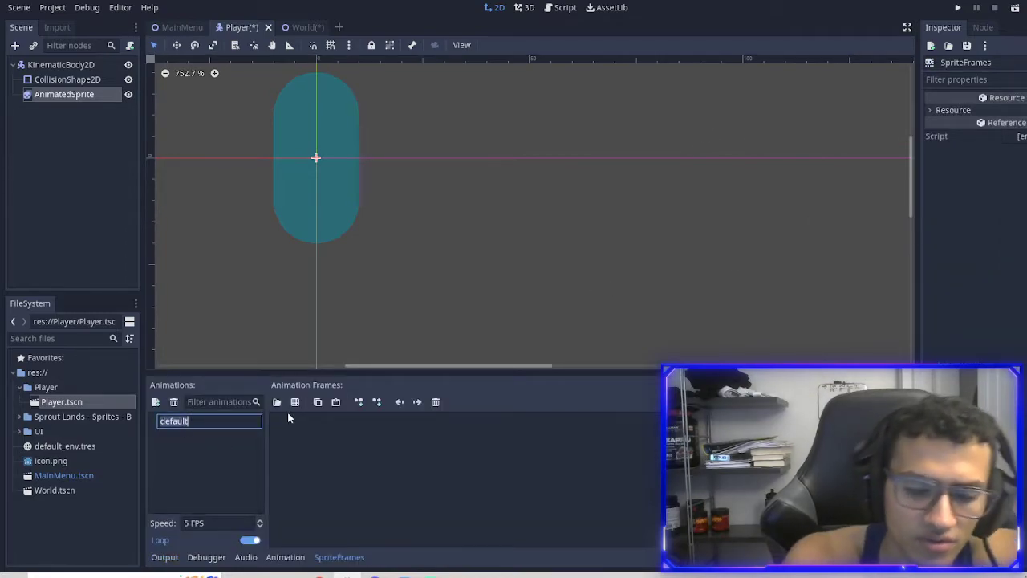
{"action": "type", "text": "Idle"}
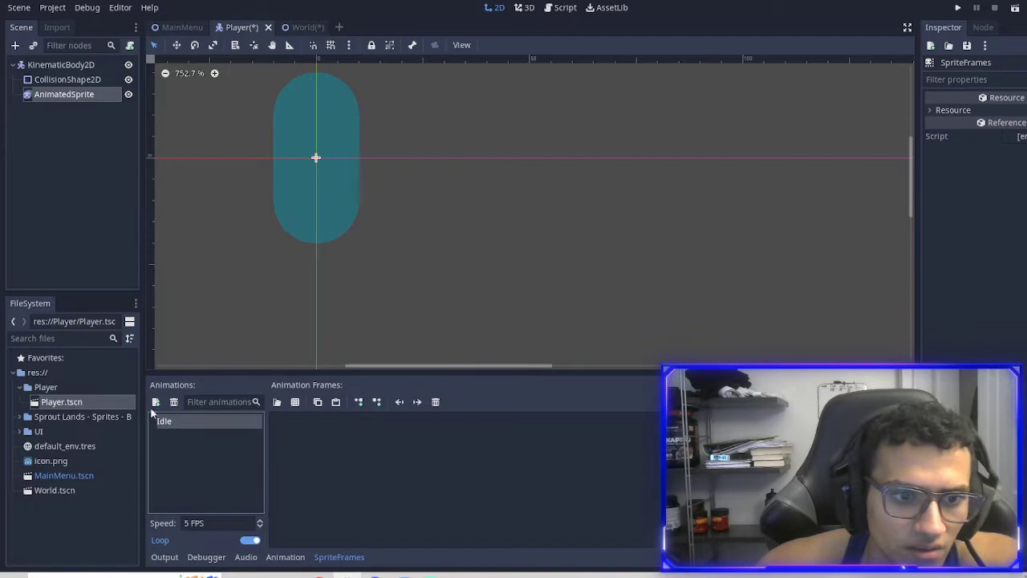
{"action": "left_click", "coordinate": [156, 402]}
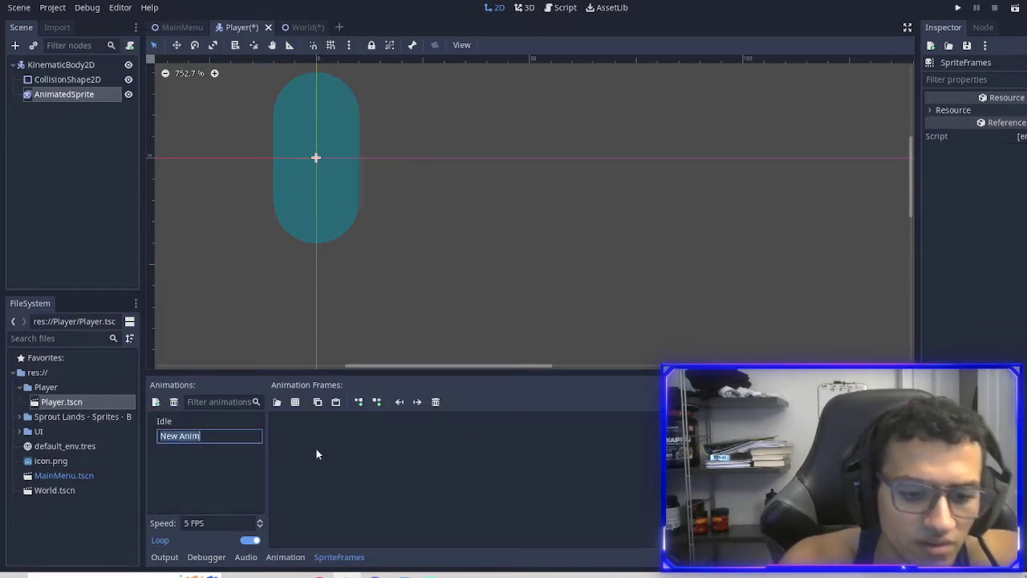
{"action": "left_click", "coordinate": [295, 401]}
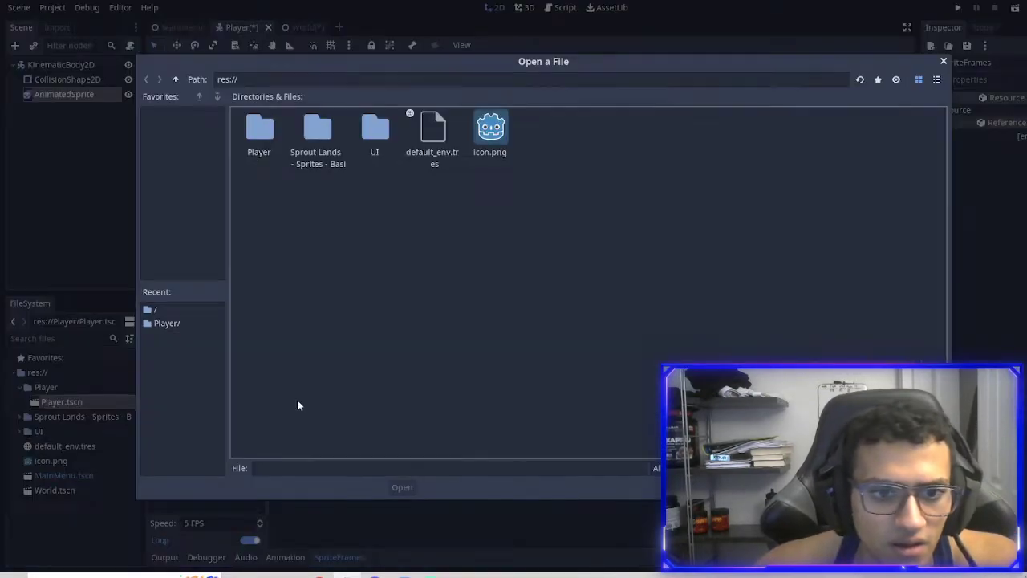
{"action": "double_click", "coordinate": [259, 131]}
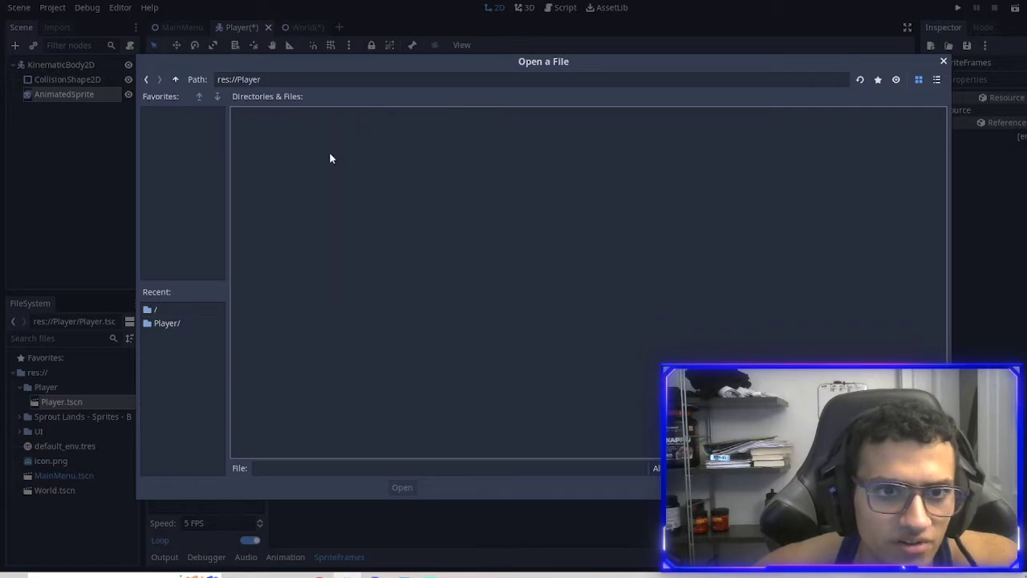
{"action": "left_click", "coordinate": [175, 79]}
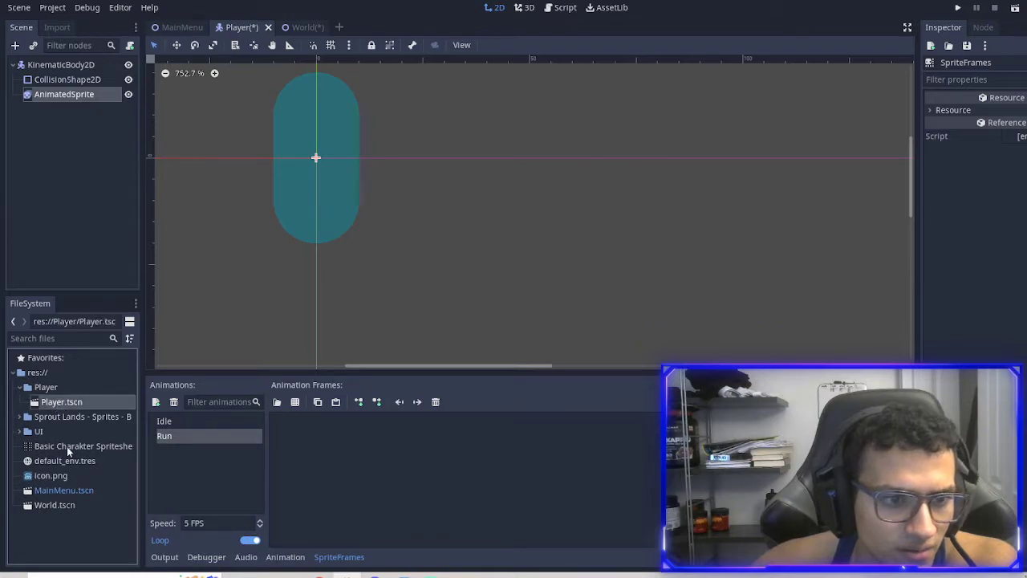
Step: Try adding frames to the animation from the character spritesheet, then back out without choosing any
{"action": "left_click", "coordinate": [83, 447]}
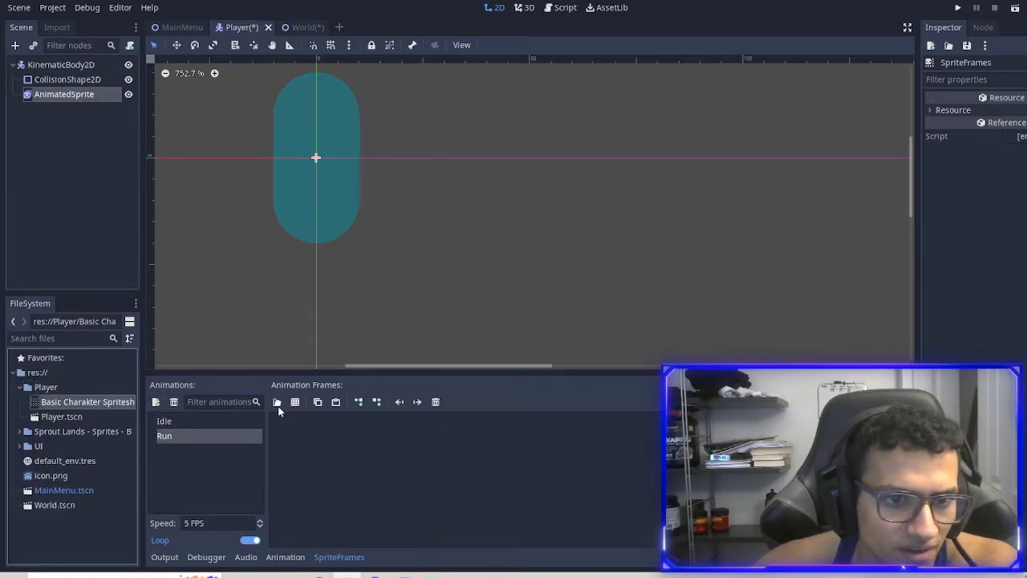
{"action": "left_click", "coordinate": [276, 401]}
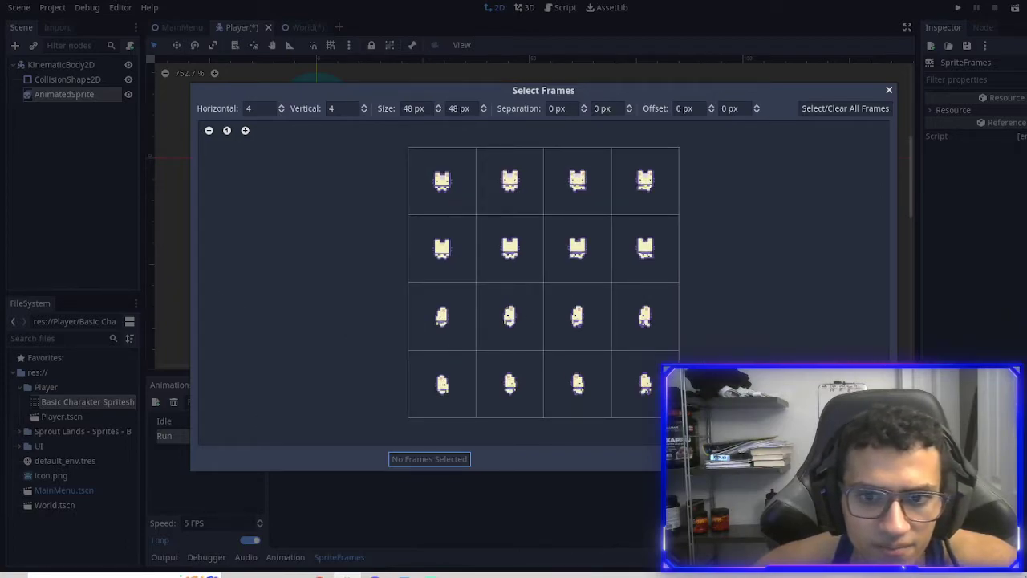
{"action": "left_click", "coordinate": [889, 90]}
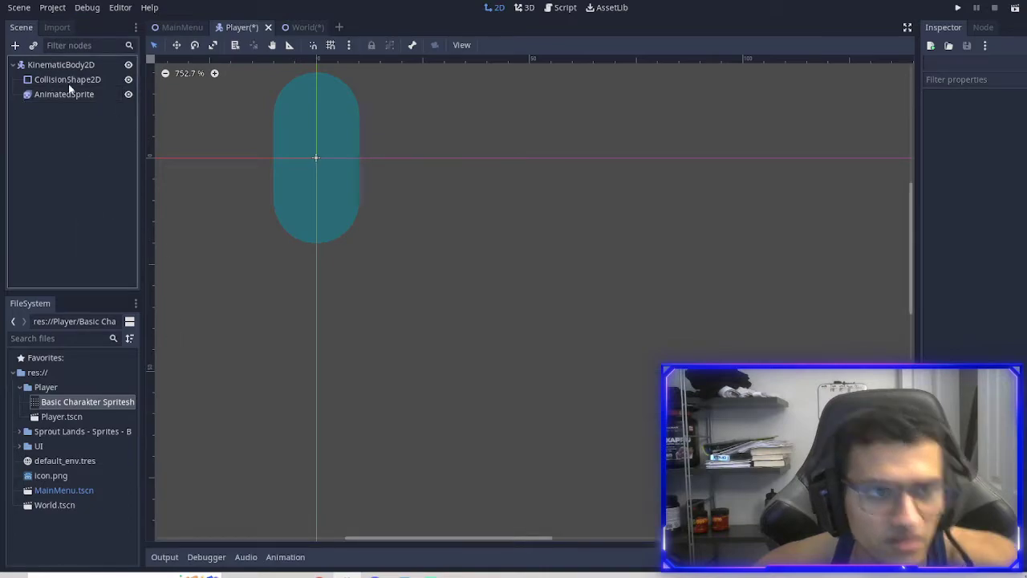
{"action": "left_click", "coordinate": [61, 64]}
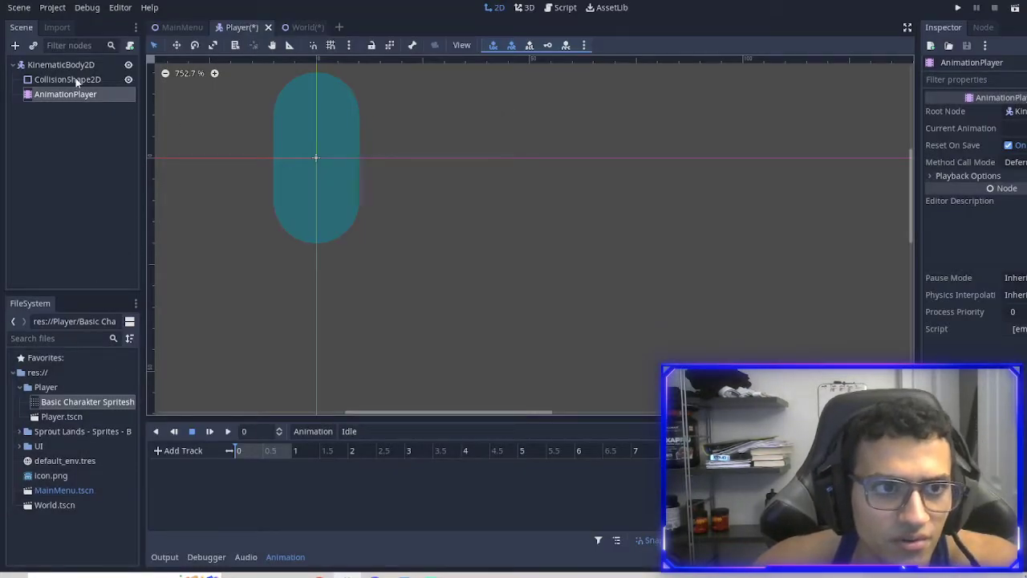
Step: Add a Sprite node to the body using the spritesheet texture split into 4 Hframes by 4 Vframes
{"action": "left_click", "coordinate": [61, 64]}
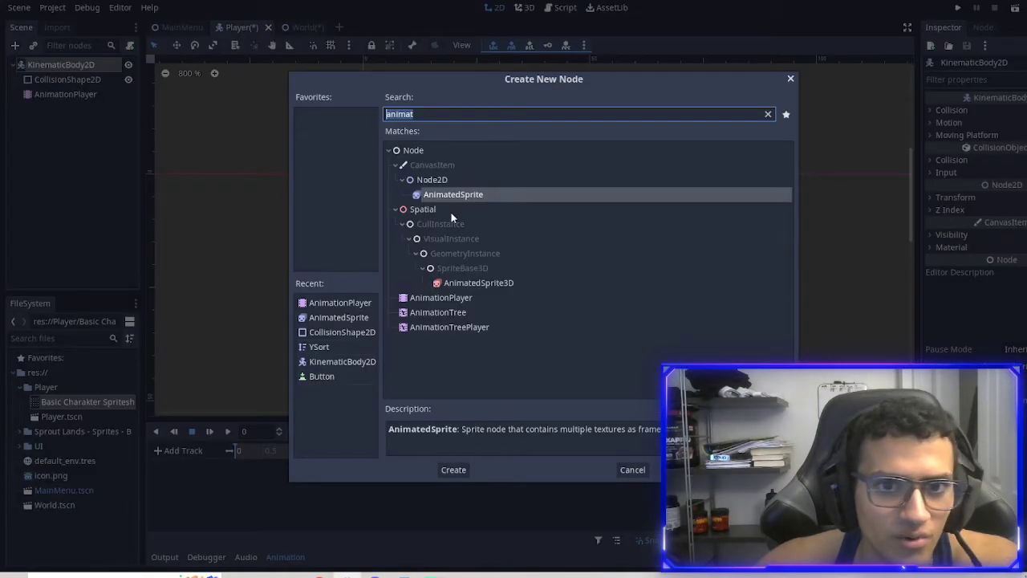
{"action": "left_click", "coordinate": [632, 469]}
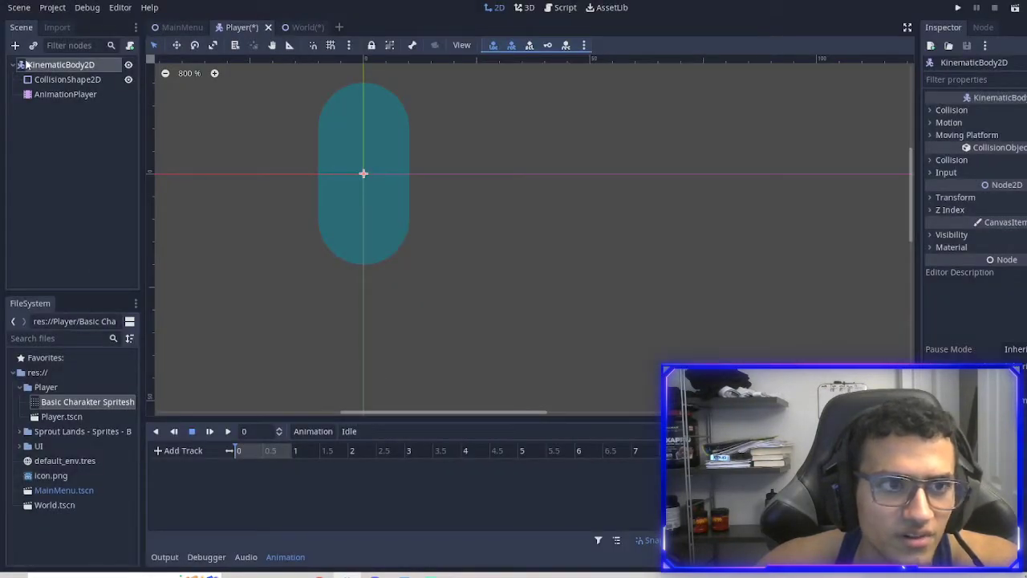
{"action": "type", "text": "sprite"}
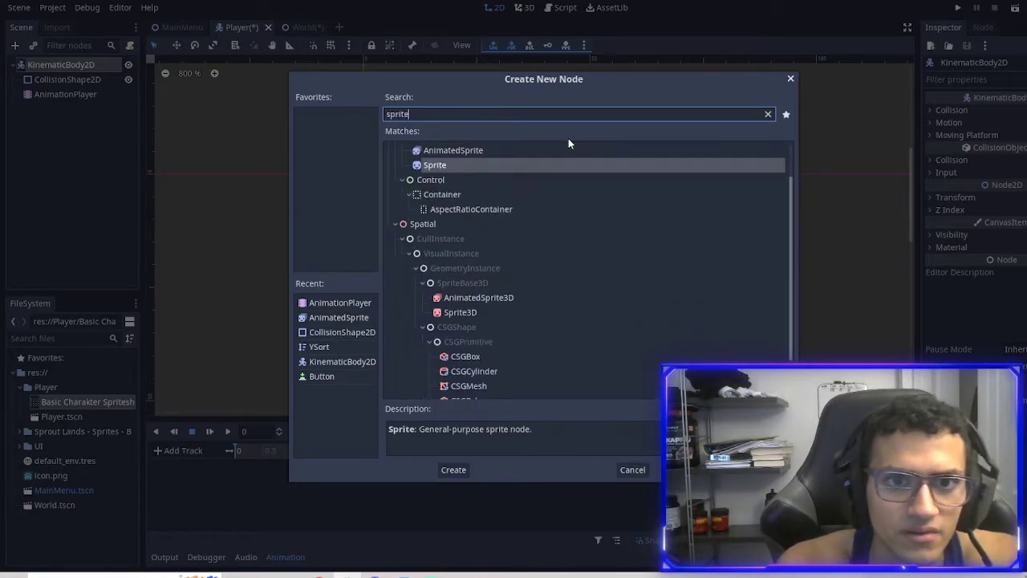
{"action": "left_click", "coordinate": [452, 469]}
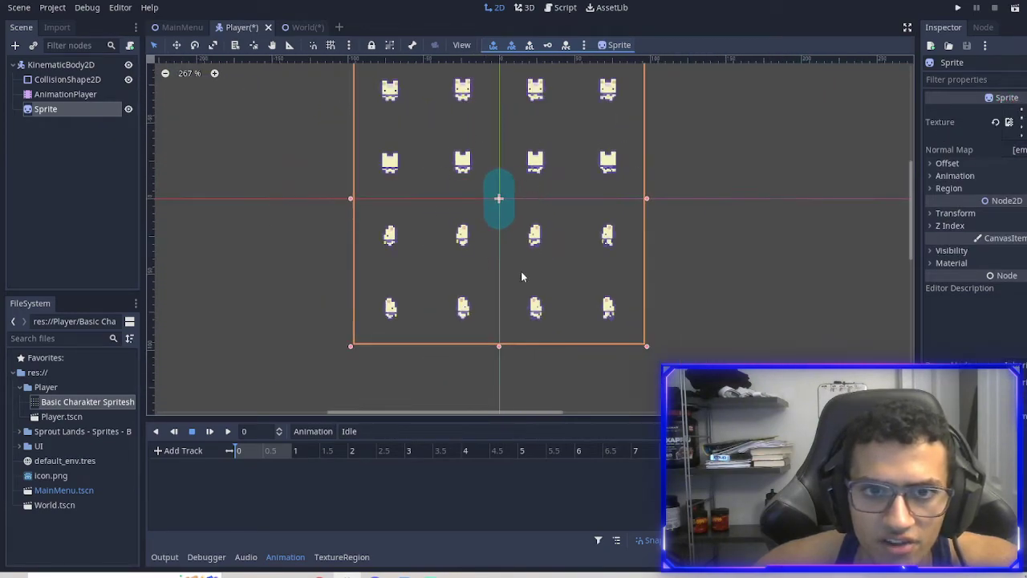
{"action": "left_click", "coordinate": [955, 175]}
{"action": "type", "text": "4"}
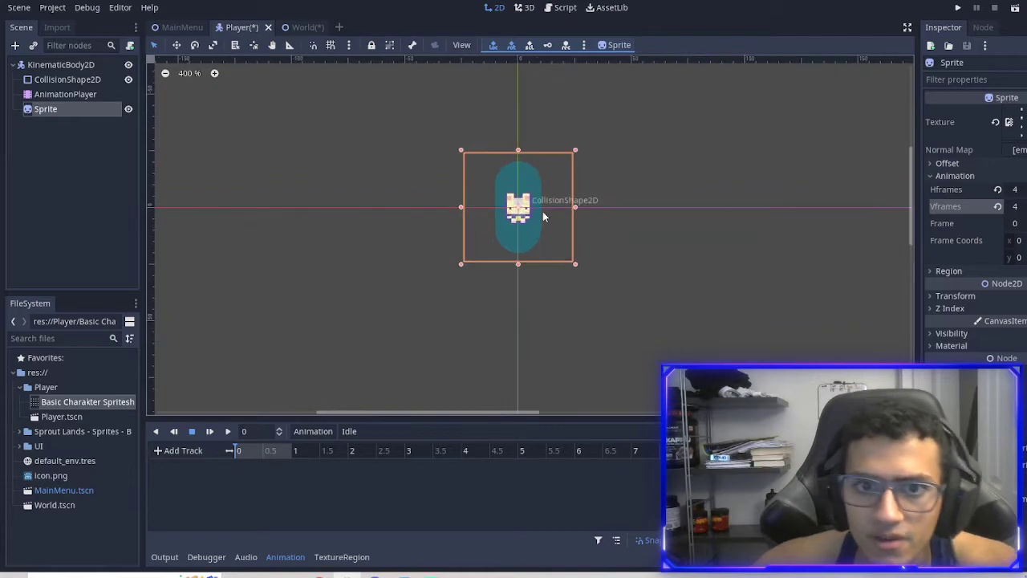
{"action": "scroll", "scroll_direction": "up", "scroll_amount": 3}
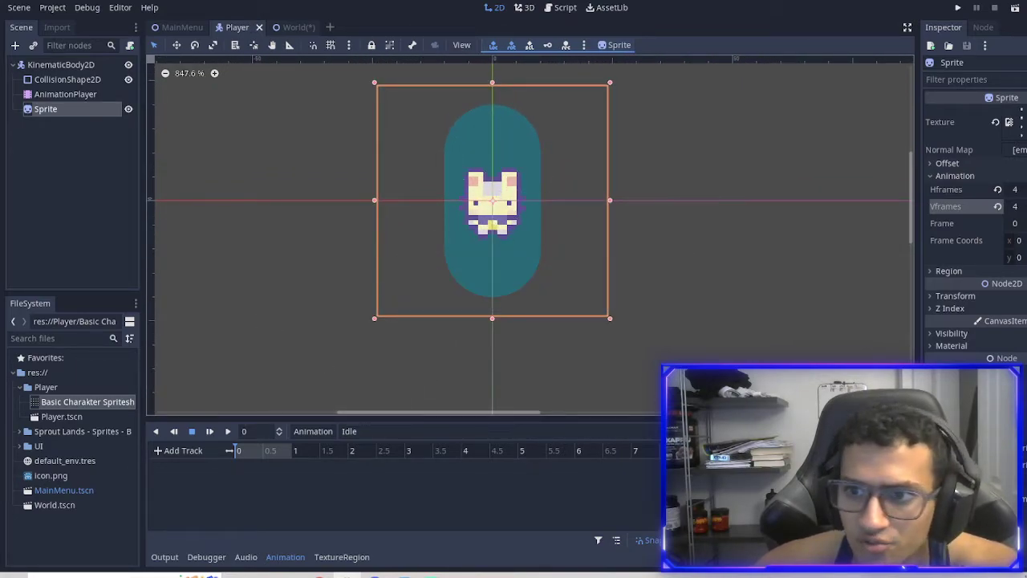
Step: Key the Sprite frame into Idle, then create a Walk Down animation with its own frame track
{"action": "left_click", "coordinate": [1011, 223]}
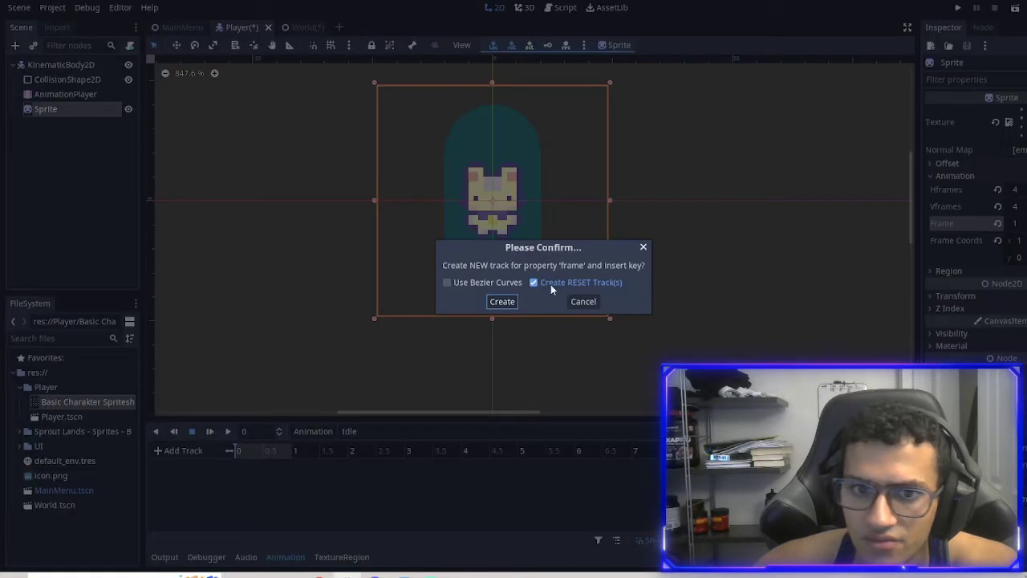
{"action": "left_click", "coordinate": [501, 301]}
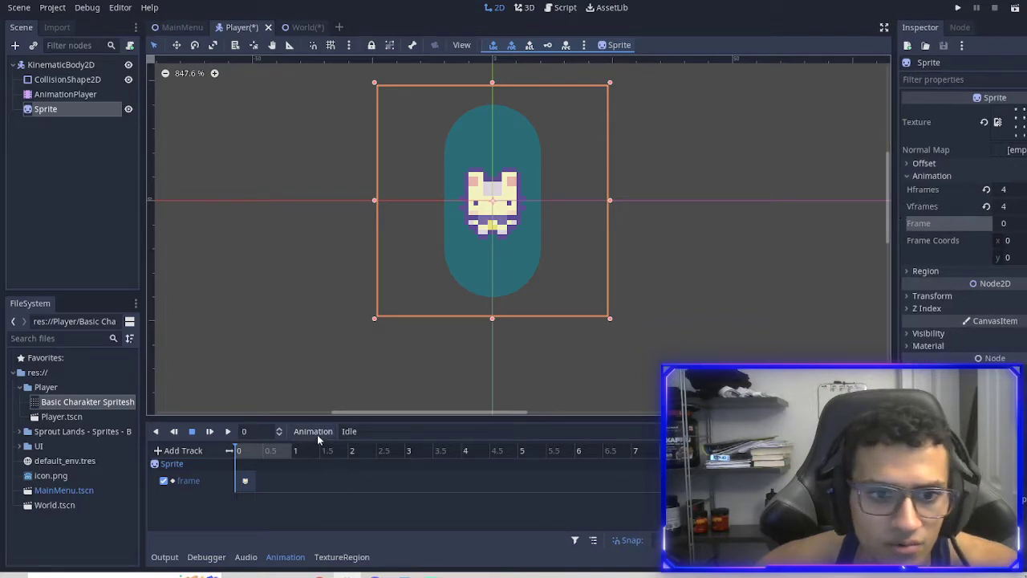
{"action": "type", "text": "Walk Do"}
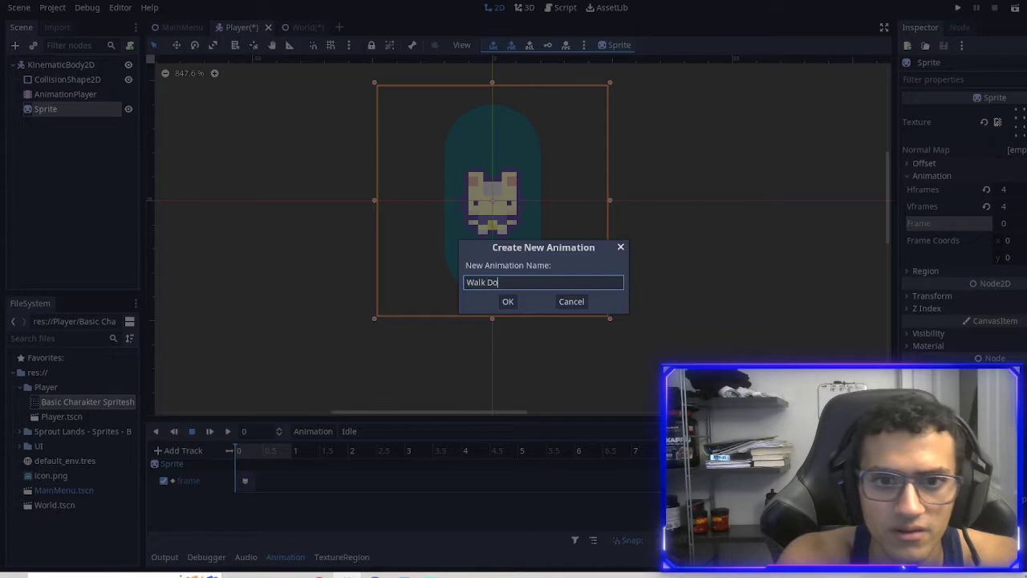
{"action": "left_click", "coordinate": [507, 302]}
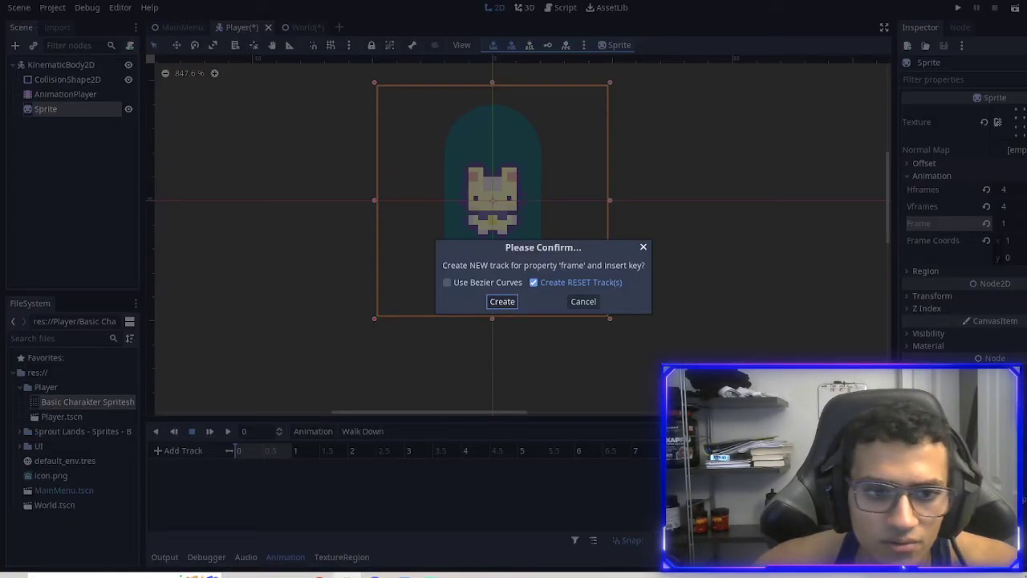
{"action": "left_click", "coordinate": [501, 302]}
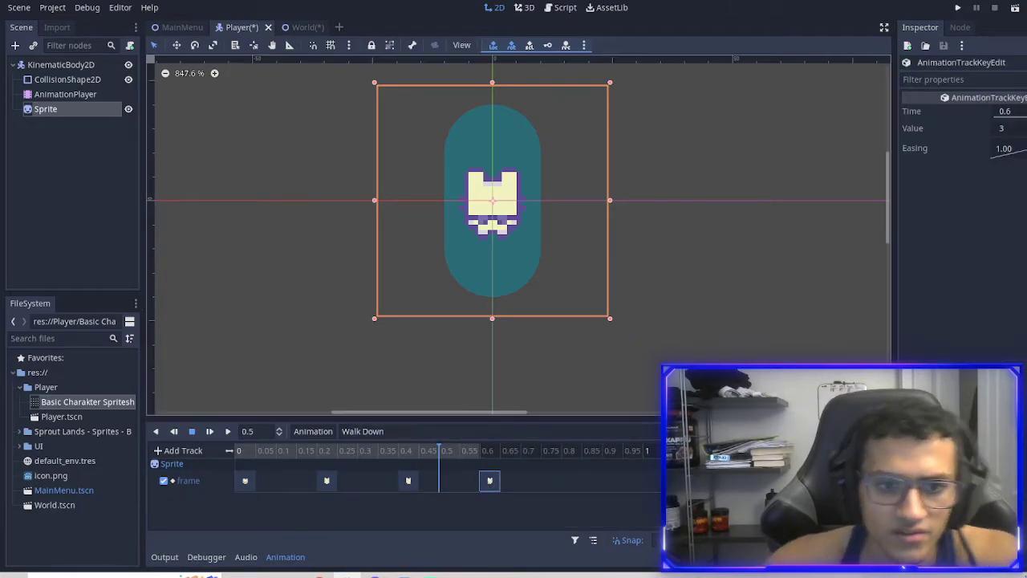
Step: Check the frame values of the Walk Down keys stepping through the walking frames
{"action": "left_click", "coordinate": [326, 481]}
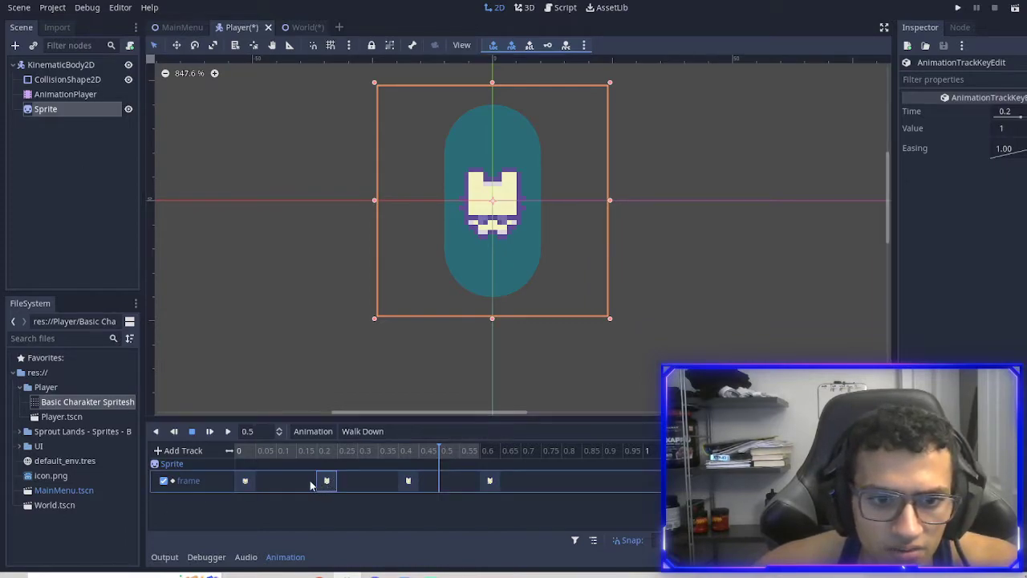
{"action": "left_click", "coordinate": [368, 482]}
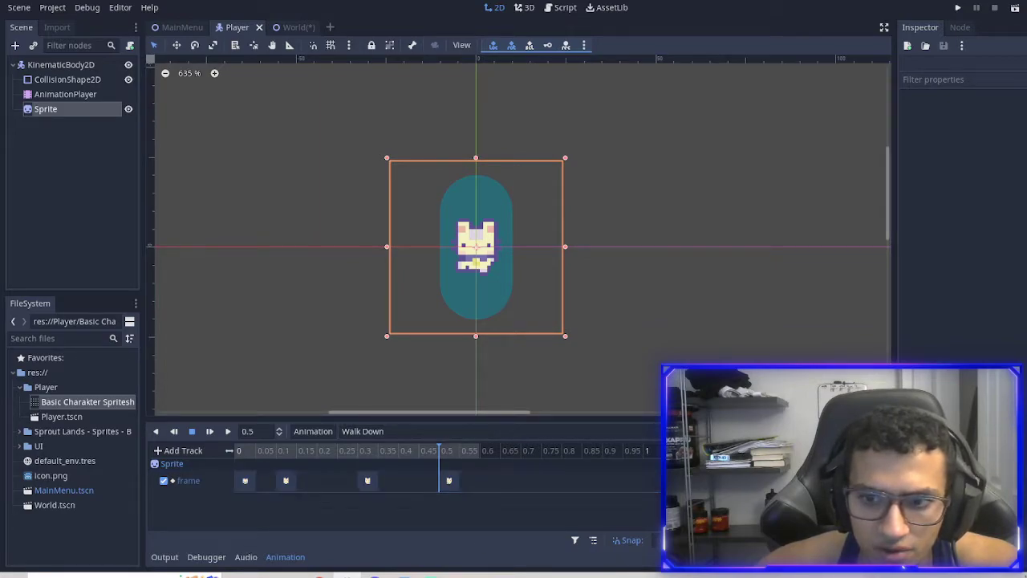
{"action": "left_click", "coordinate": [363, 430]}
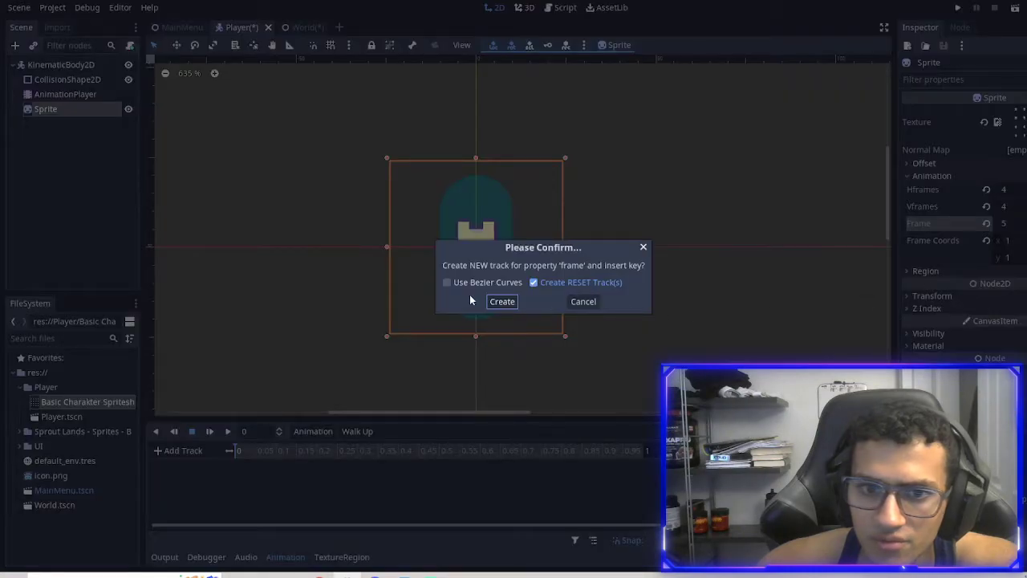
Step: Create the frame track for Walk Up with its keys and check the last key's frame value
{"action": "left_click", "coordinate": [501, 301]}
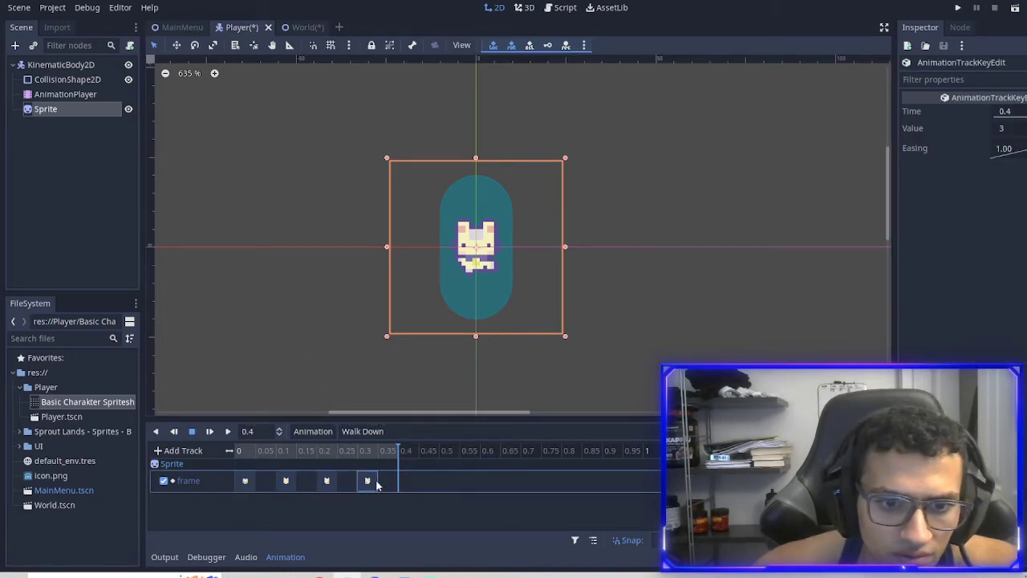
{"action": "left_click", "coordinate": [363, 430]}
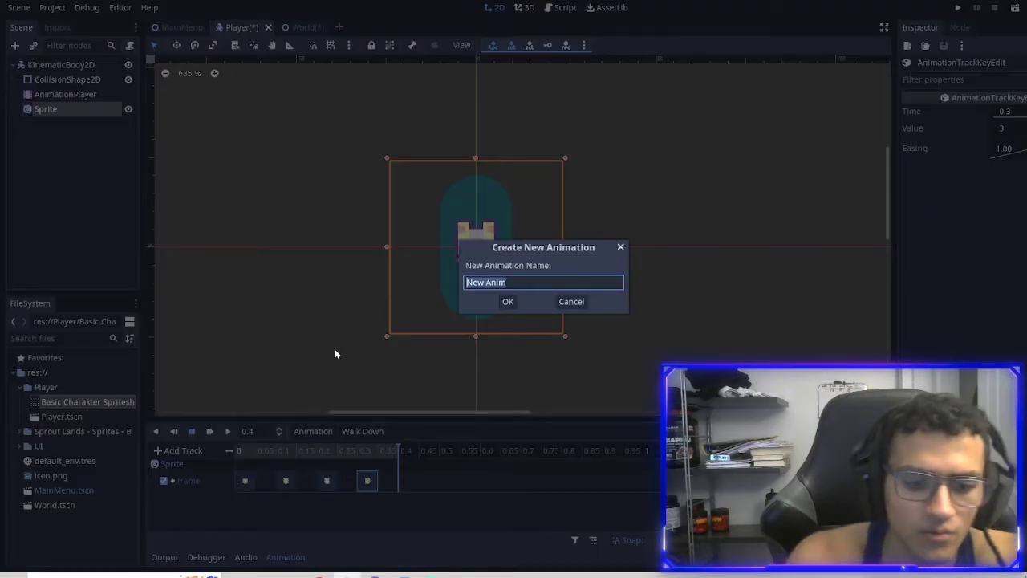
Step: Create Walk Left and Walk Right animations and key the Sprite frames into them
{"action": "left_click", "coordinate": [507, 302]}
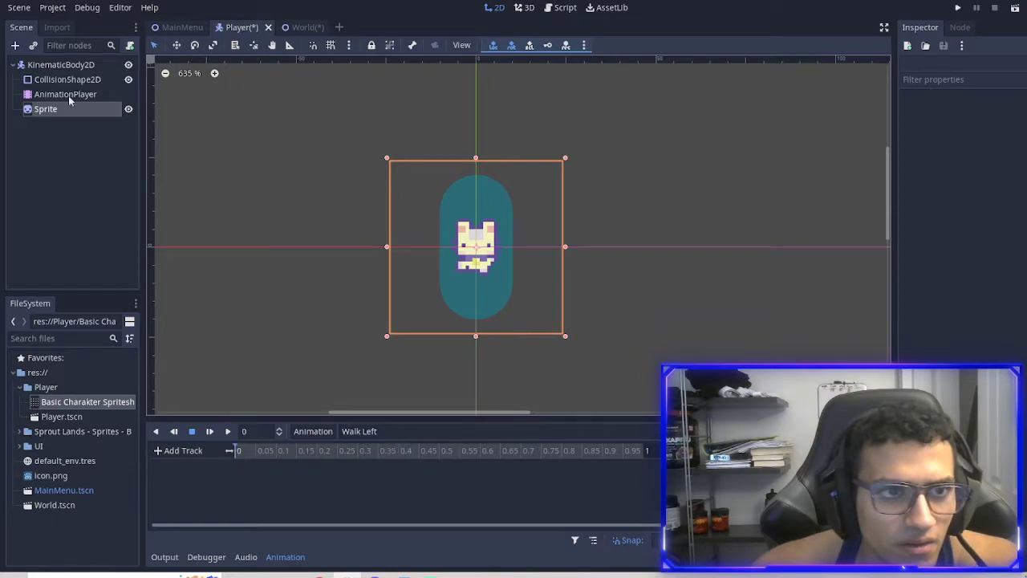
{"action": "left_click", "coordinate": [45, 109]}
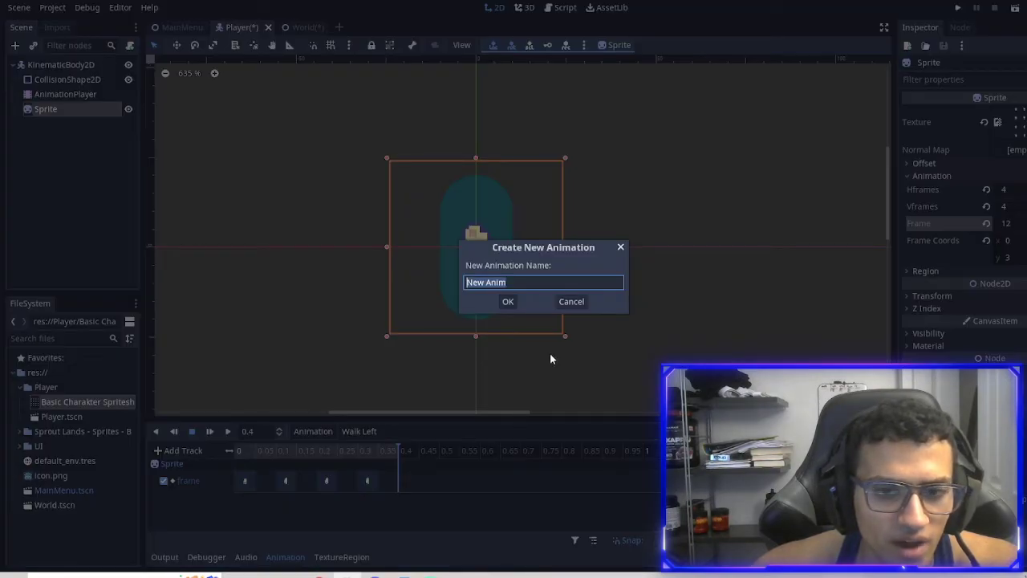
{"action": "type", "text": "Walk Right"}
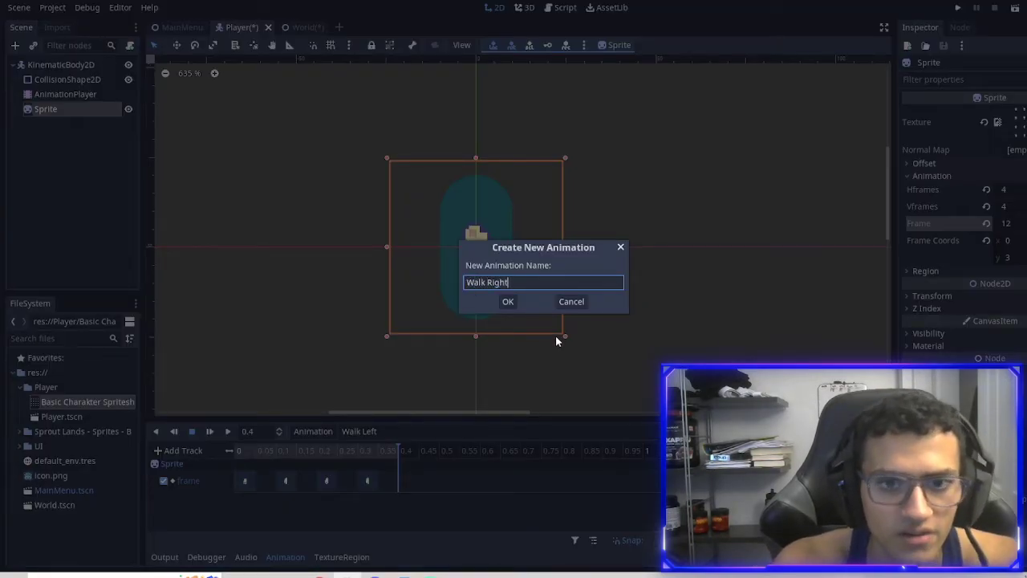
{"action": "left_click", "coordinate": [507, 302]}
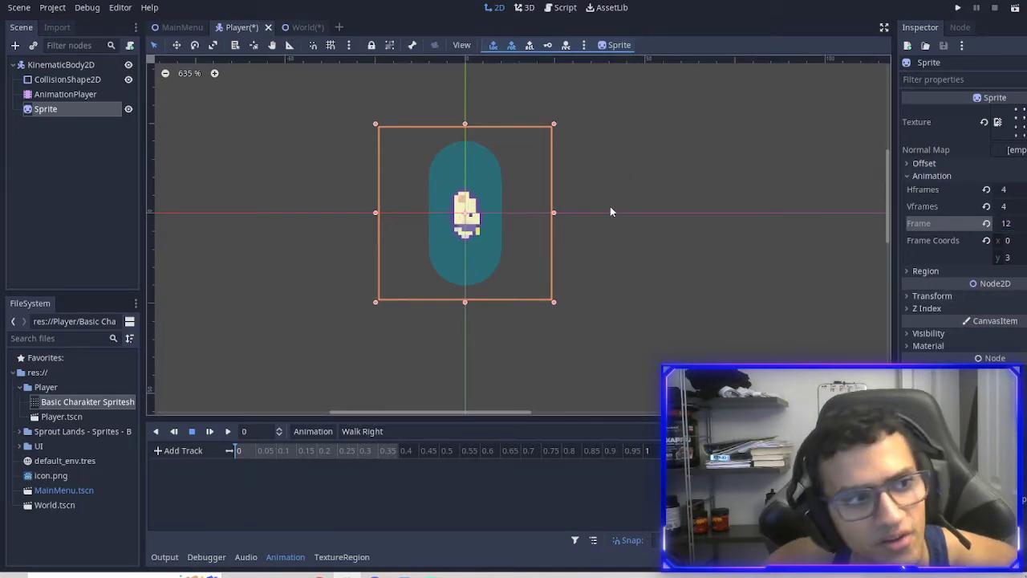
{"action": "left_click", "coordinate": [363, 430]}
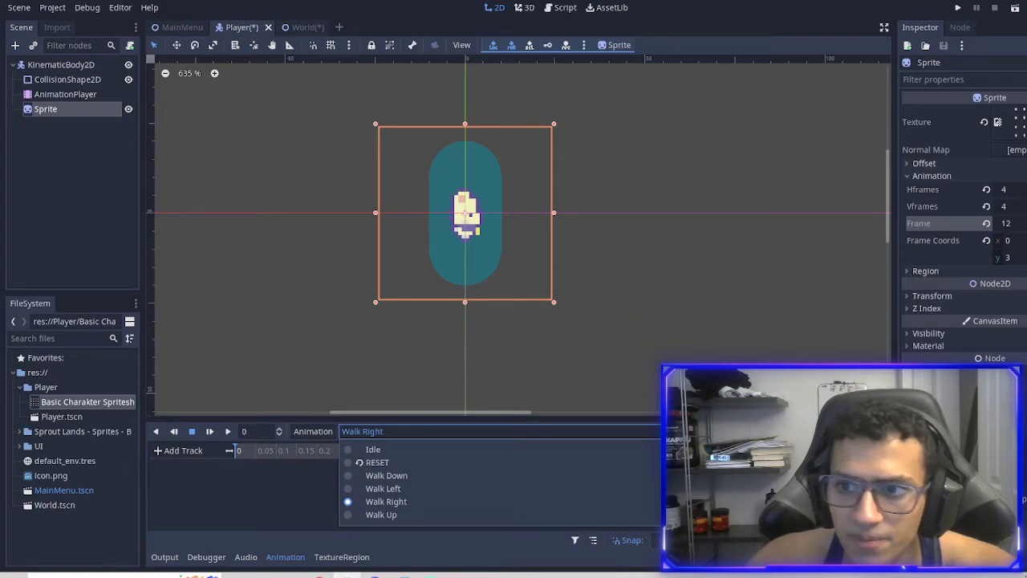
Step: Key the current sprite frame into Walk Right's frame track, then key frame 0 in Idle
{"action": "left_click", "coordinate": [385, 500]}
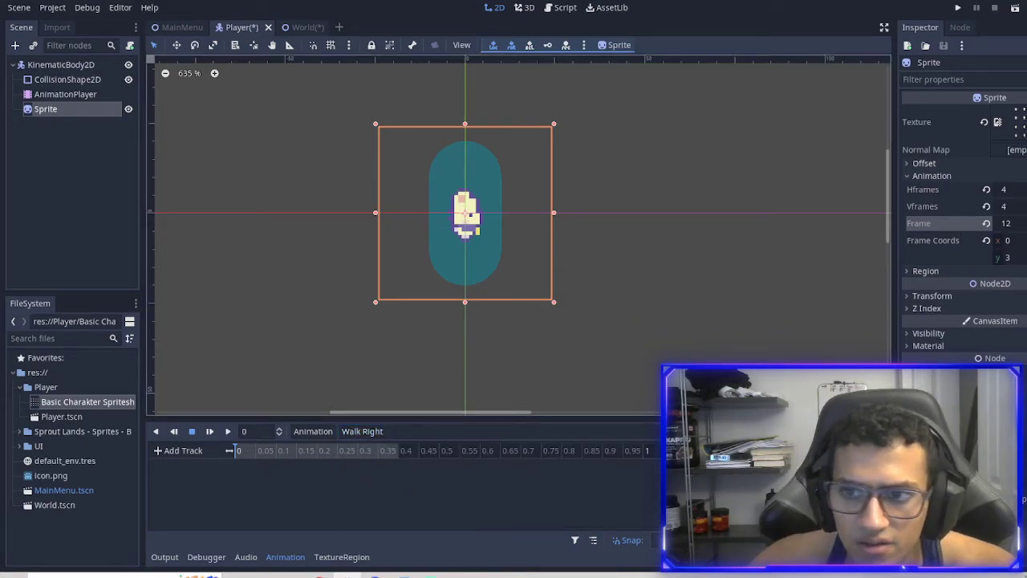
{"action": "left_click", "coordinate": [1005, 224]}
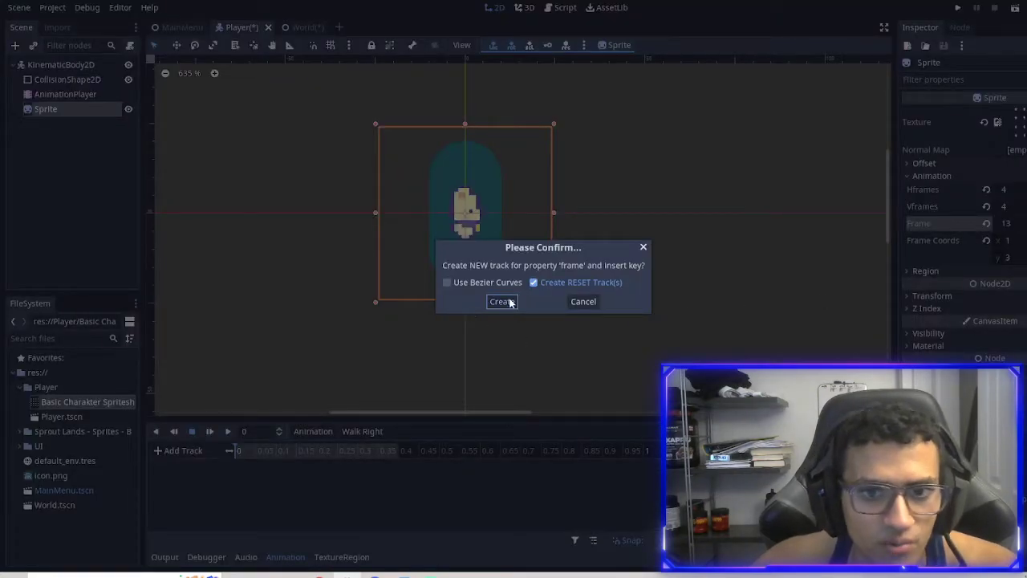
{"action": "left_click", "coordinate": [501, 301]}
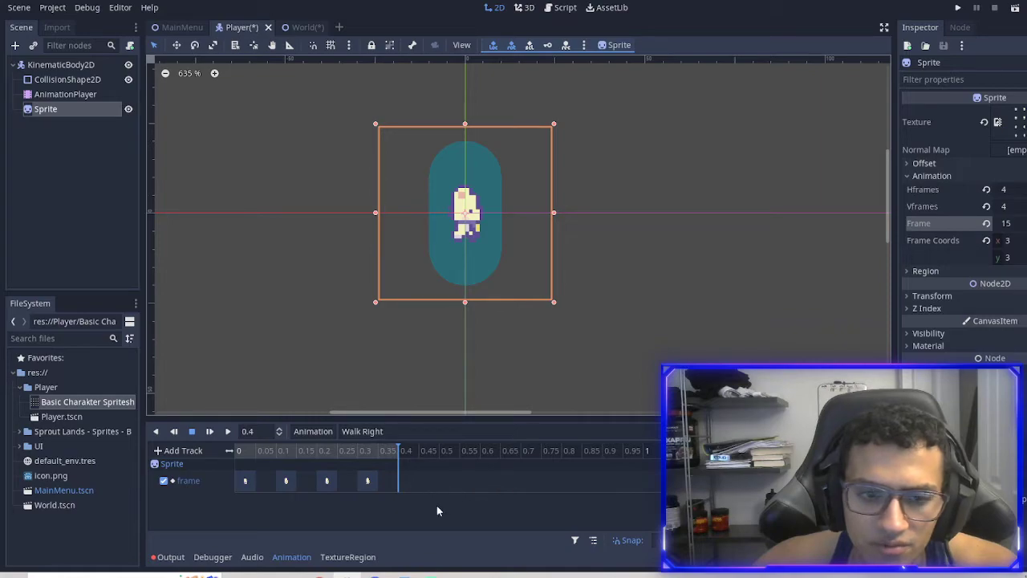
{"action": "left_click", "coordinate": [363, 430]}
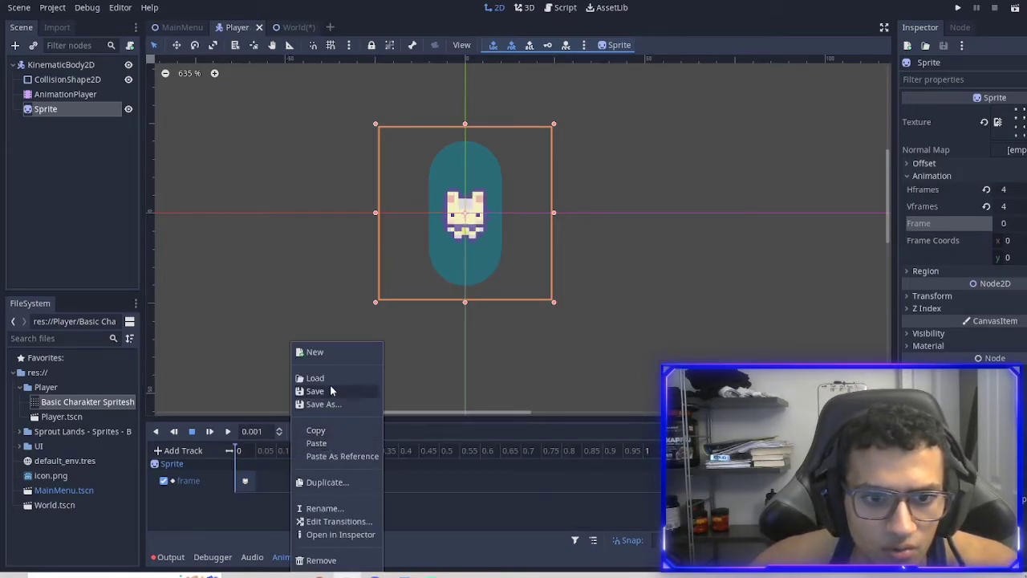
{"action": "left_click", "coordinate": [314, 392]}
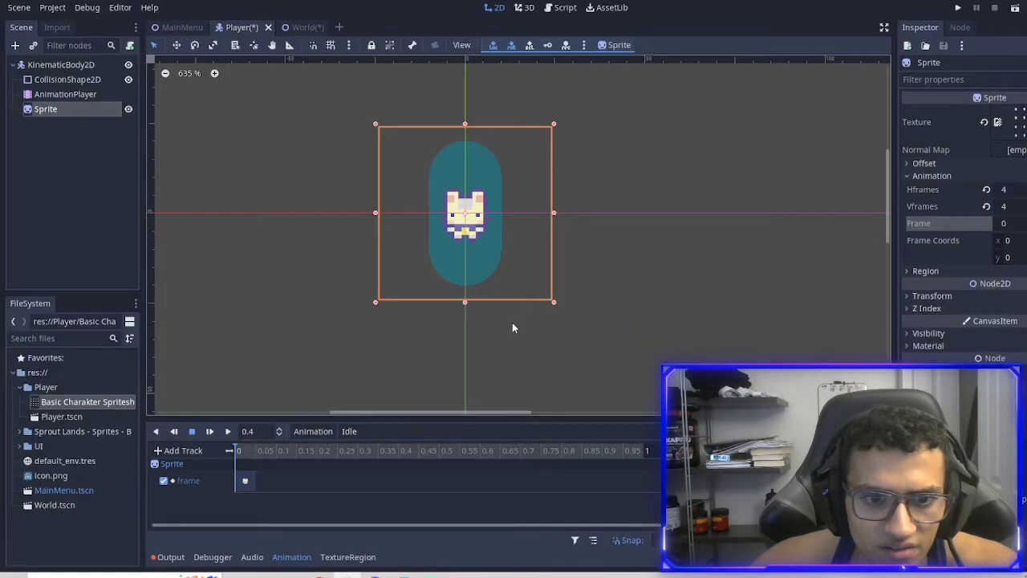
Step: Attach a new Player.gd script with onready var player_animation = $AnimationPlayer
{"action": "left_click", "coordinate": [61, 64]}
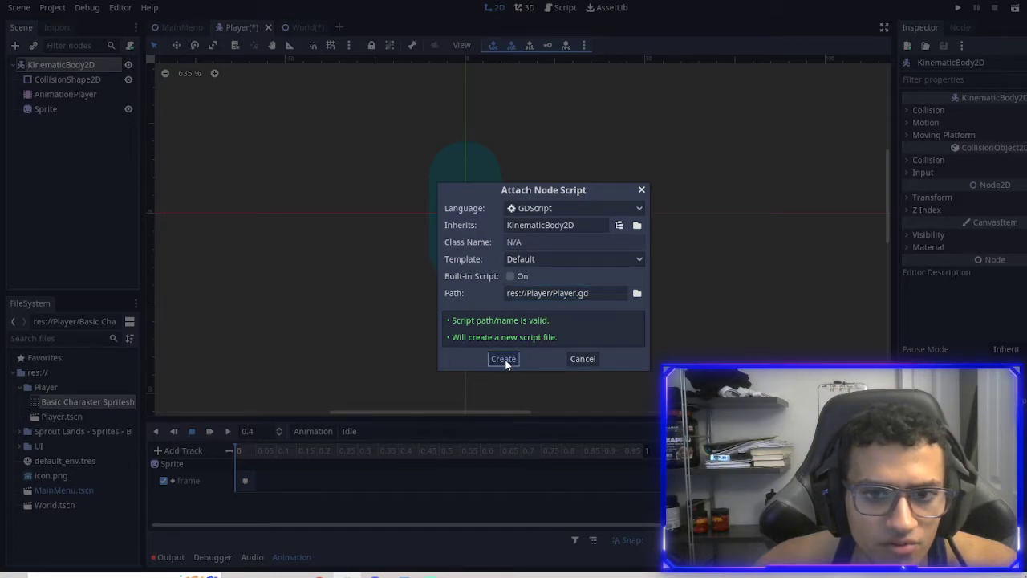
{"action": "left_click", "coordinate": [504, 359]}
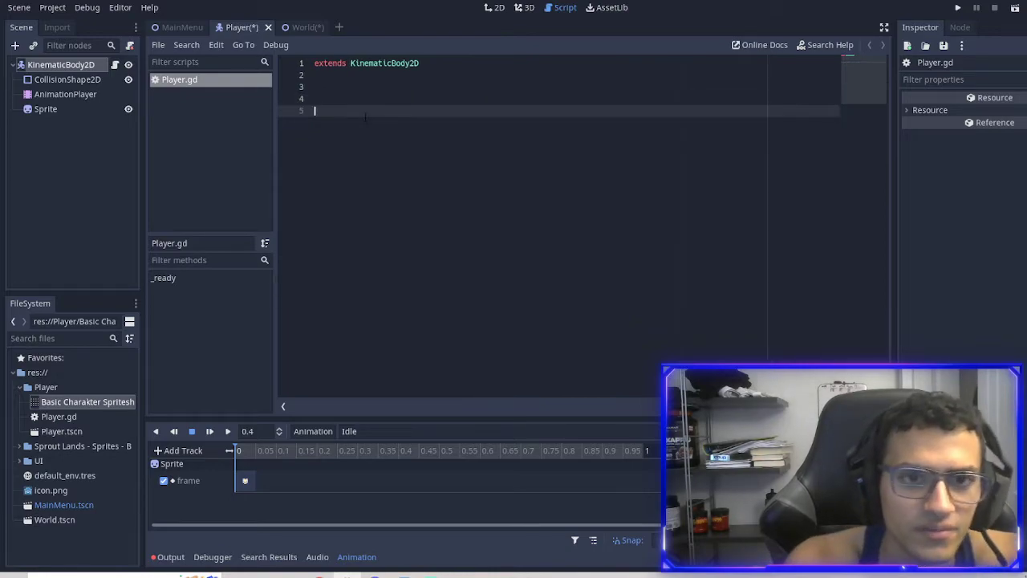
{"action": "type", "text": "func ready():"}
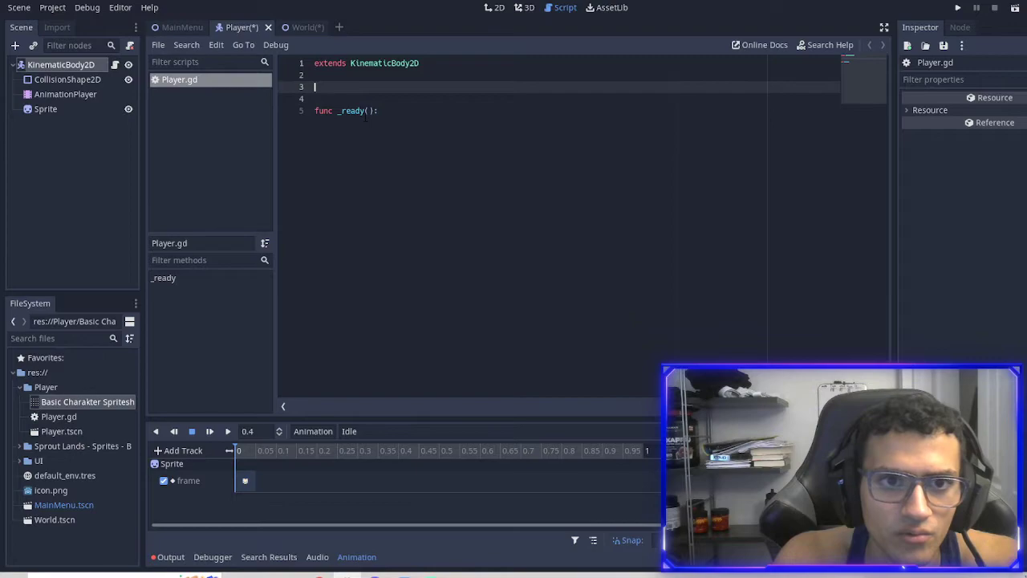
{"action": "type", "text": "onready"}
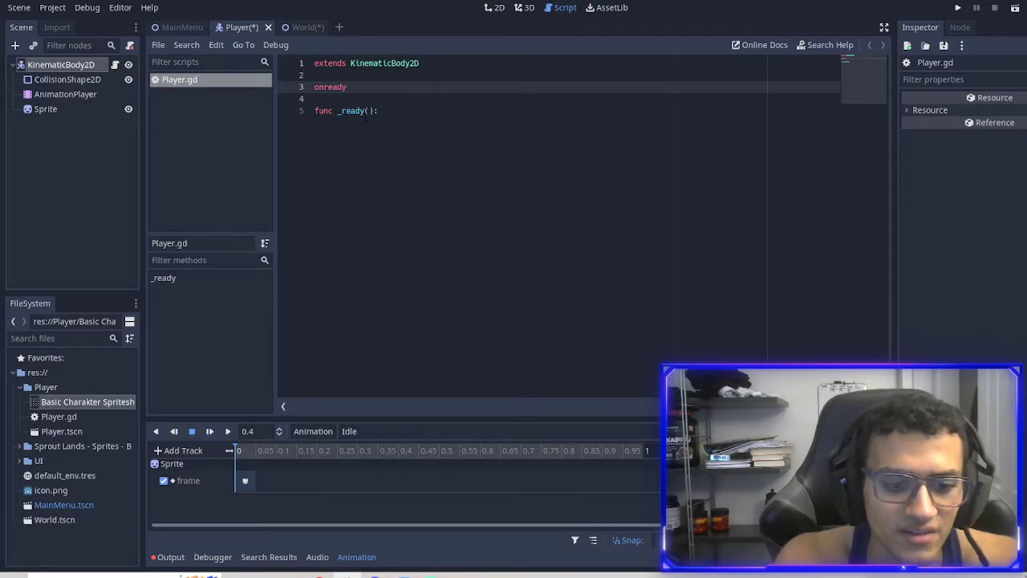
{"action": "type", "text": "var player ="}
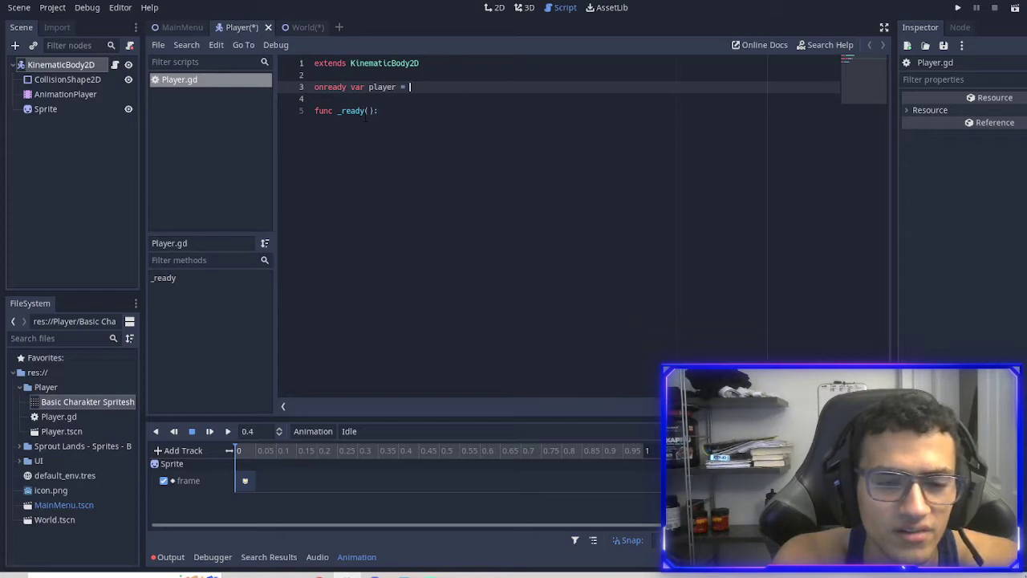
{"action": "type", "text": "_animation"}
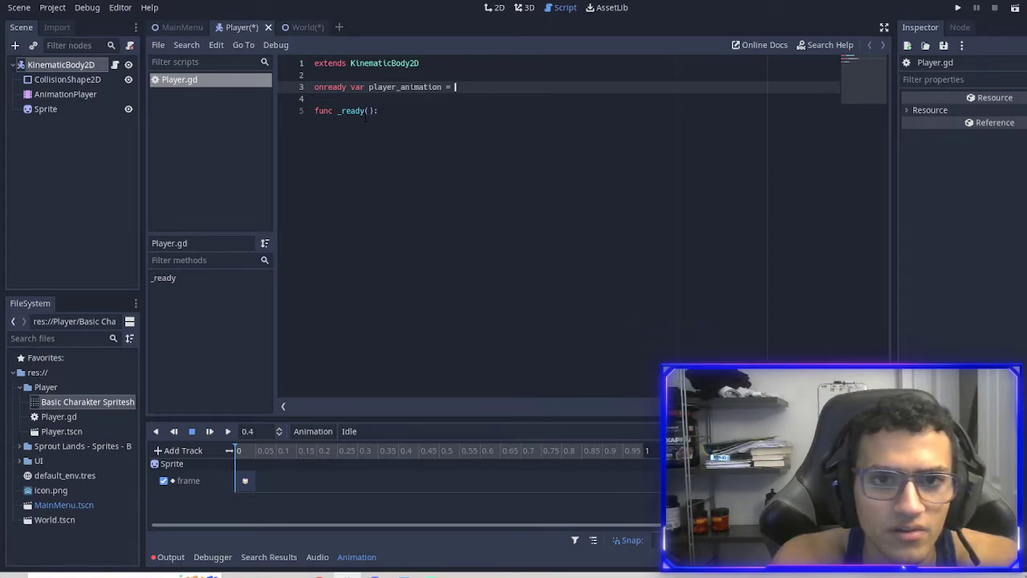
{"action": "type", "text": "$"}
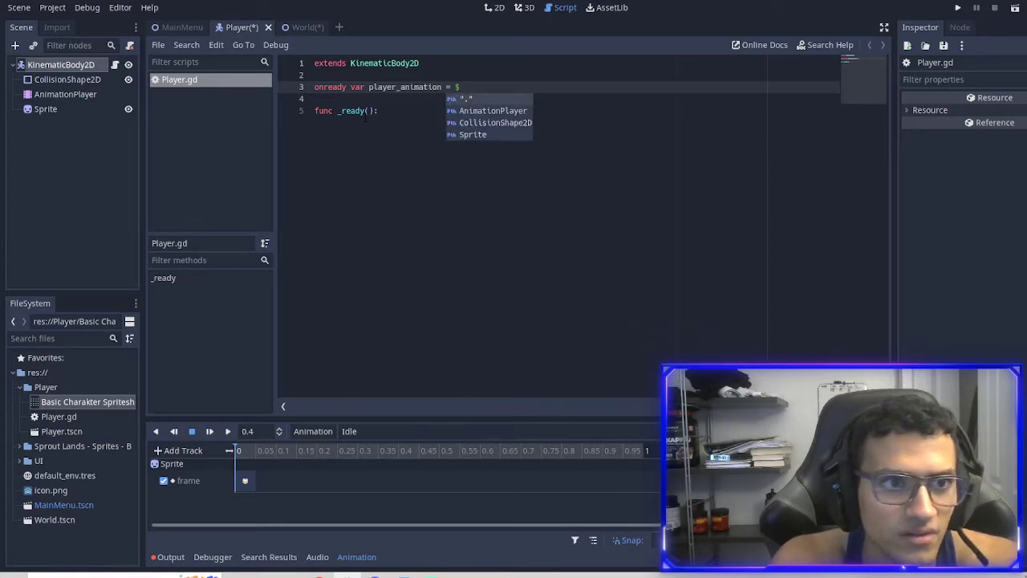
{"action": "left_click", "coordinate": [493, 111]}
{"action": "type", "text": "play"}
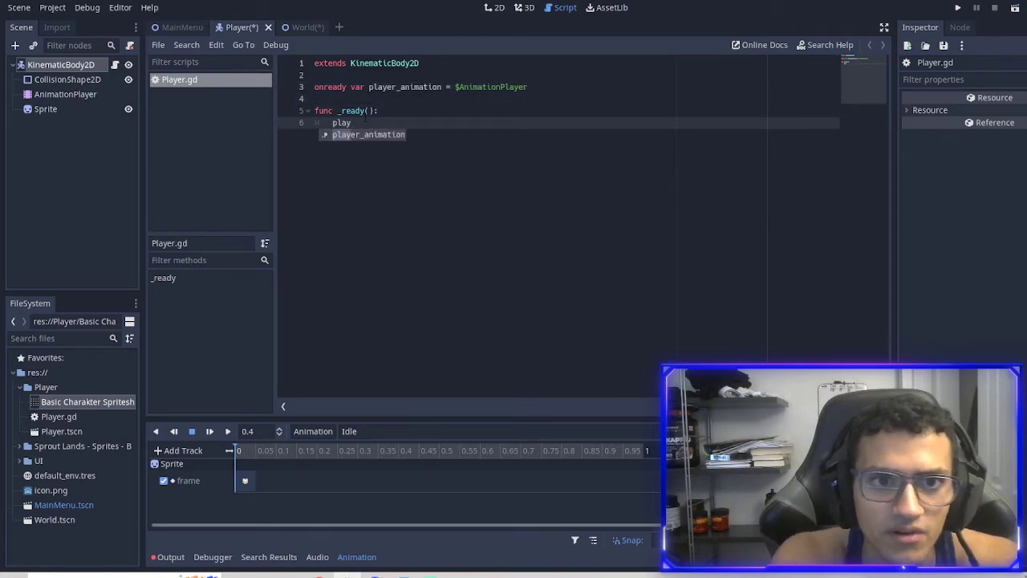
Step: Call player_animation.play("Idle") in _ready() and return to the scenes
{"action": "type", "text": ".play("}
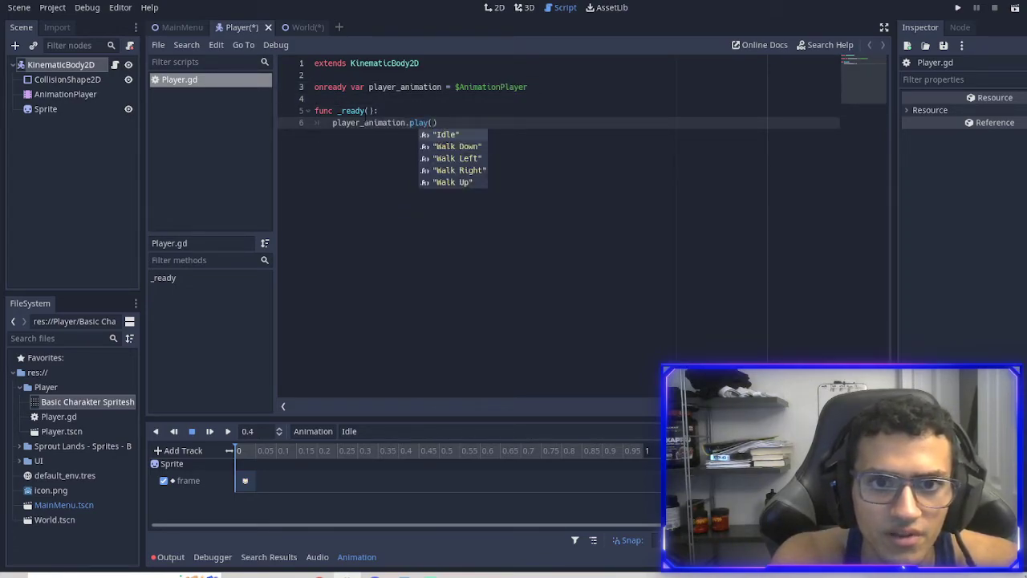
{"action": "left_click", "coordinate": [446, 135]}
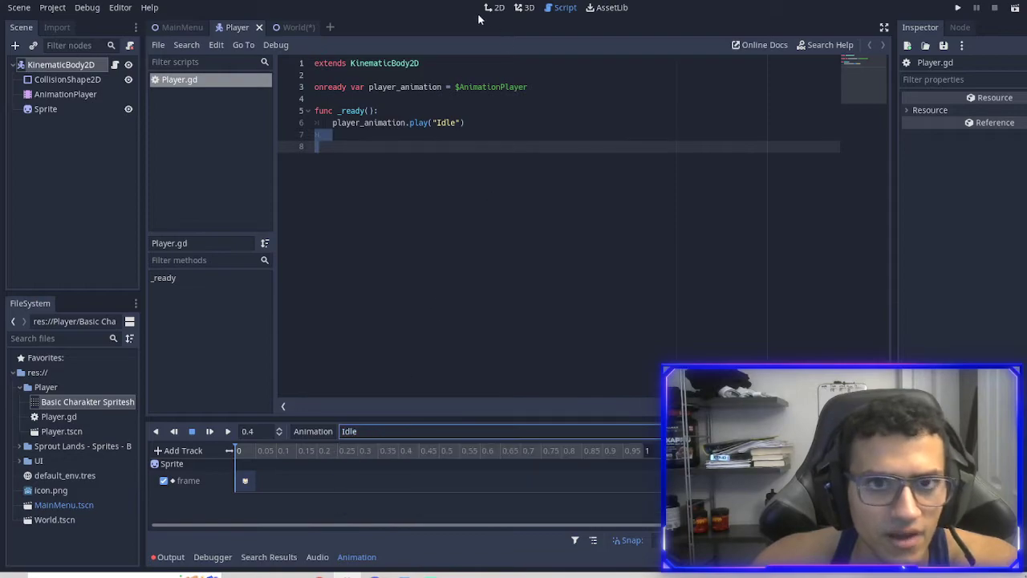
{"action": "left_click", "coordinate": [285, 26]}
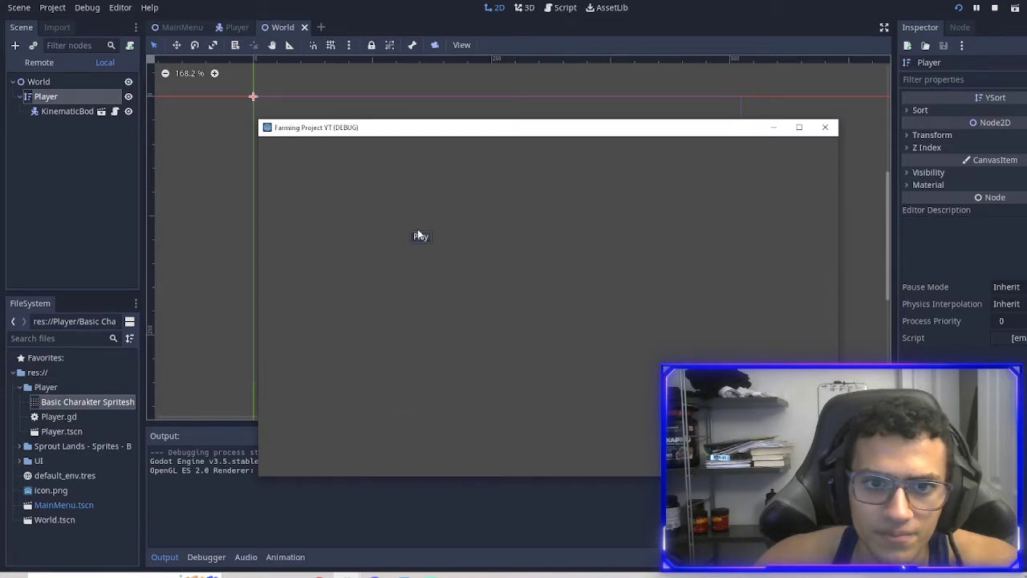
Step: Rename the menu Button to Play and write _on_Play_pressed calling get_tree().change_scene("res://World.tscn")
{"action": "left_click", "coordinate": [183, 26]}
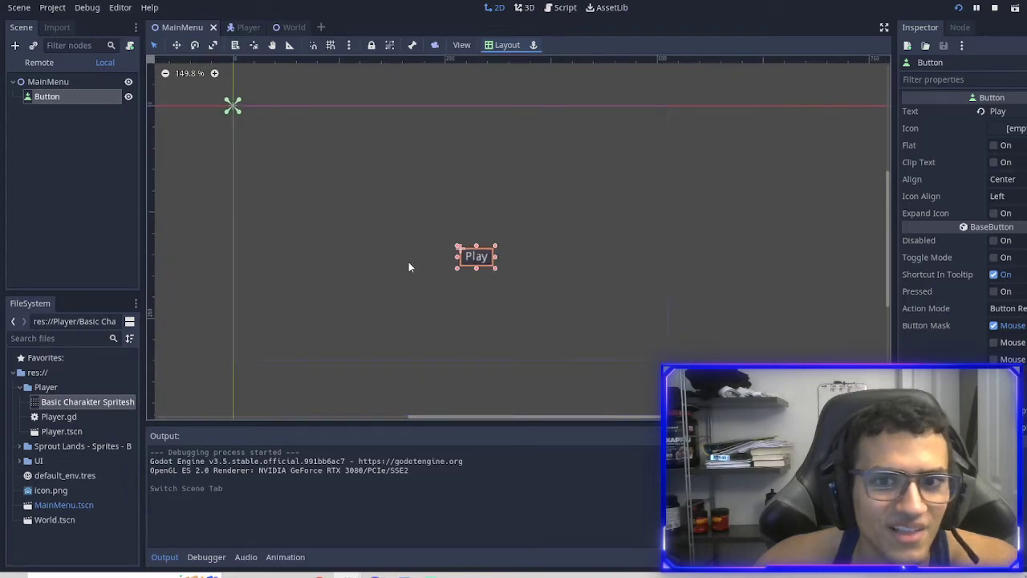
{"action": "left_click", "coordinate": [51, 7]}
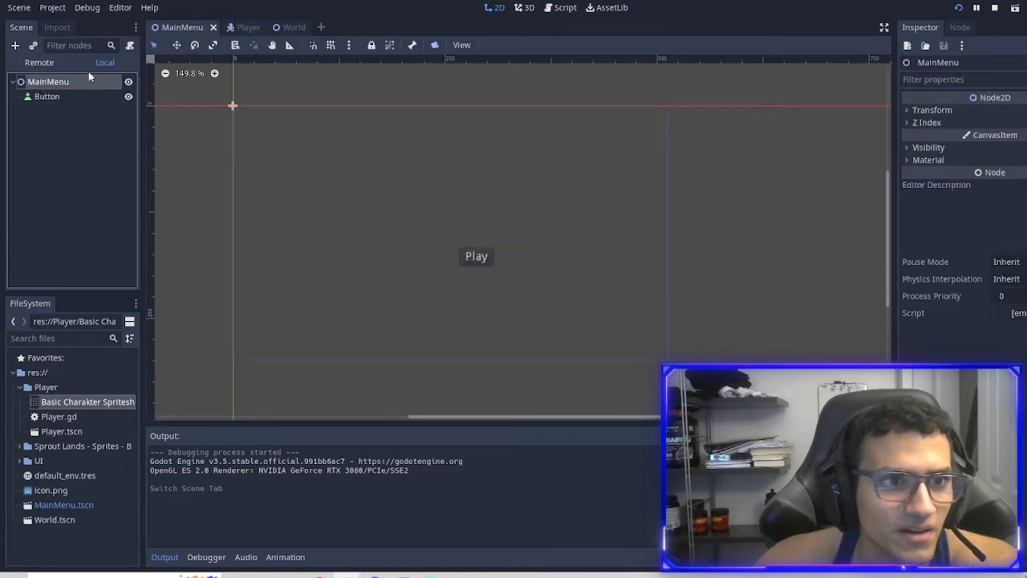
{"action": "left_click", "coordinate": [559, 6]}
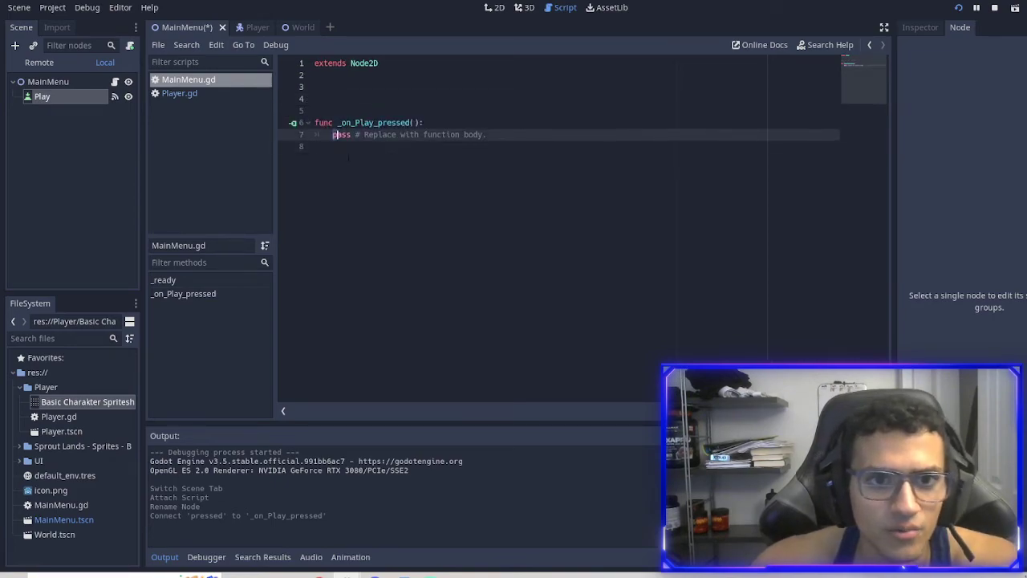
{"action": "type", "text": "get_t"}
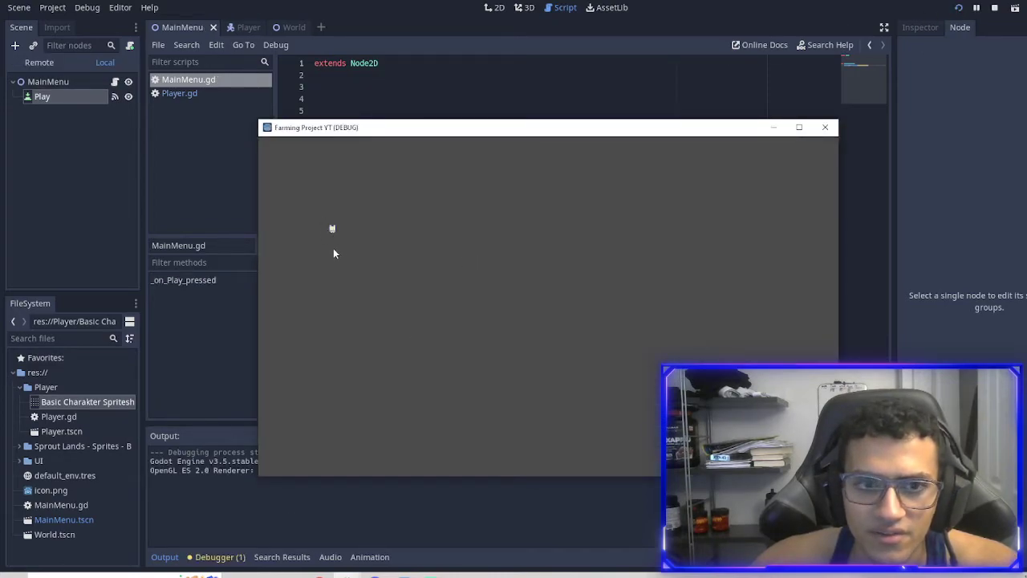
Step: In Project Settings Display > Window, commit a test height of 300
{"action": "left_click", "coordinate": [52, 6]}
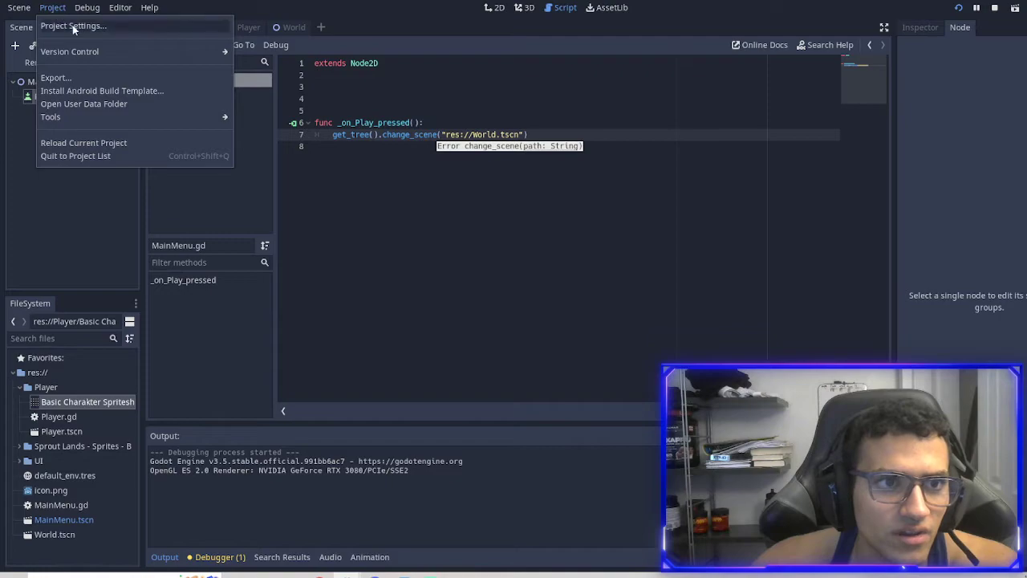
{"action": "left_click", "coordinate": [72, 26]}
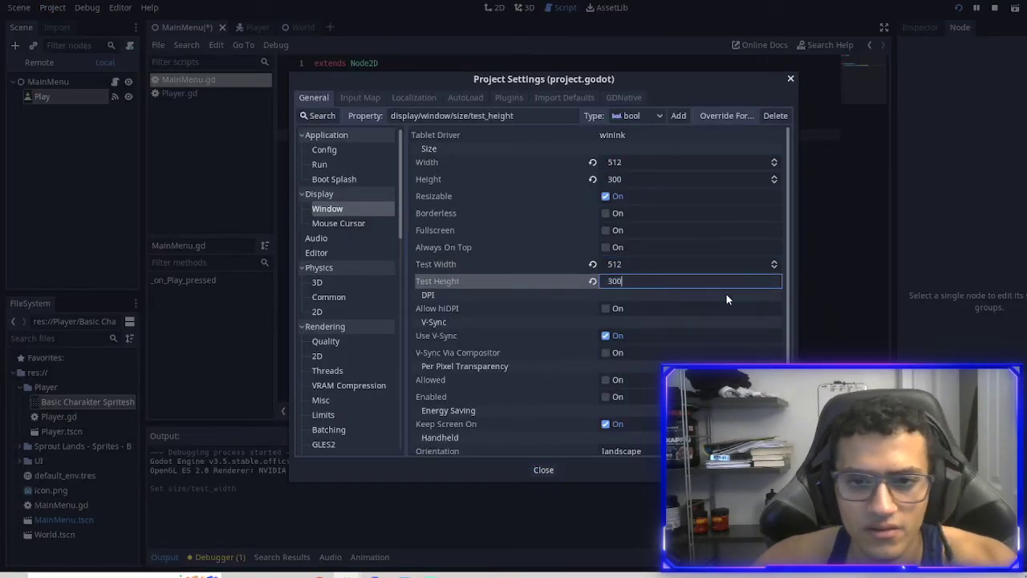
{"action": "left_click", "coordinate": [543, 469]}
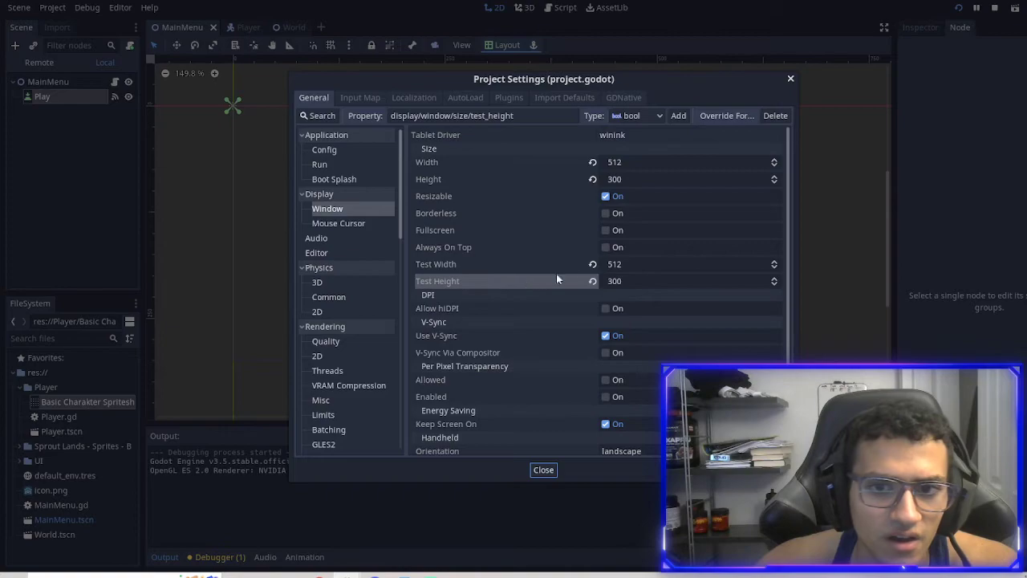
{"action": "scroll", "scroll_direction": "down", "scroll_amount": 3}
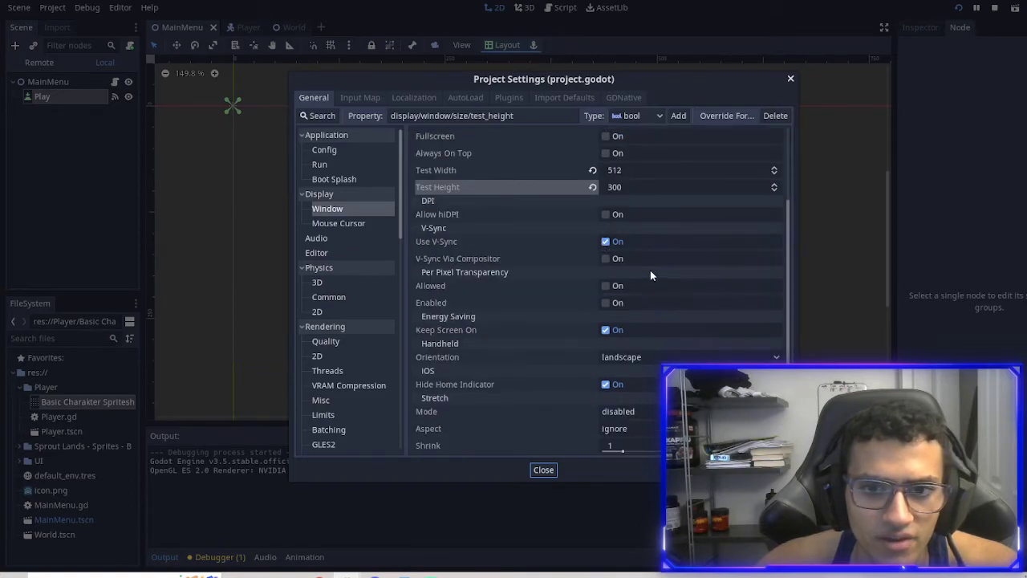
Step: Set the window Stretch Mode to 2d and Aspect to keep, then close the settings
{"action": "left_click", "coordinate": [629, 411]}
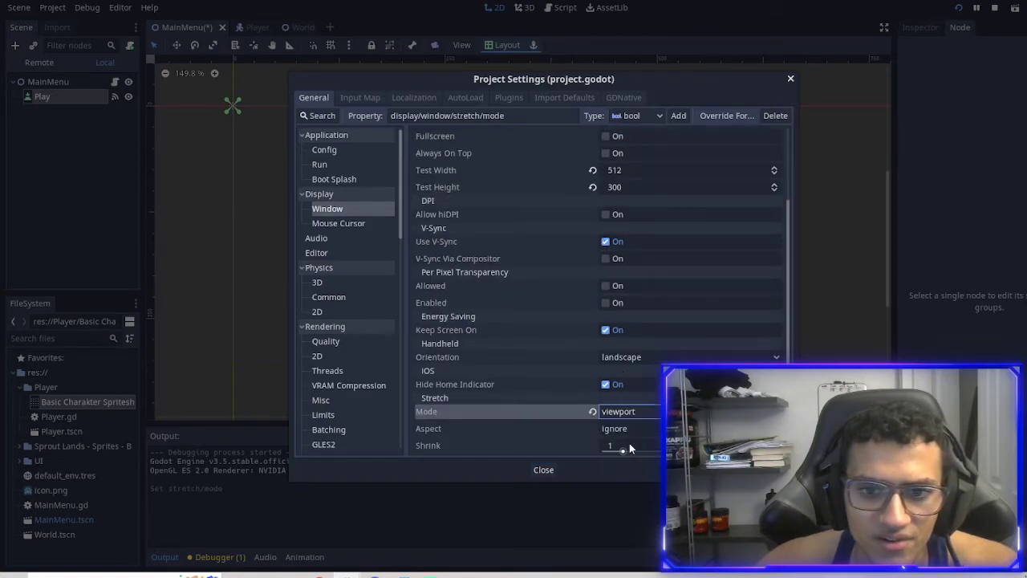
{"action": "left_click", "coordinate": [626, 427]}
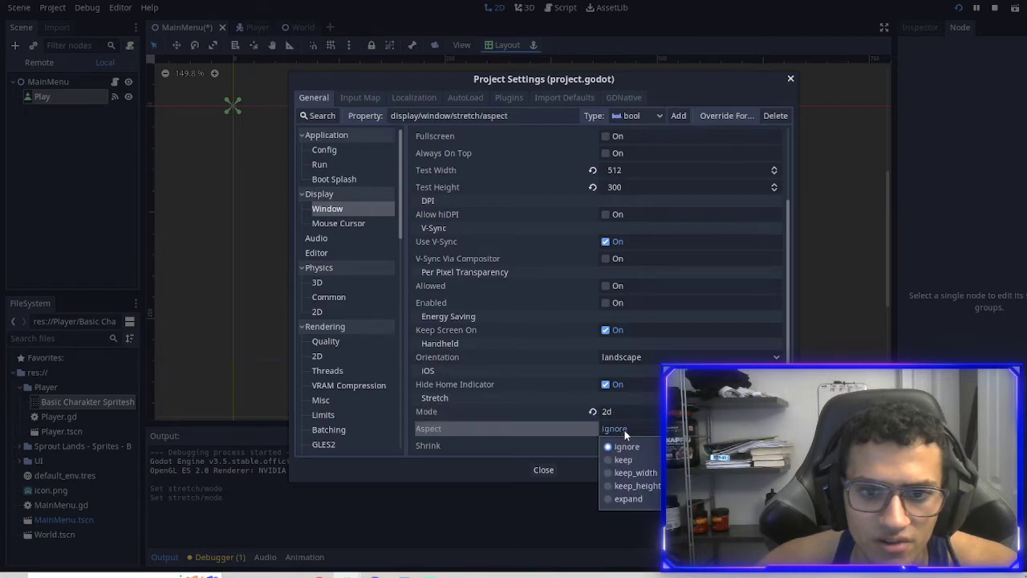
{"action": "left_click", "coordinate": [623, 459]}
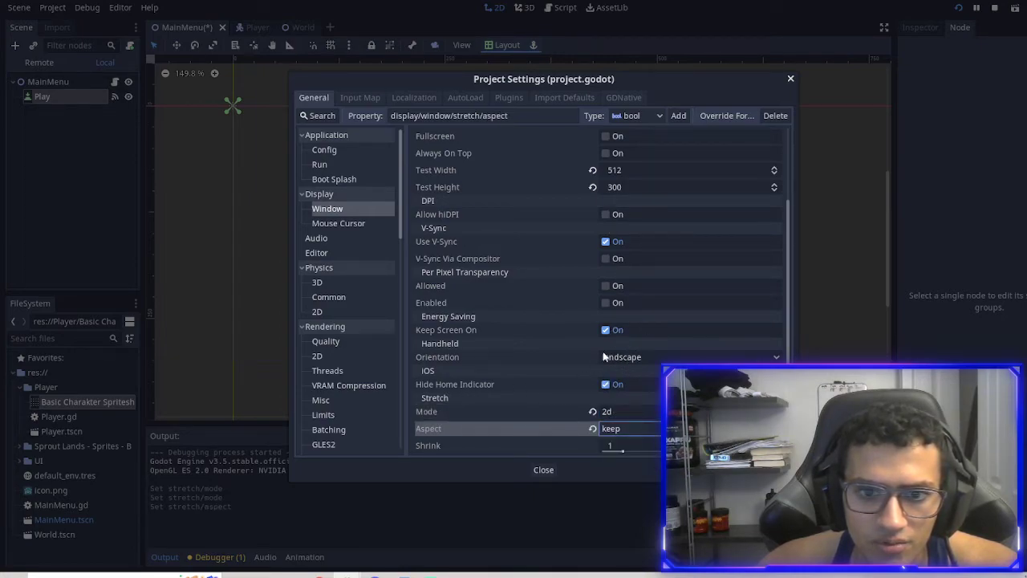
{"action": "left_click", "coordinate": [543, 468]}
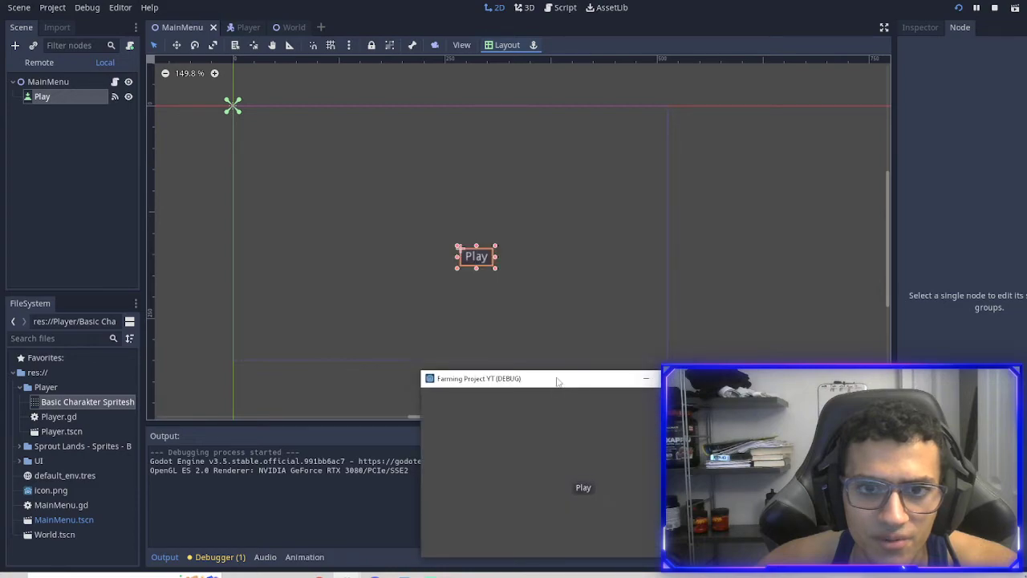
Step: Press Play in the running game, then set the test window back to 1024 by 600
{"action": "left_click_drag", "start_coordinate": [475, 257], "coordinate": [408, 234]}
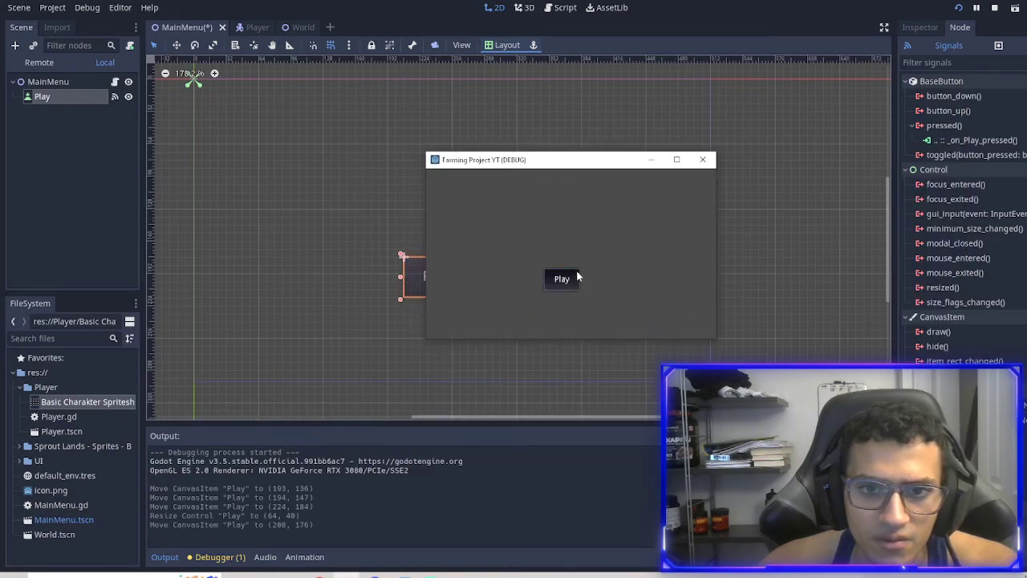
{"action": "left_click", "coordinate": [976, 8]}
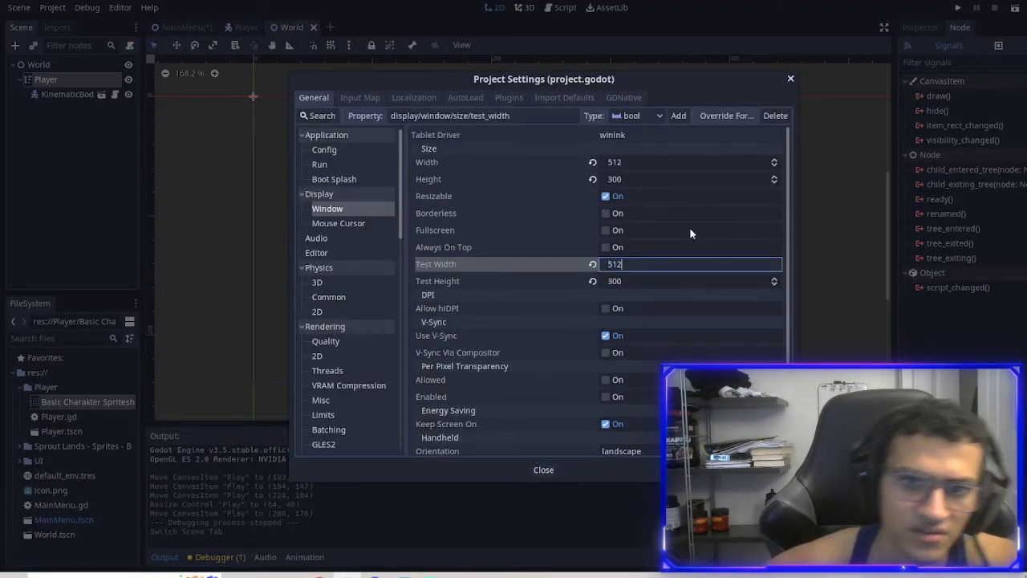
{"action": "left_click", "coordinate": [690, 281]}
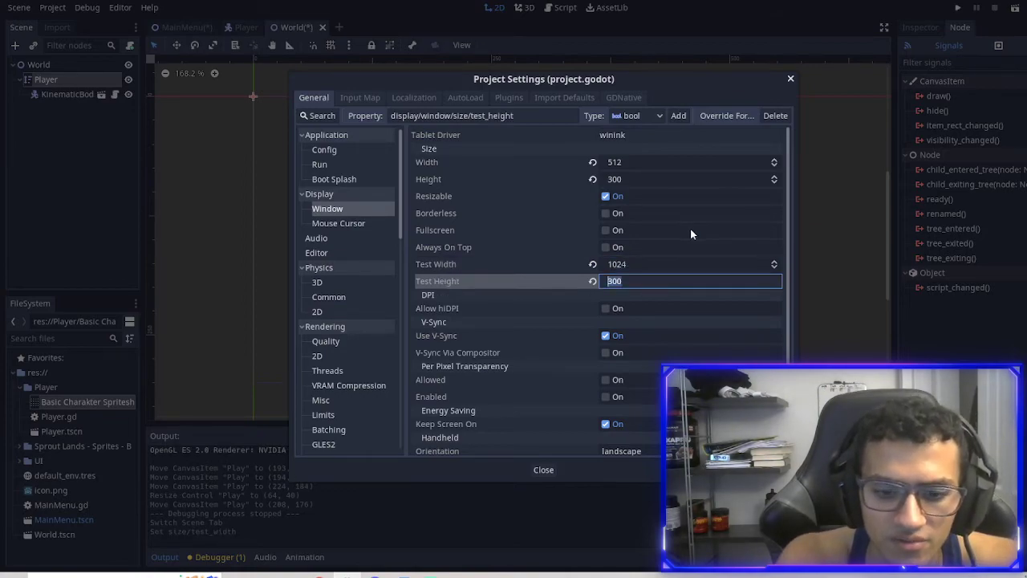
{"action": "type", "text": "60"}
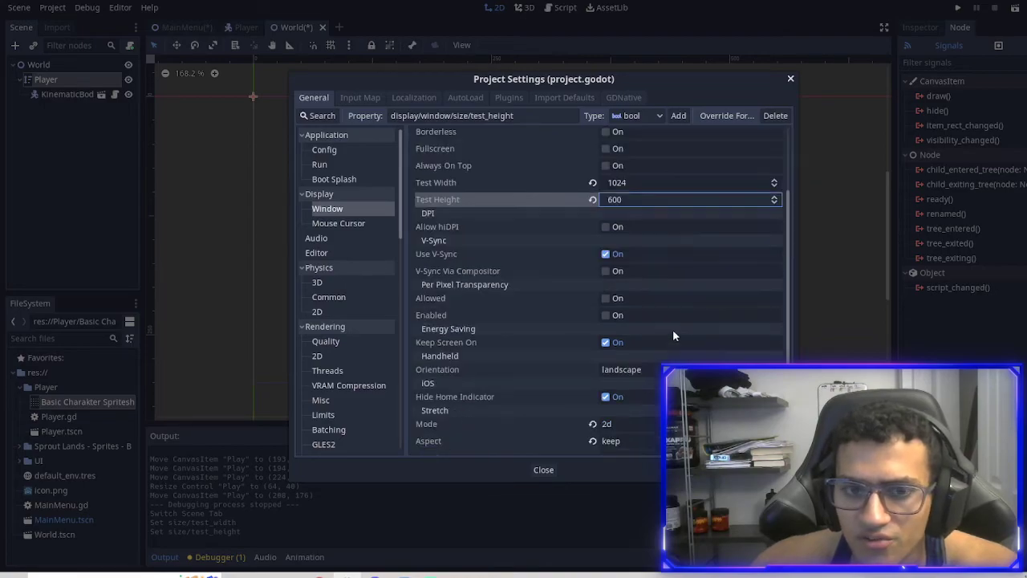
{"action": "left_click", "coordinate": [542, 469]}
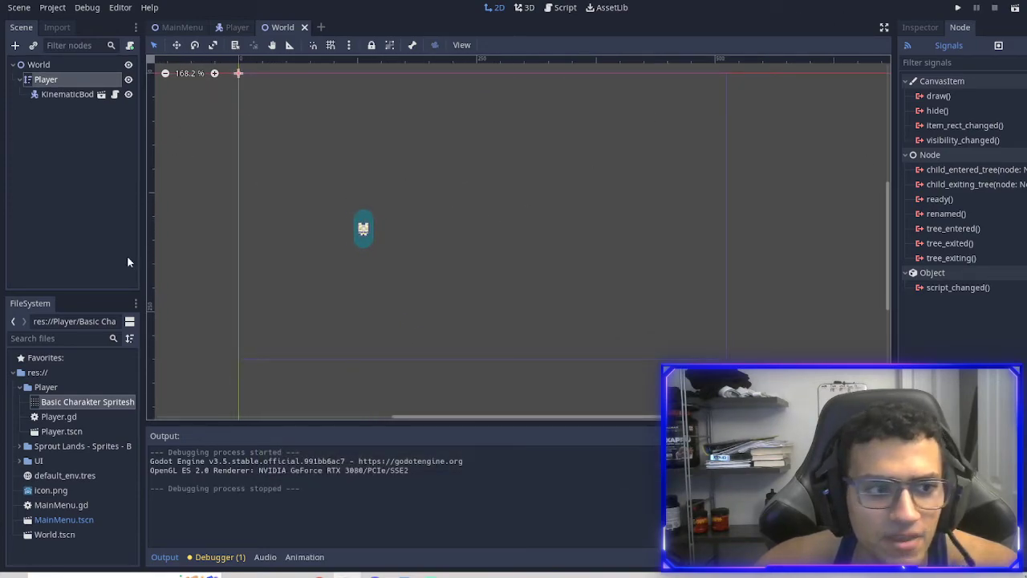
{"action": "mouse_move", "coordinate": [488, 295]}
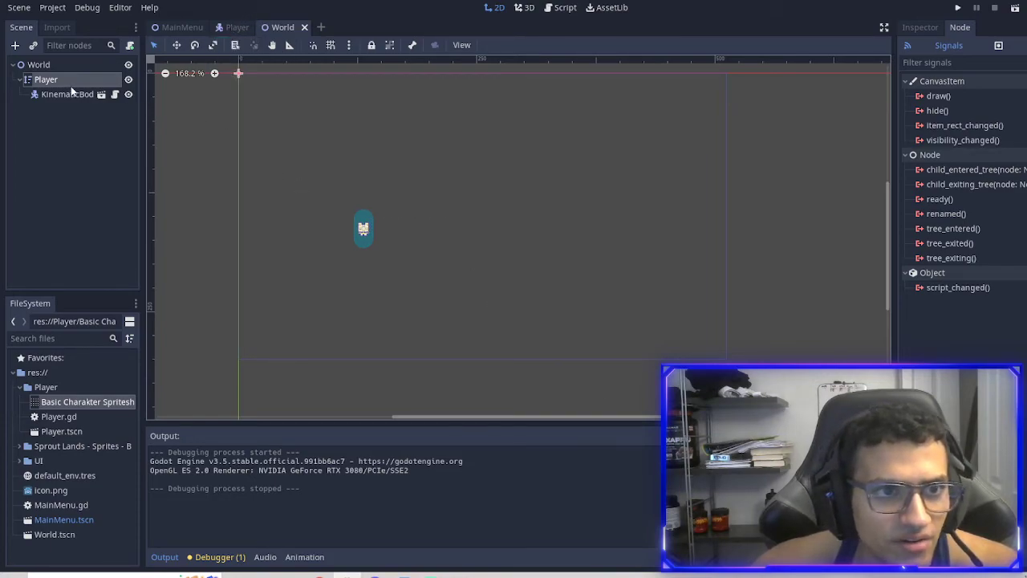
Step: Open the Player scene and its Player.gd script in the editor
{"action": "left_click", "coordinate": [236, 26]}
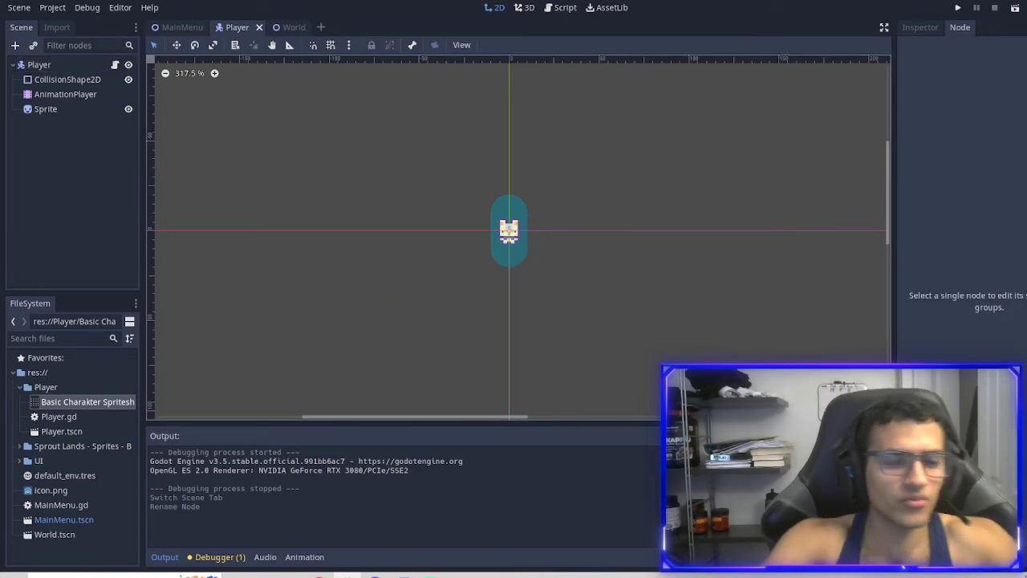
{"action": "mouse_move", "coordinate": [58, 417]}
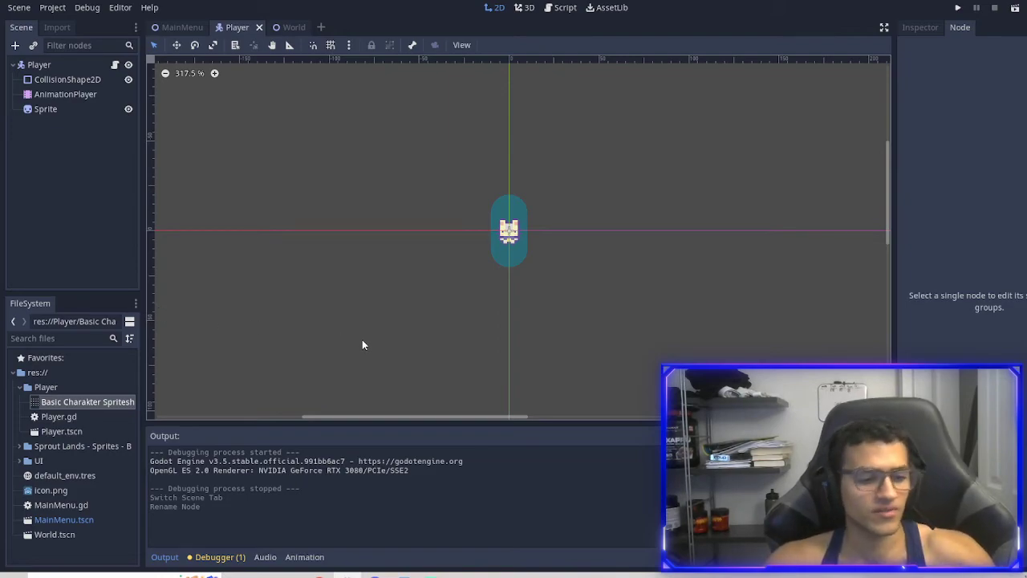
{"action": "mouse_move", "coordinate": [329, 490]}
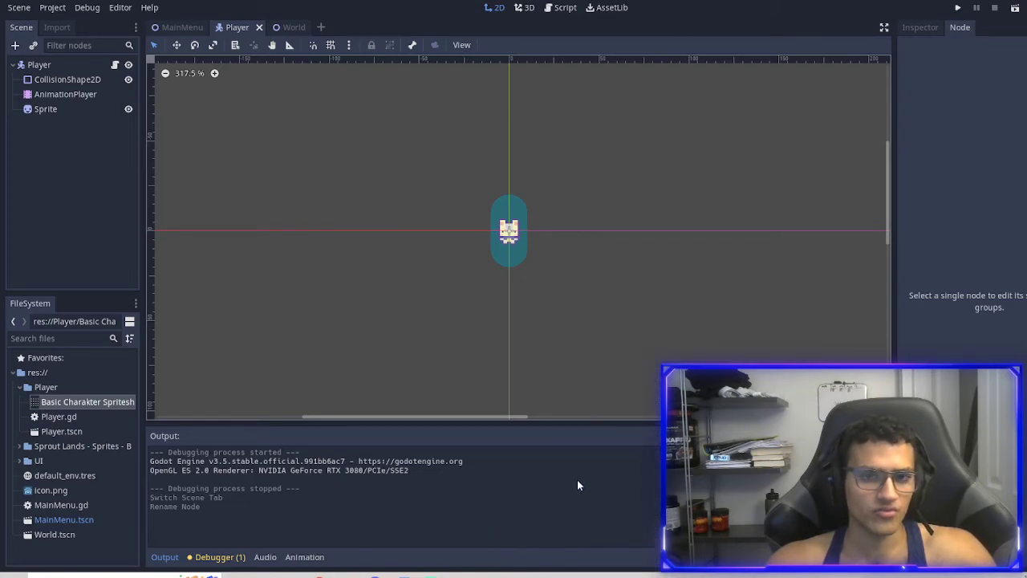
{"action": "mouse_move", "coordinate": [573, 321]}
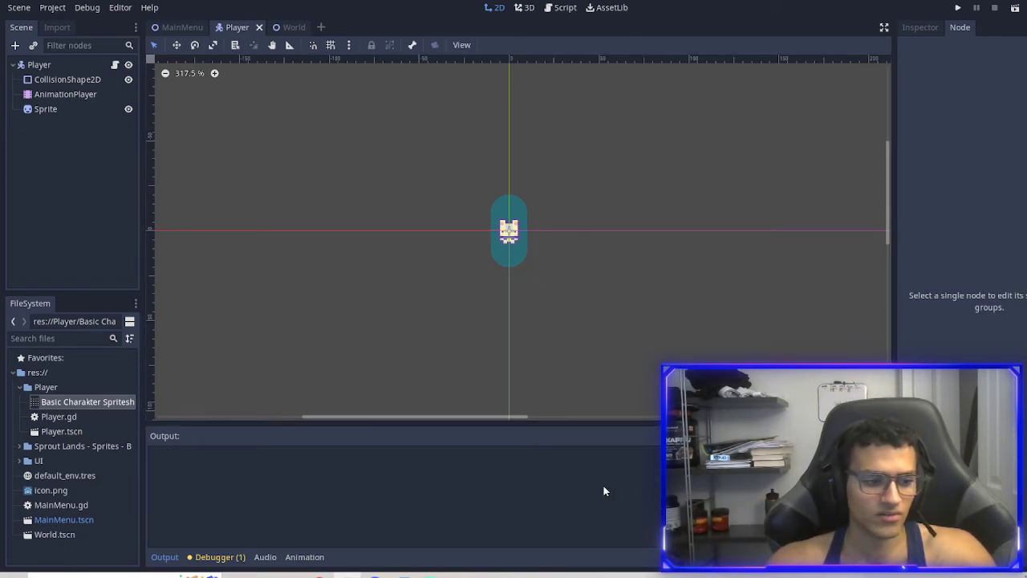
{"action": "mouse_move", "coordinate": [570, 495]}
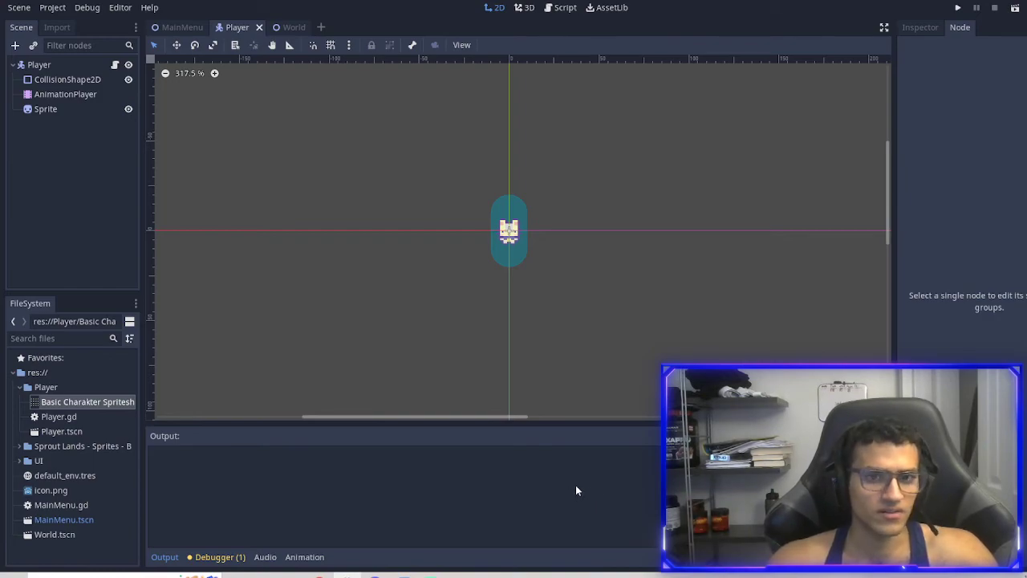
{"action": "left_click", "coordinate": [565, 6]}
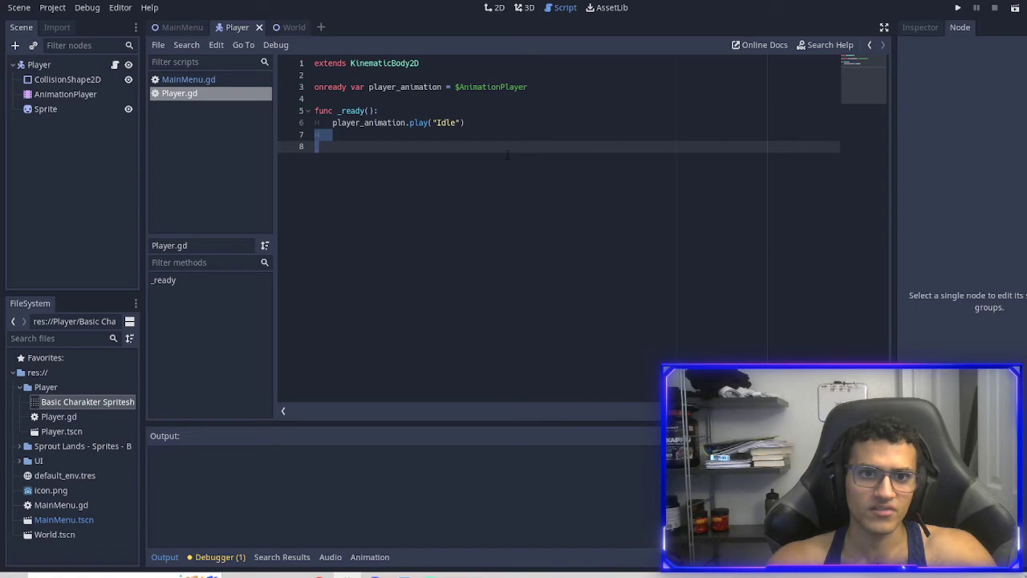